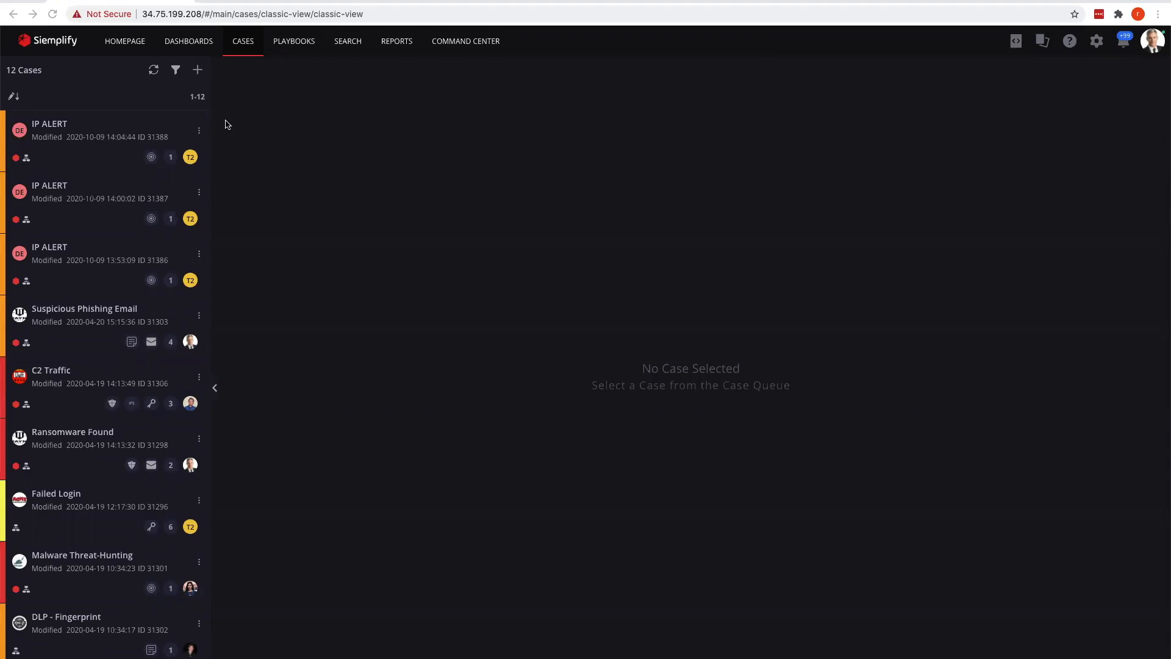
{"action": "mouse_move", "coordinate": [267, 131]}
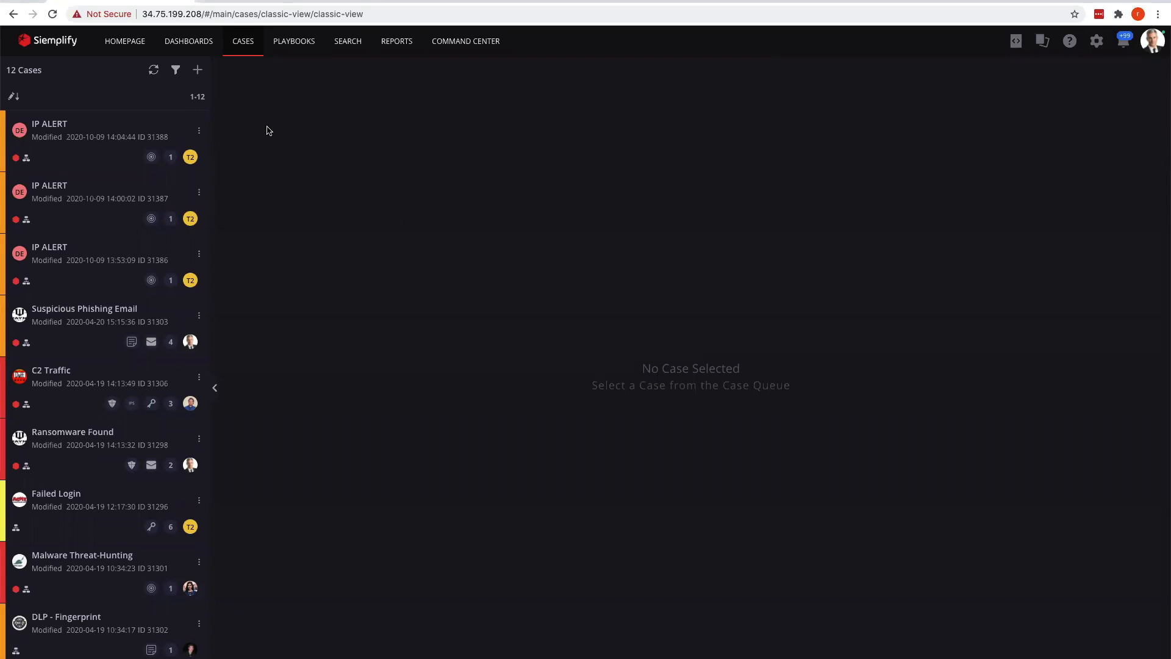
{"action": "mouse_move", "coordinate": [94, 224]}
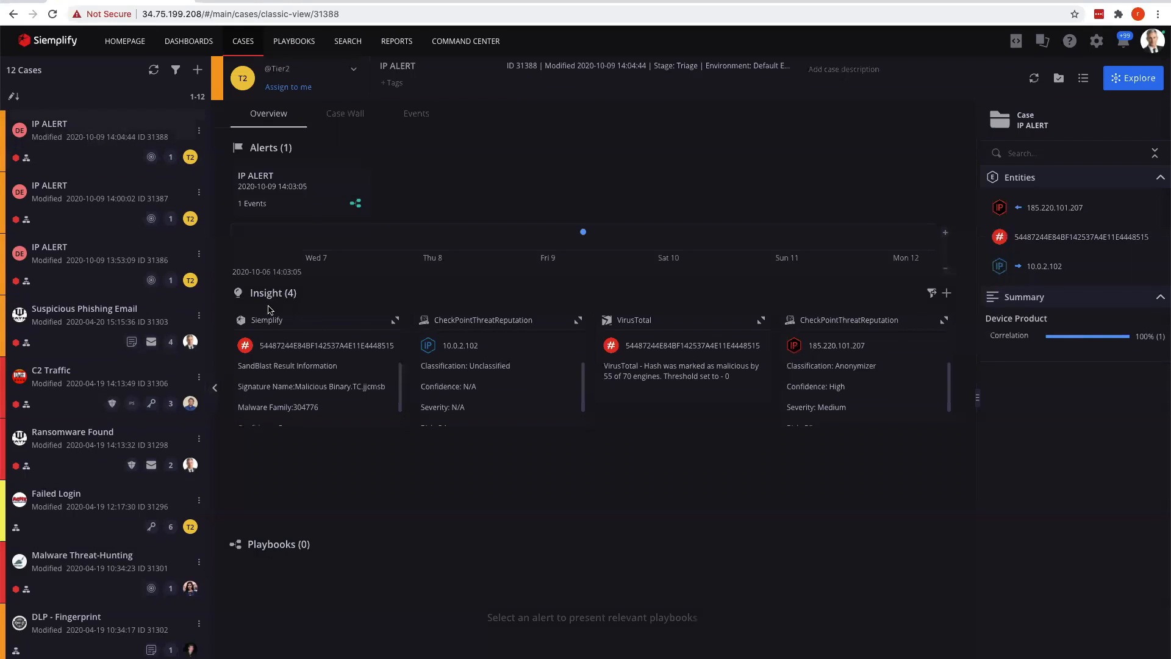
{"action": "mouse_move", "coordinate": [270, 359]}
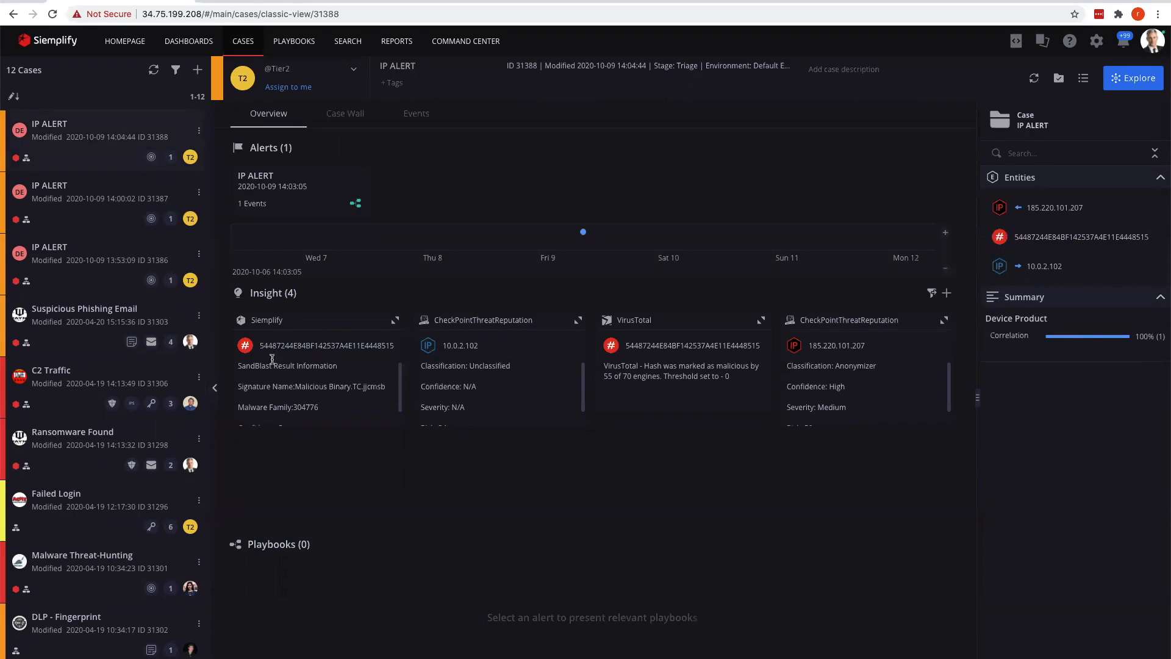
Select the IP ALERT alert card to show its entities, highlighted fields and playbooks.
{"action": "left_click", "coordinate": [255, 175]}
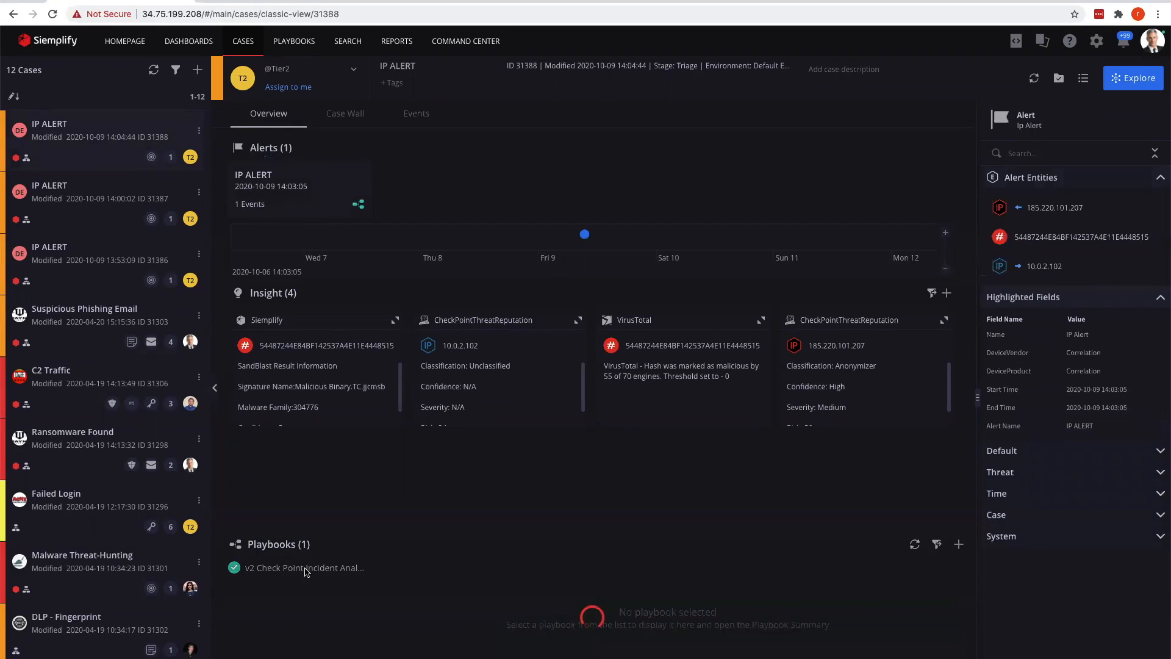
View the completed v2 Check Point Incident Analysis run with its integrations and flow diagram.
{"action": "left_click", "coordinate": [302, 567]}
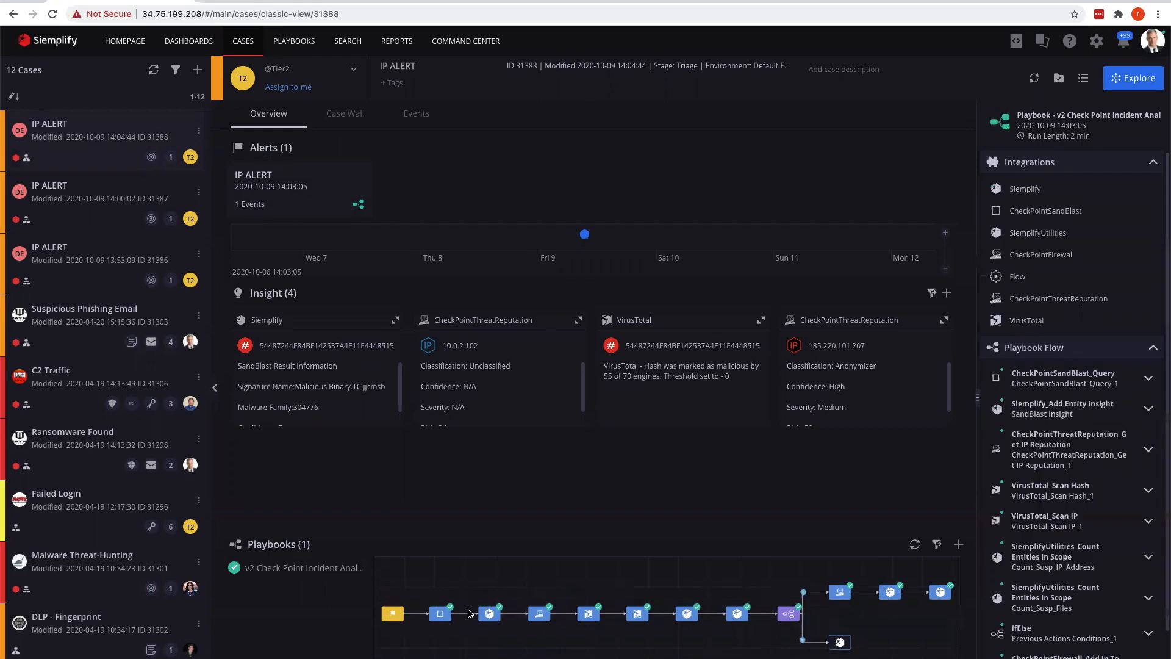
{"action": "mouse_move", "coordinate": [323, 381]}
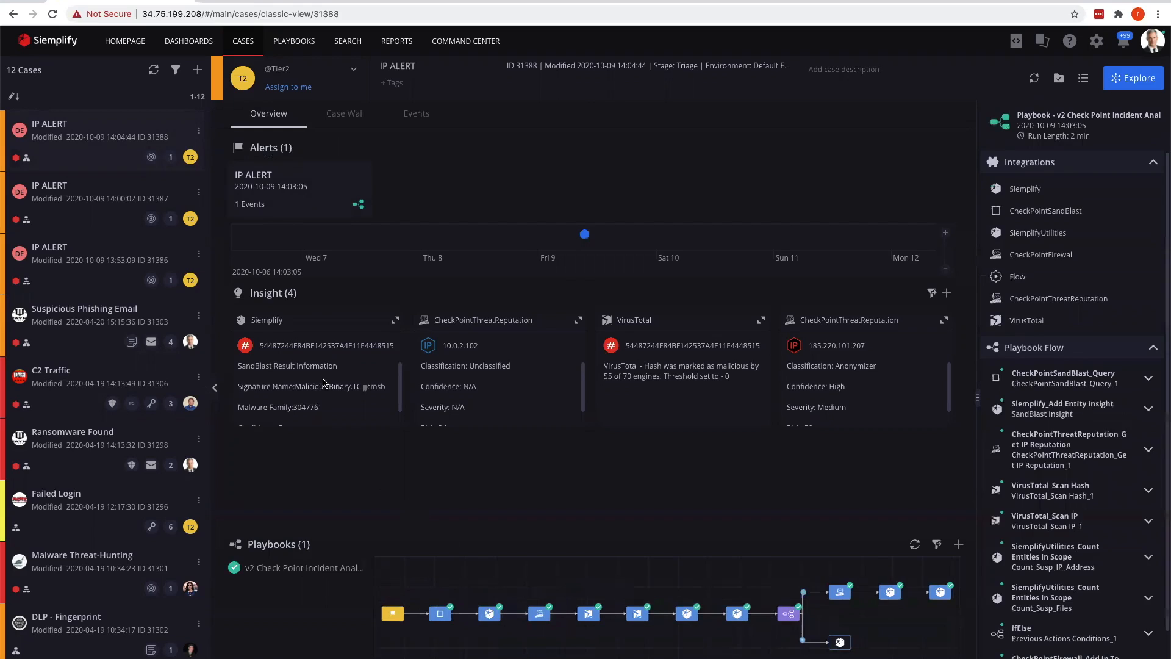
{"action": "mouse_move", "coordinate": [442, 624]}
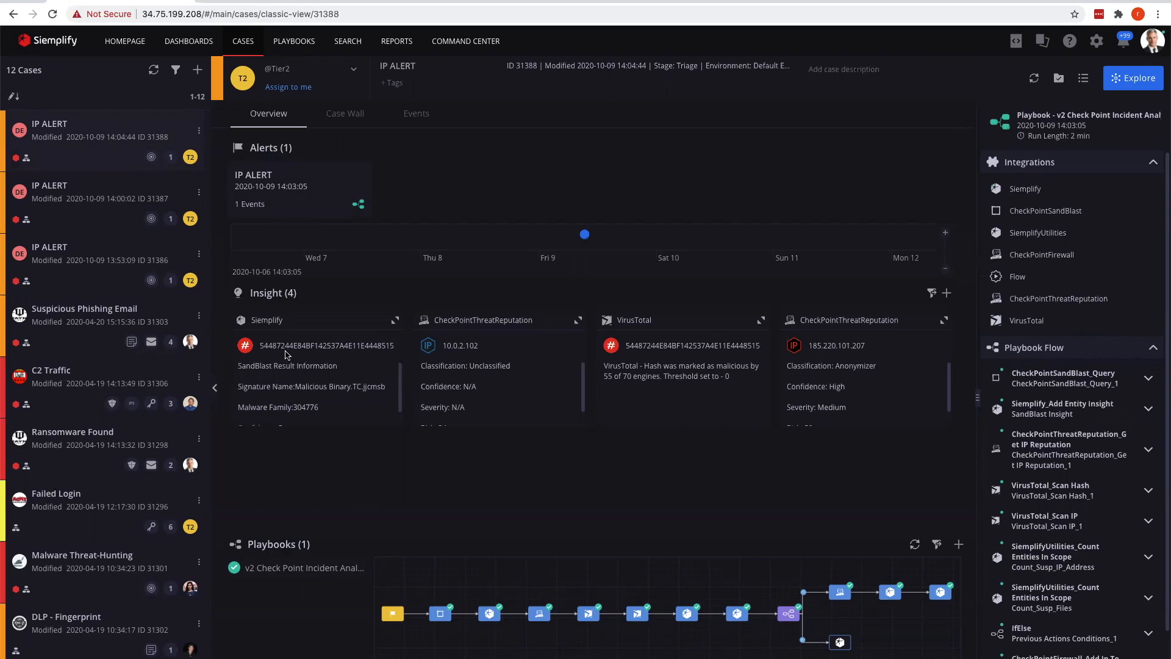
{"action": "mouse_move", "coordinate": [458, 382]}
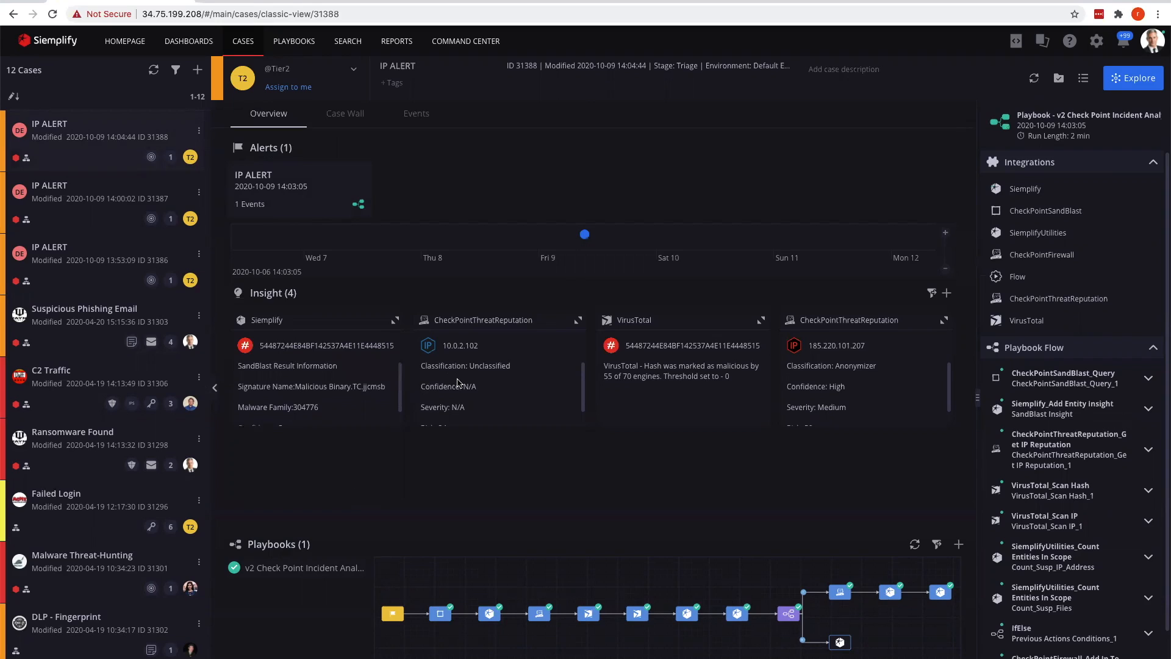
{"action": "mouse_move", "coordinate": [638, 376]}
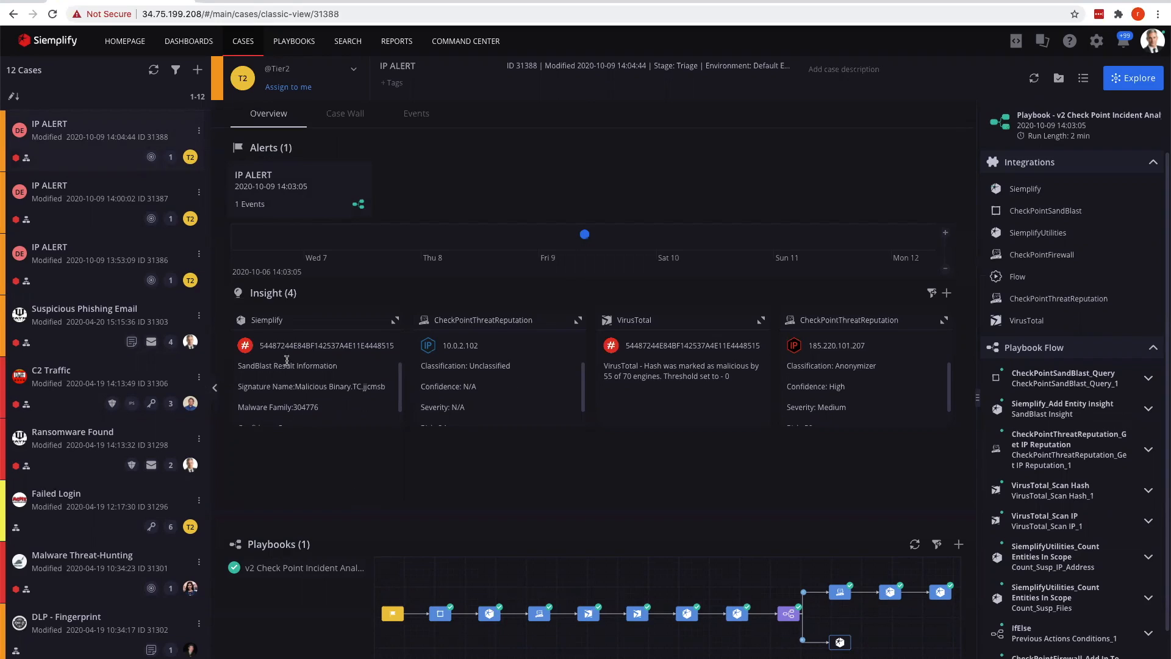
{"action": "mouse_move", "coordinate": [669, 387]}
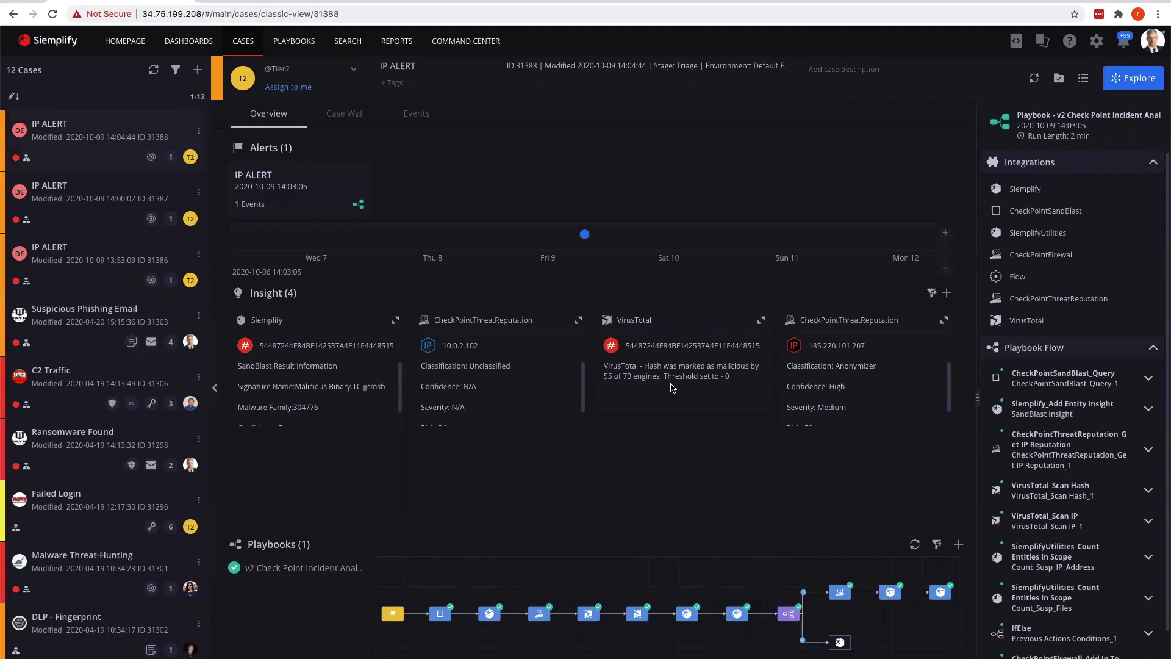
{"action": "mouse_move", "coordinate": [830, 385]}
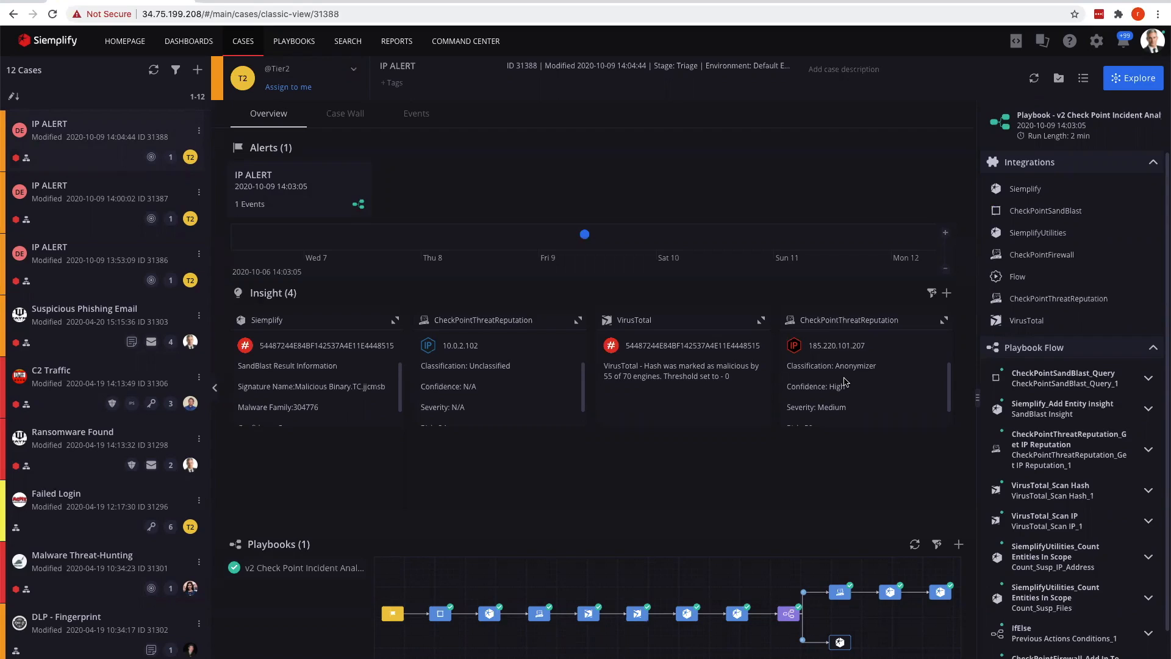
{"action": "mouse_move", "coordinate": [843, 381]}
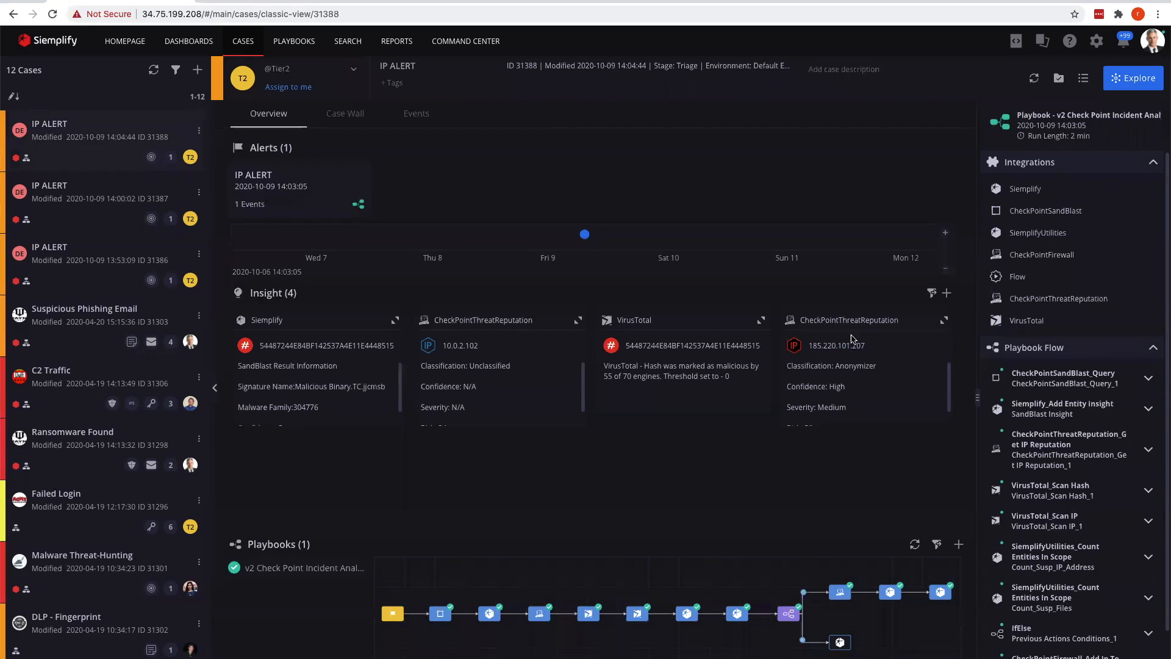
{"action": "mouse_move", "coordinate": [876, 406]}
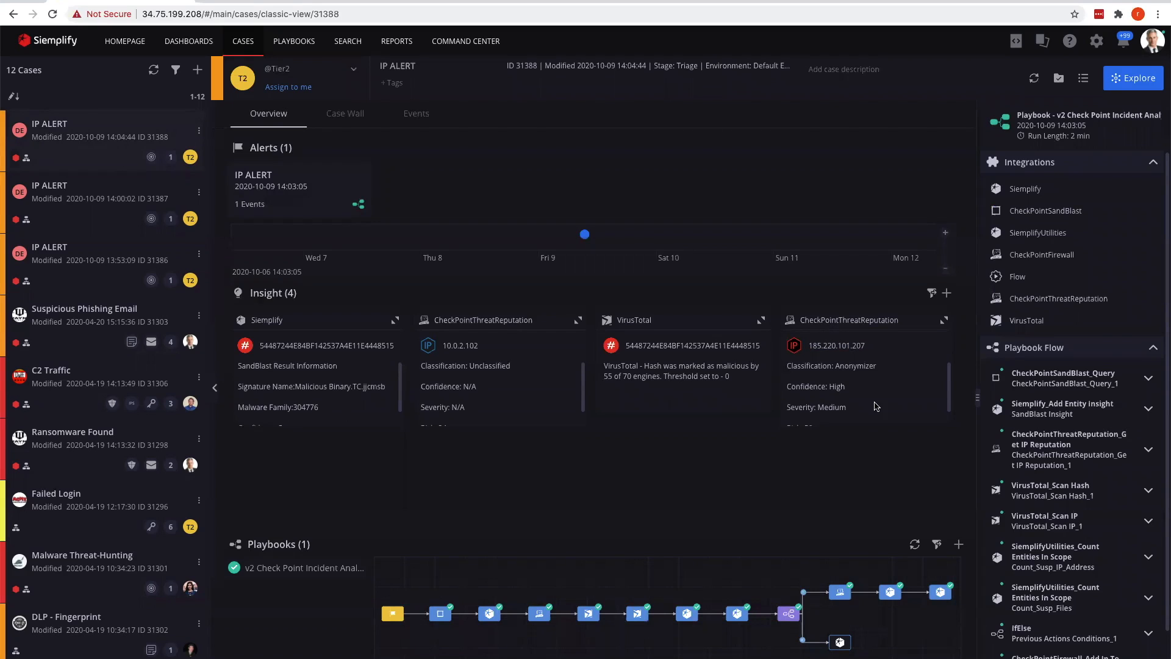
{"action": "mouse_move", "coordinate": [864, 376]}
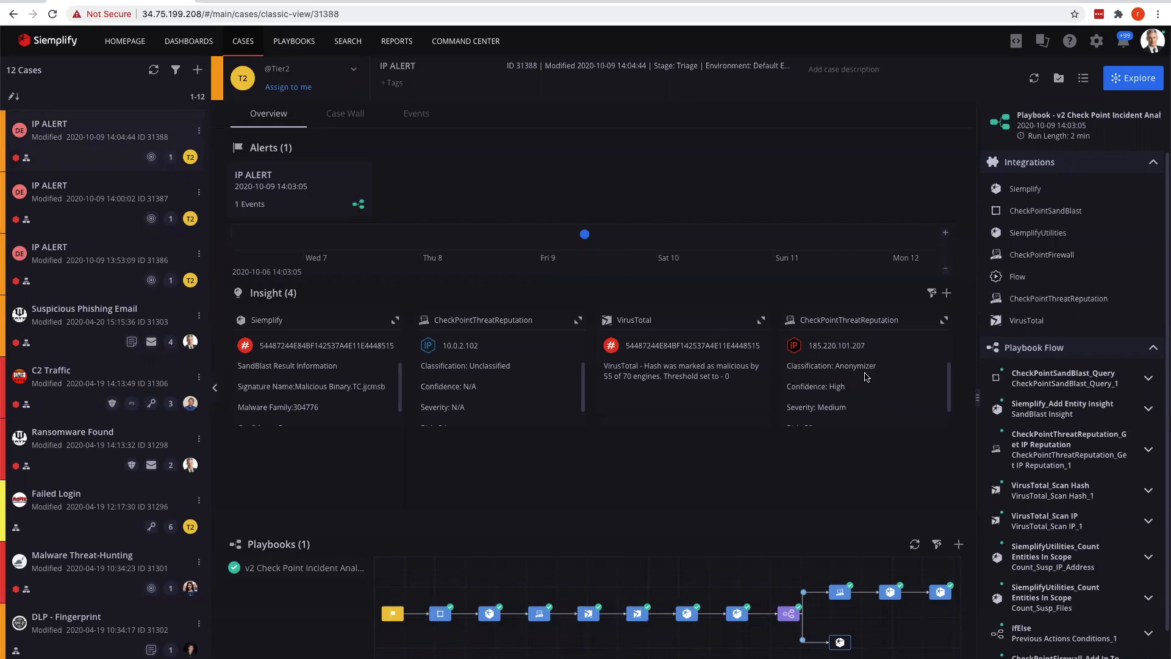
{"action": "scroll", "scroll_direction": "down", "scroll_amount": 3}
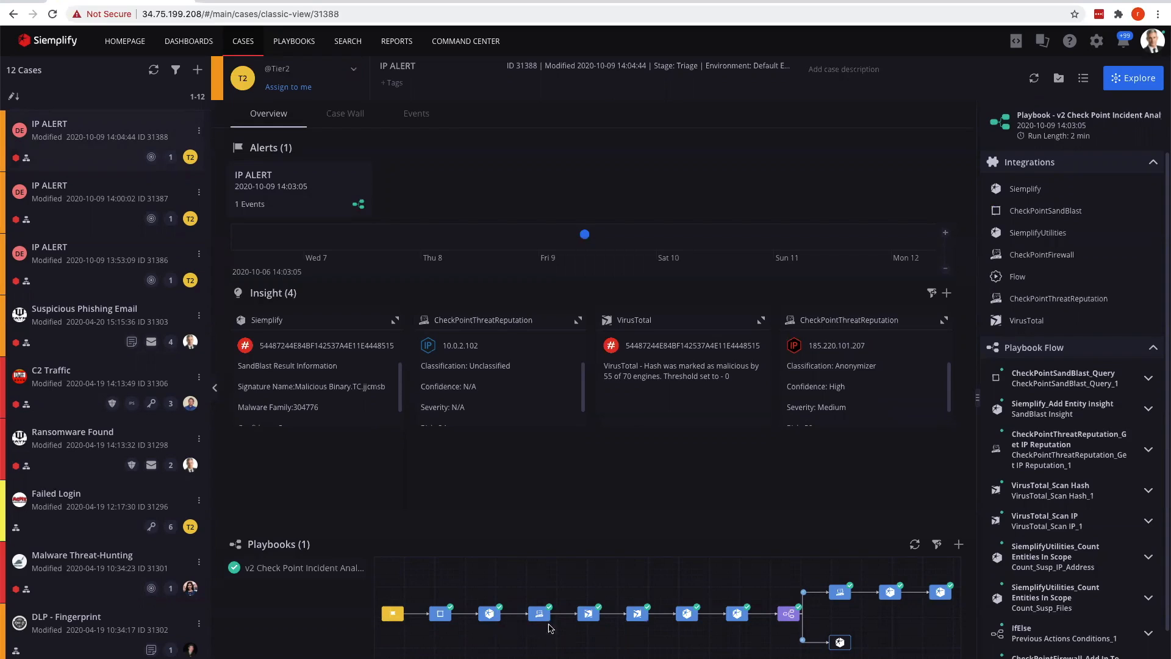
{"action": "mouse_move", "coordinate": [584, 624]}
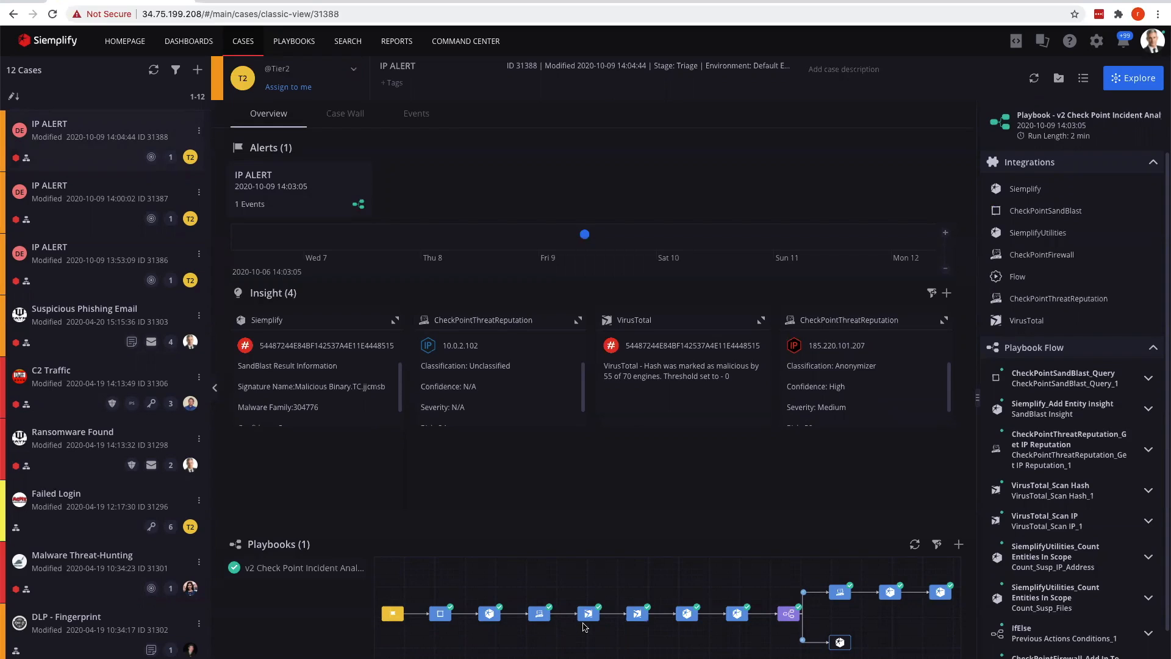
{"action": "mouse_move", "coordinate": [534, 620]}
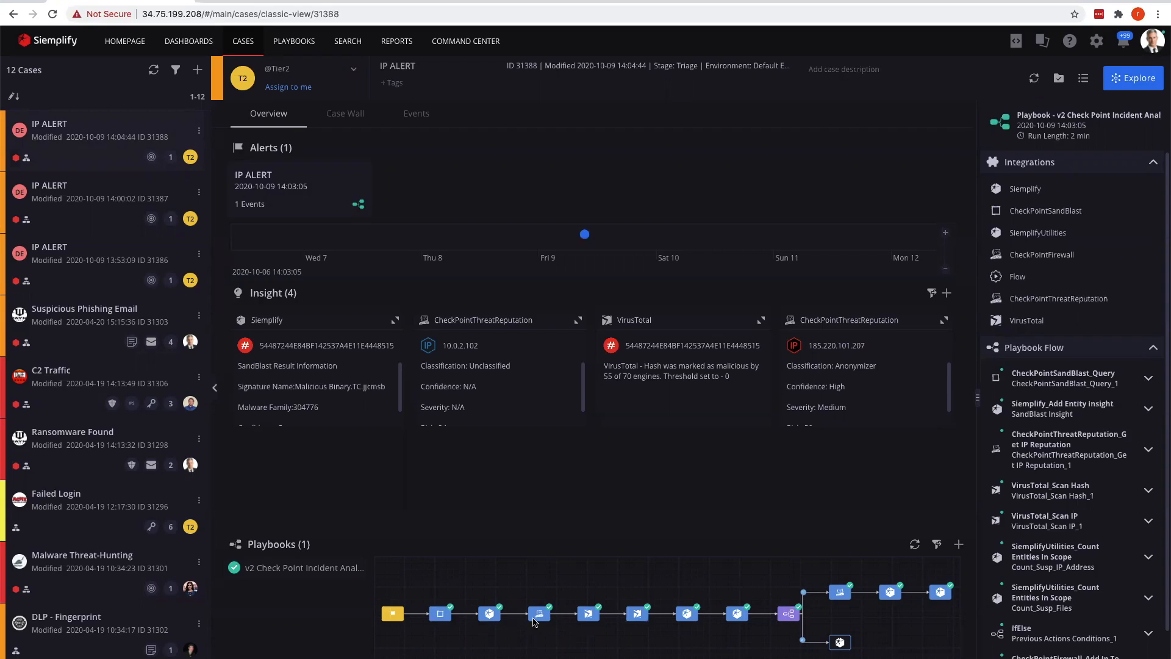
{"action": "mouse_move", "coordinate": [809, 617]}
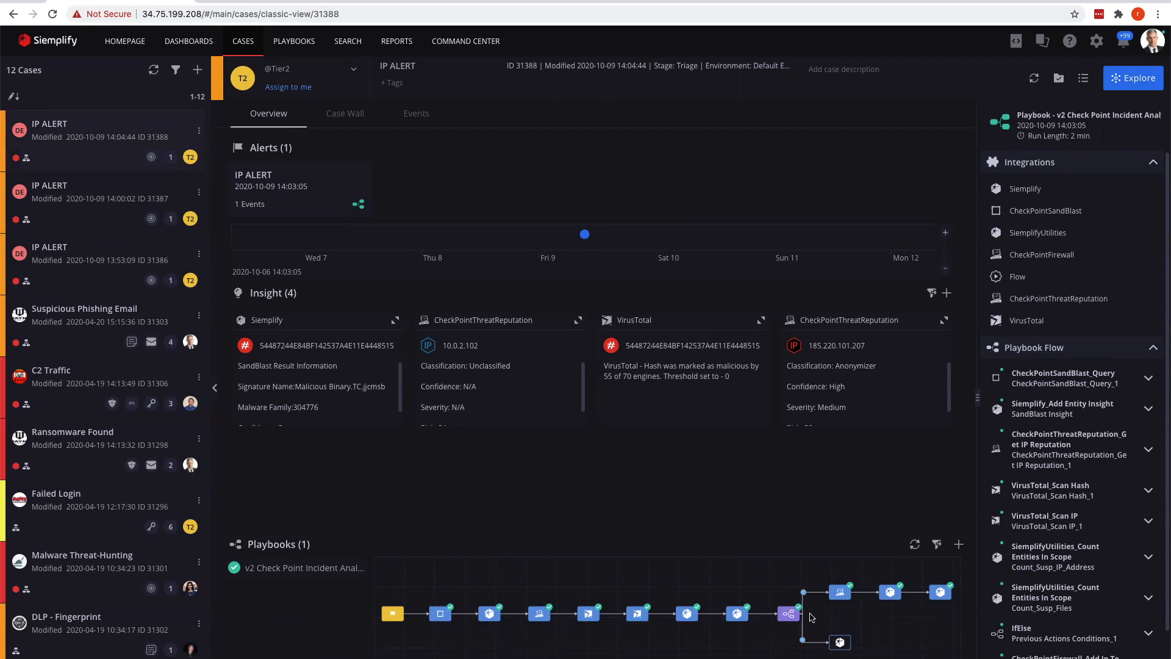
{"action": "mouse_move", "coordinate": [789, 620]}
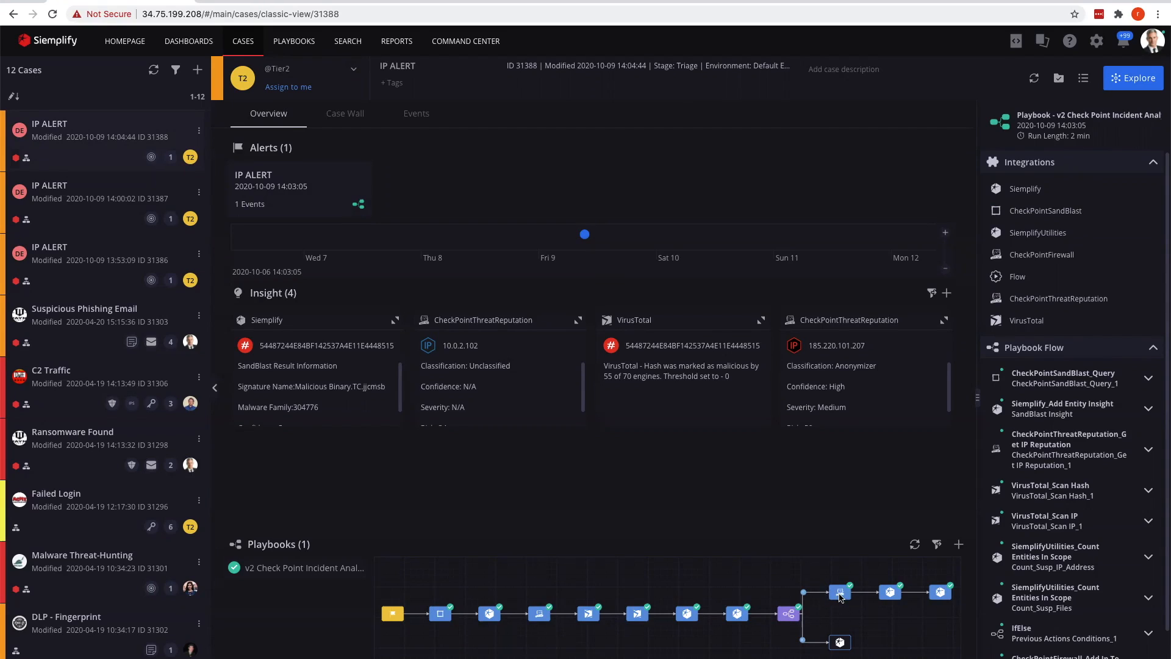
{"action": "mouse_move", "coordinate": [839, 604]}
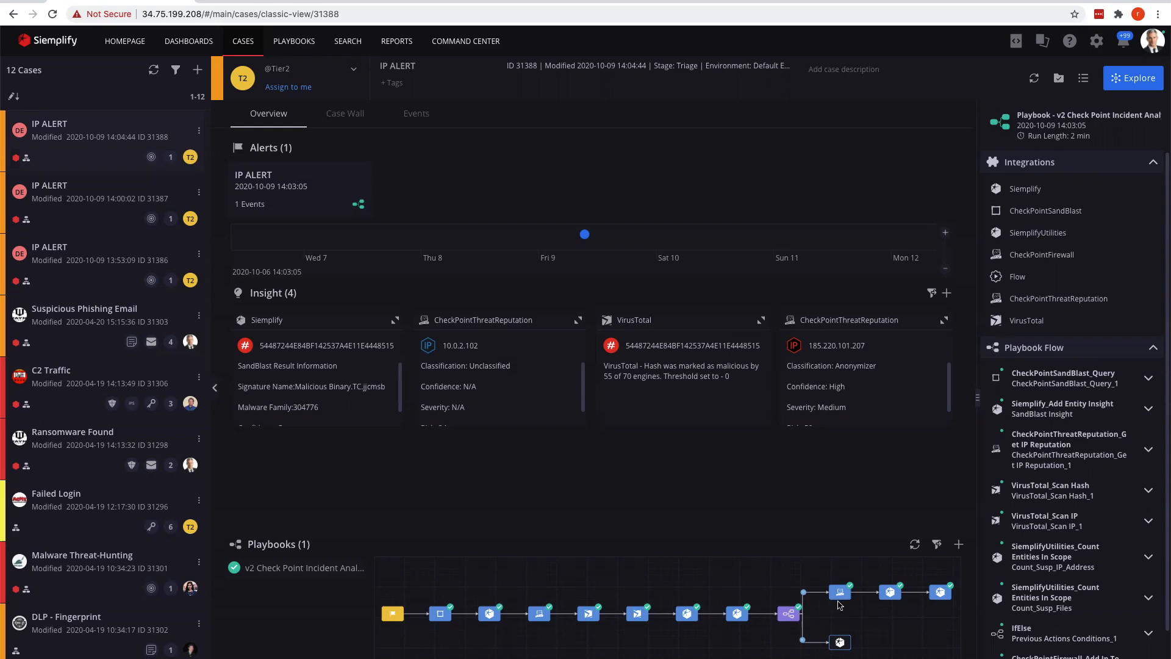
{"action": "mouse_move", "coordinate": [530, 587]}
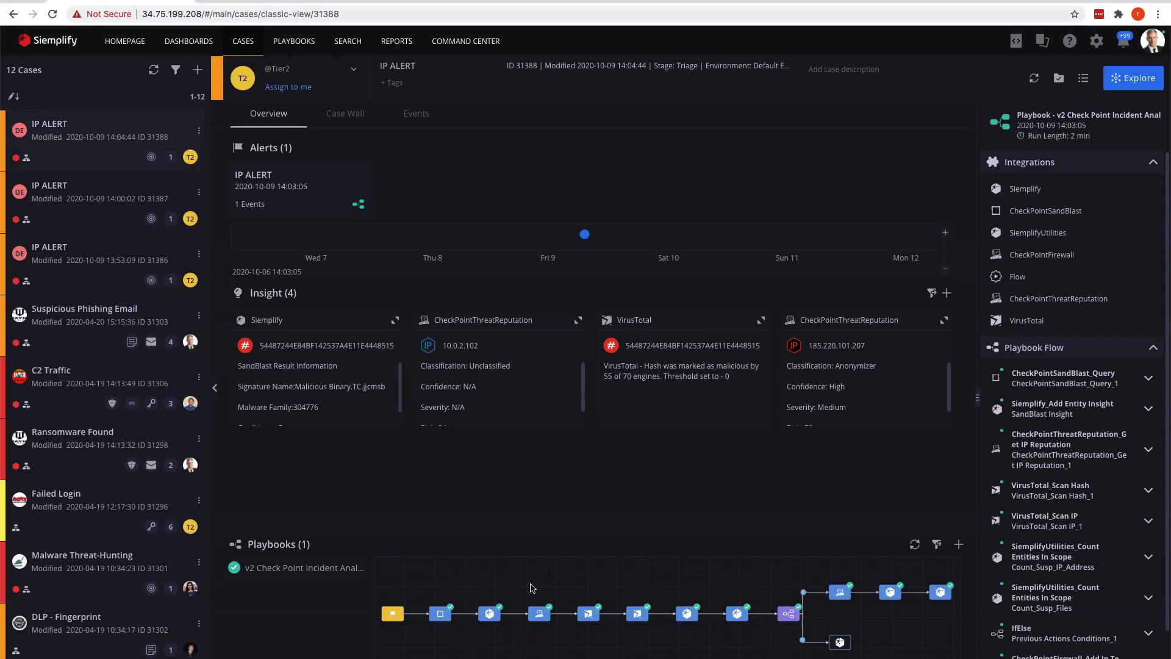
{"action": "mouse_move", "coordinate": [500, 586]}
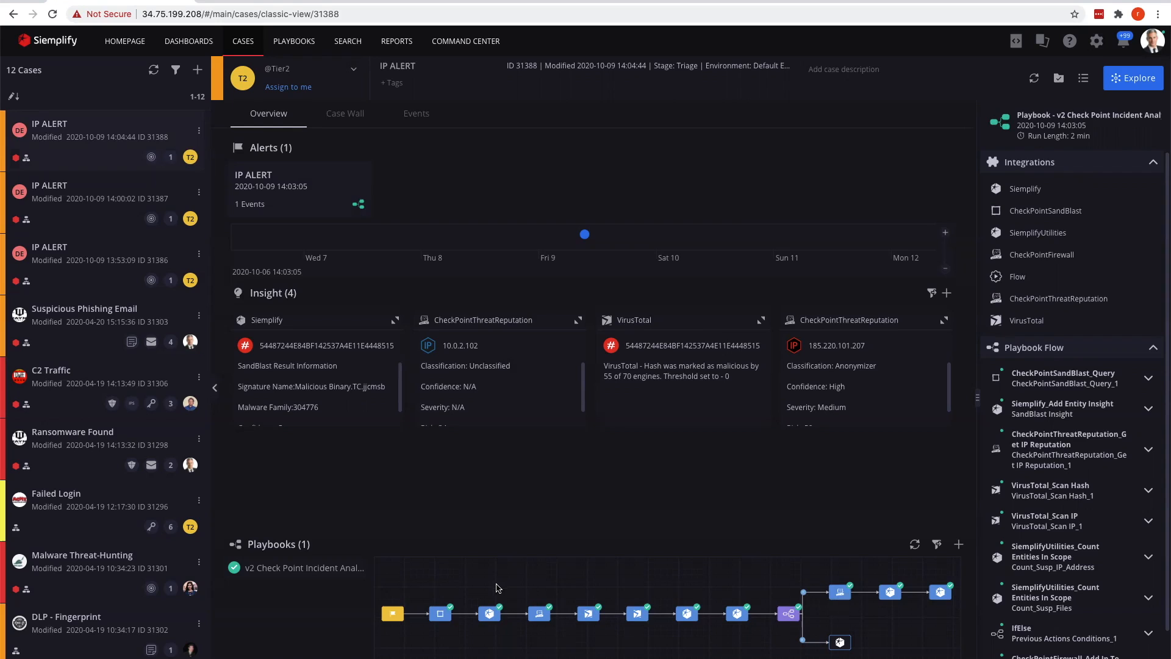
{"action": "mouse_move", "coordinate": [448, 593]}
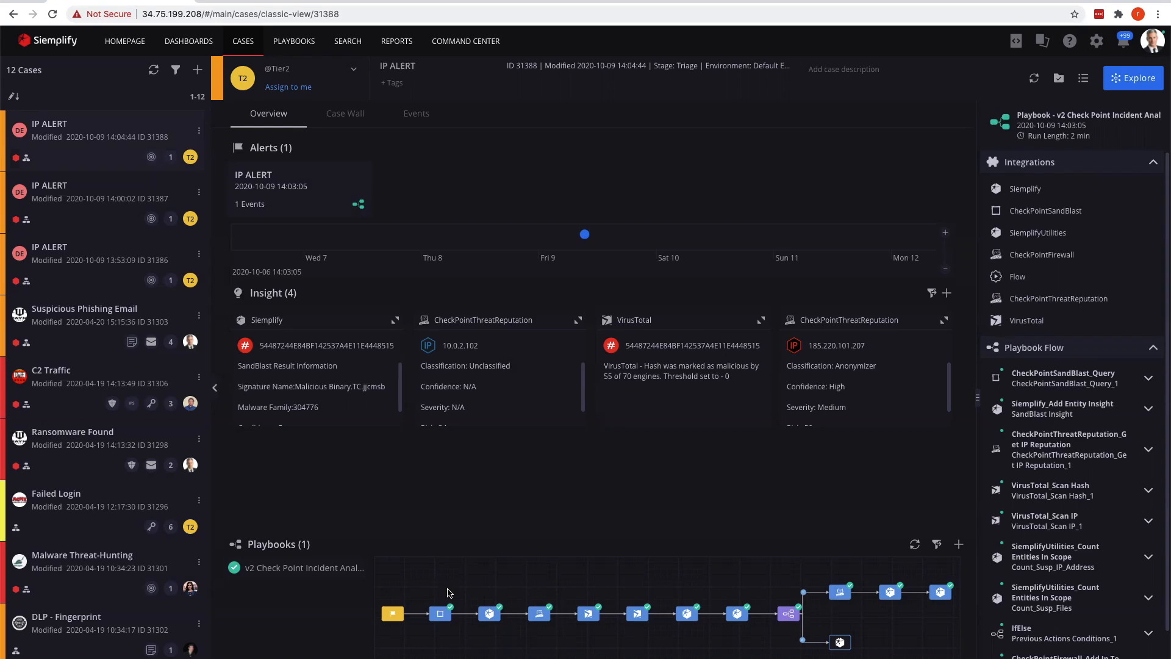
{"action": "mouse_move", "coordinate": [551, 598]}
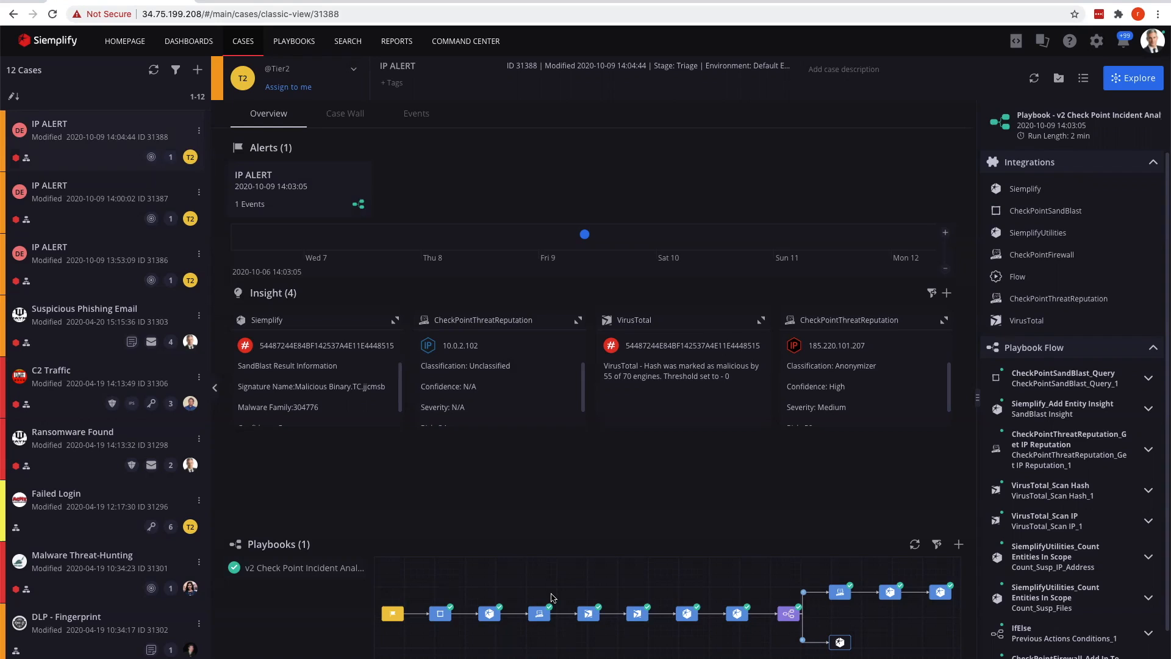
{"action": "mouse_move", "coordinate": [684, 608]}
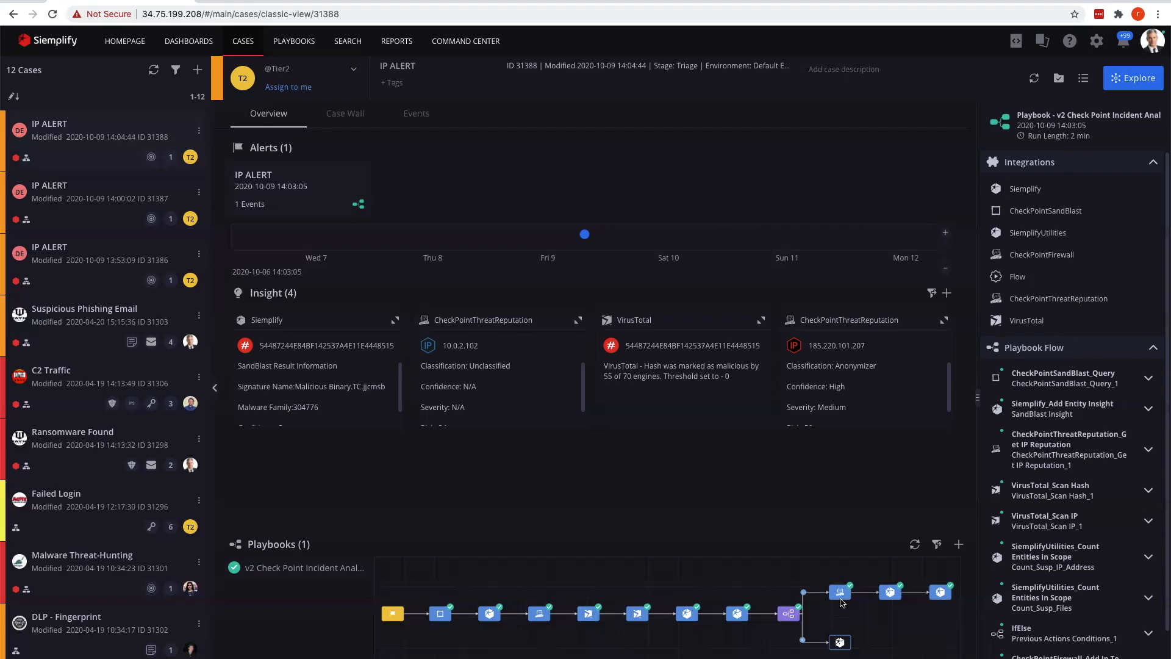
{"action": "mouse_move", "coordinate": [812, 595]}
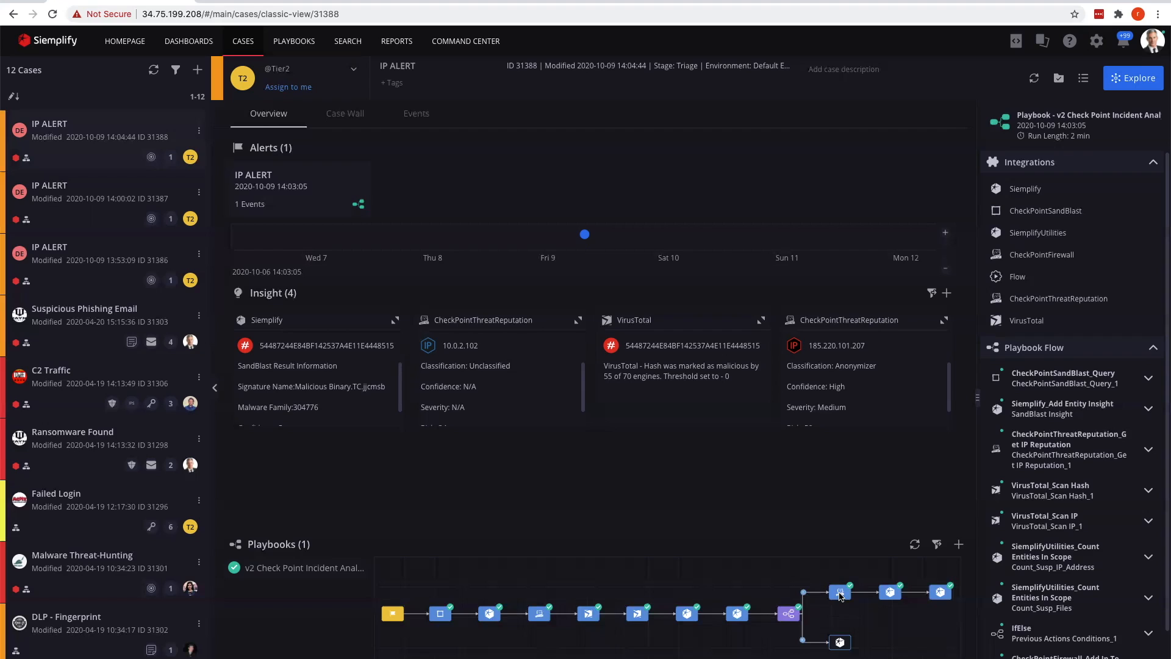
{"action": "mouse_move", "coordinate": [609, 614]}
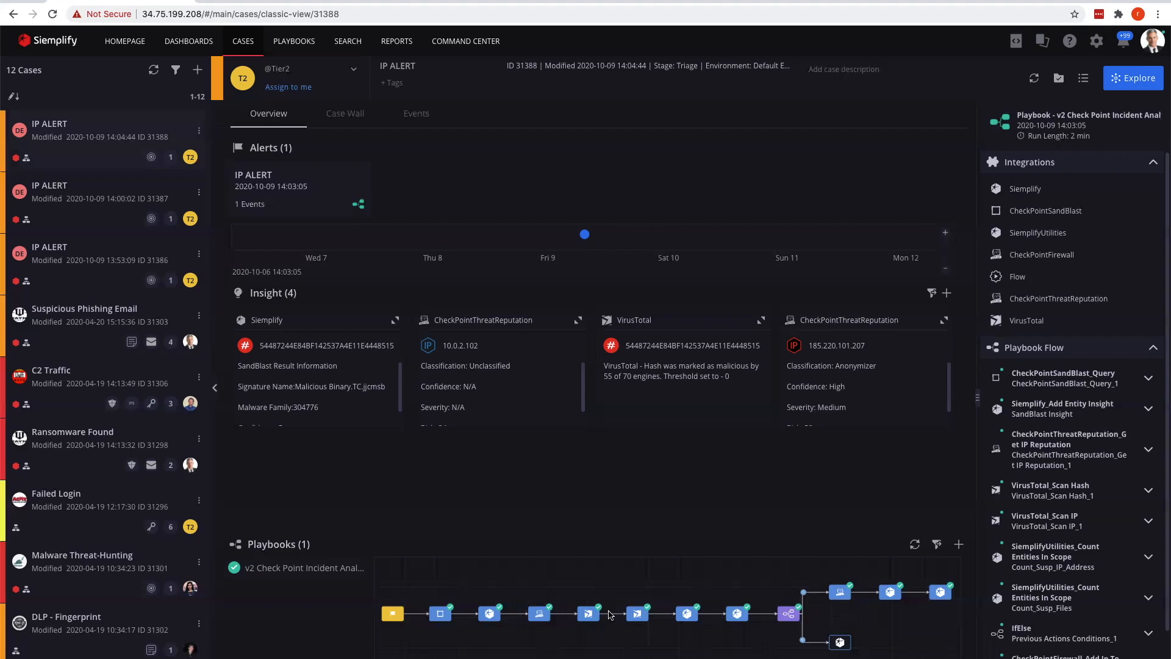
{"action": "mouse_move", "coordinate": [728, 583]}
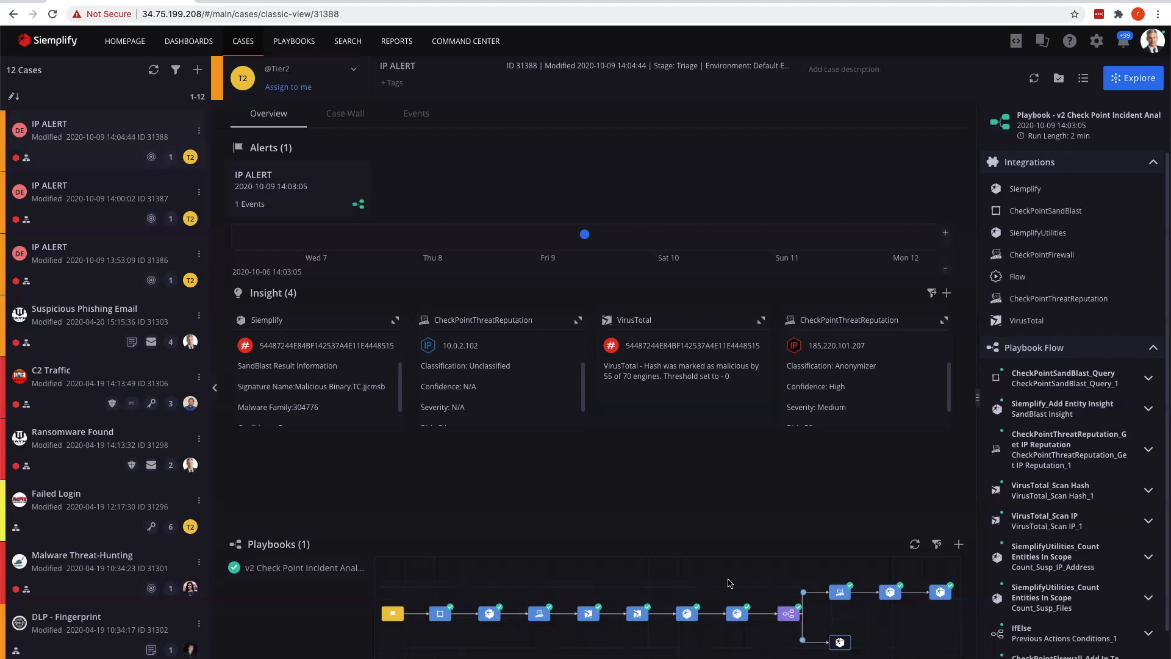
{"action": "mouse_move", "coordinate": [670, 575]}
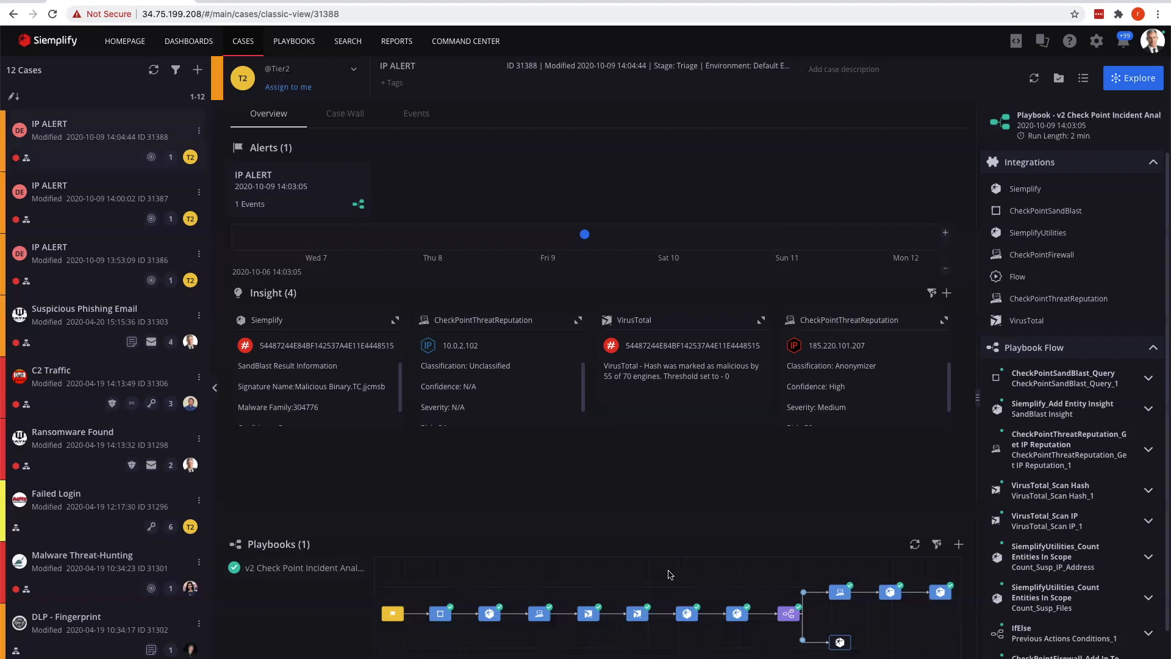
{"action": "mouse_move", "coordinate": [198, 69]}
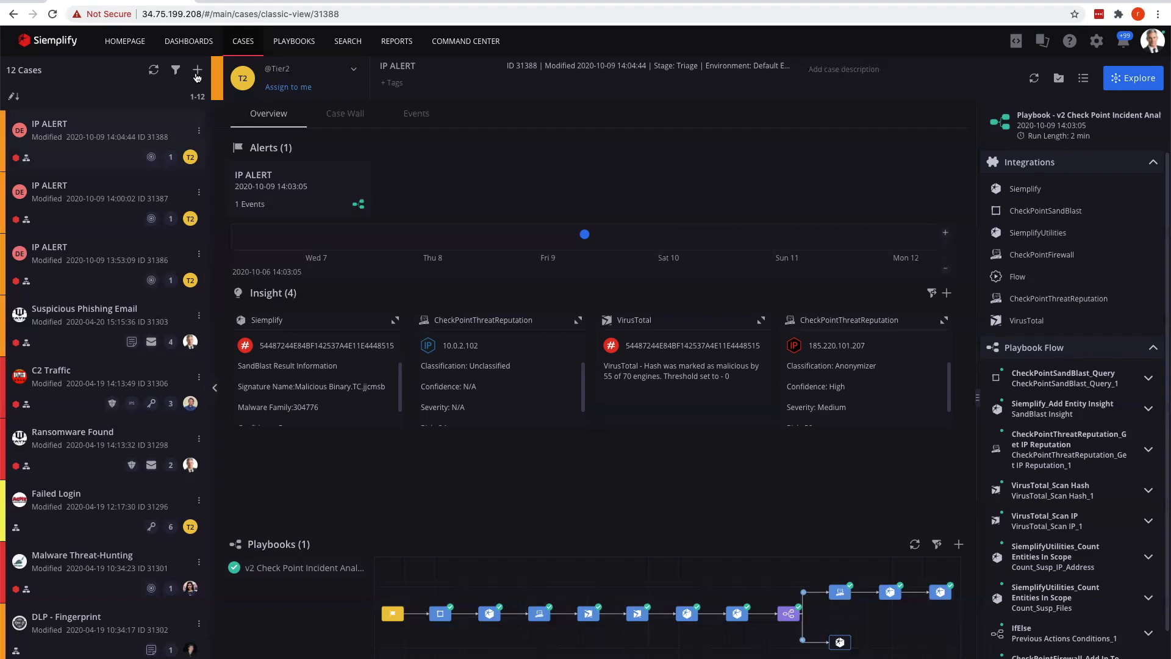
Start adding a case via Simulate Cases to reach the simulation templates.
{"action": "left_click", "coordinate": [198, 70]}
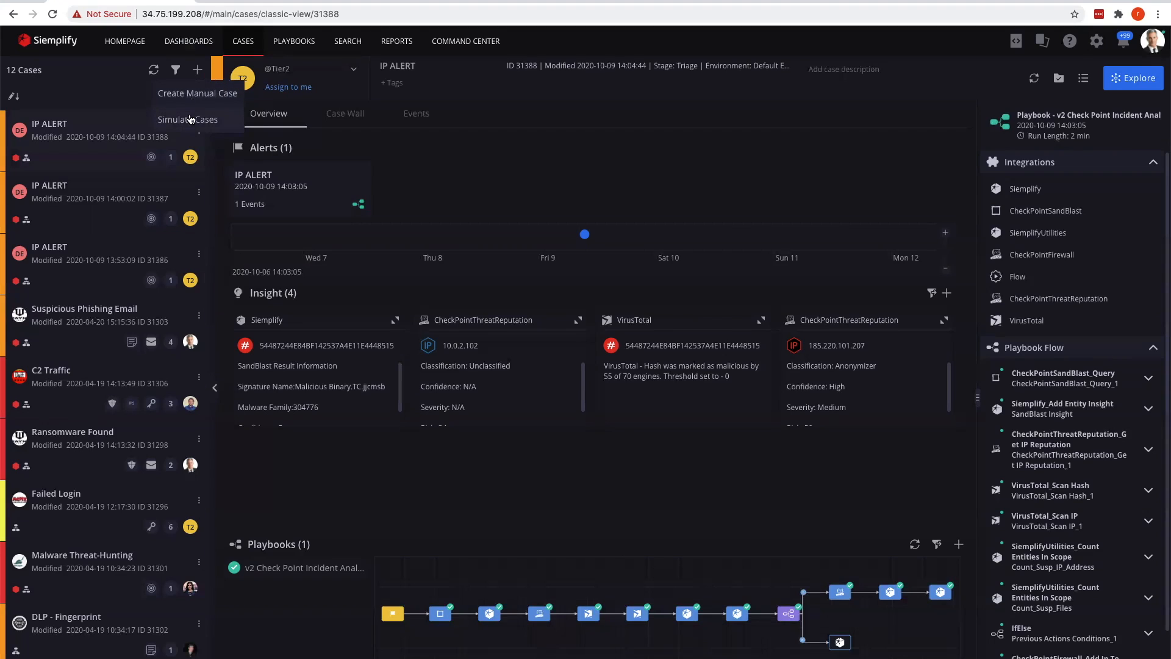
{"action": "left_click", "coordinate": [188, 120]}
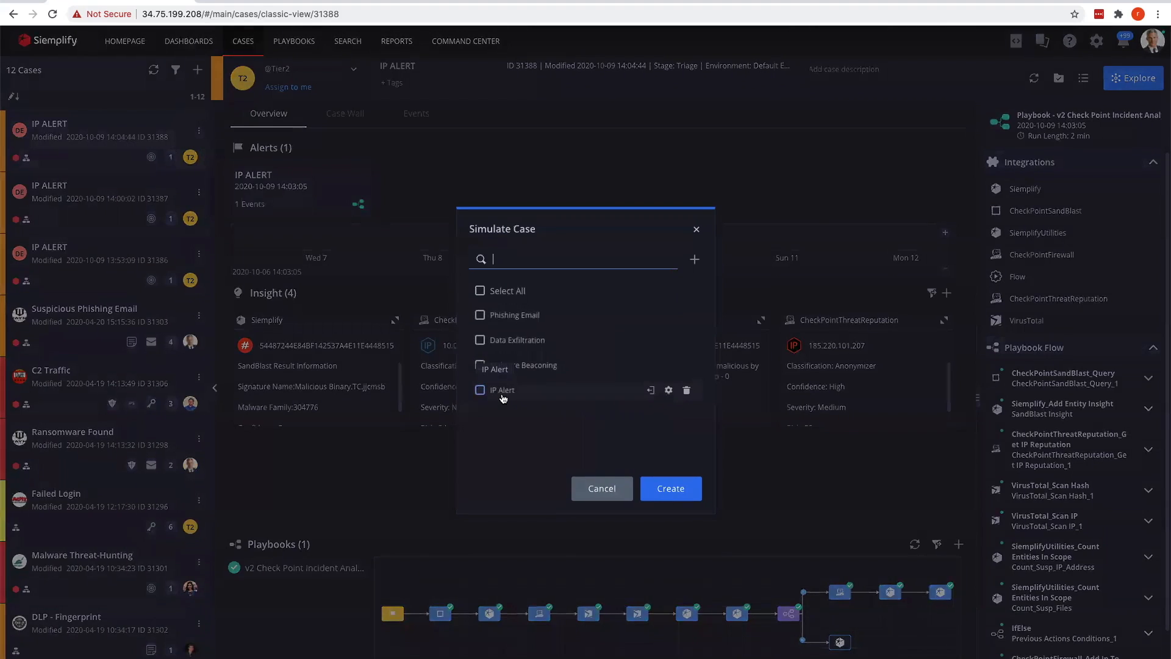
{"action": "mouse_move", "coordinate": [638, 404]}
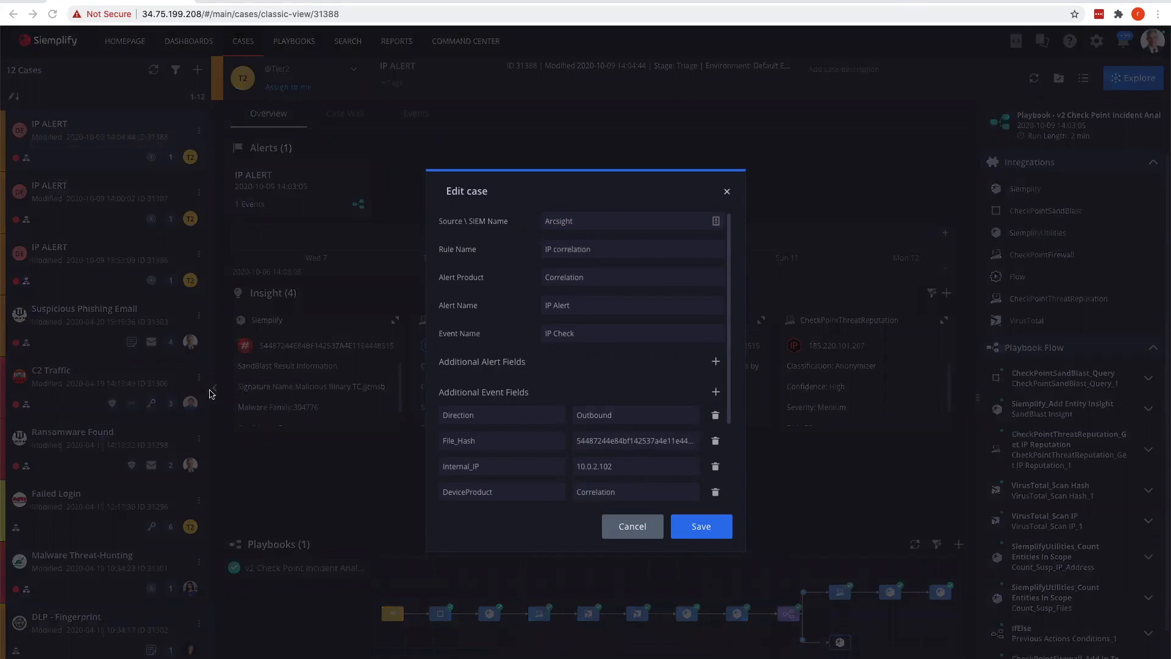
Replace the File_Hash and set Internal_IP to 10.0.0.101.
{"action": "left_click", "coordinate": [634, 440]}
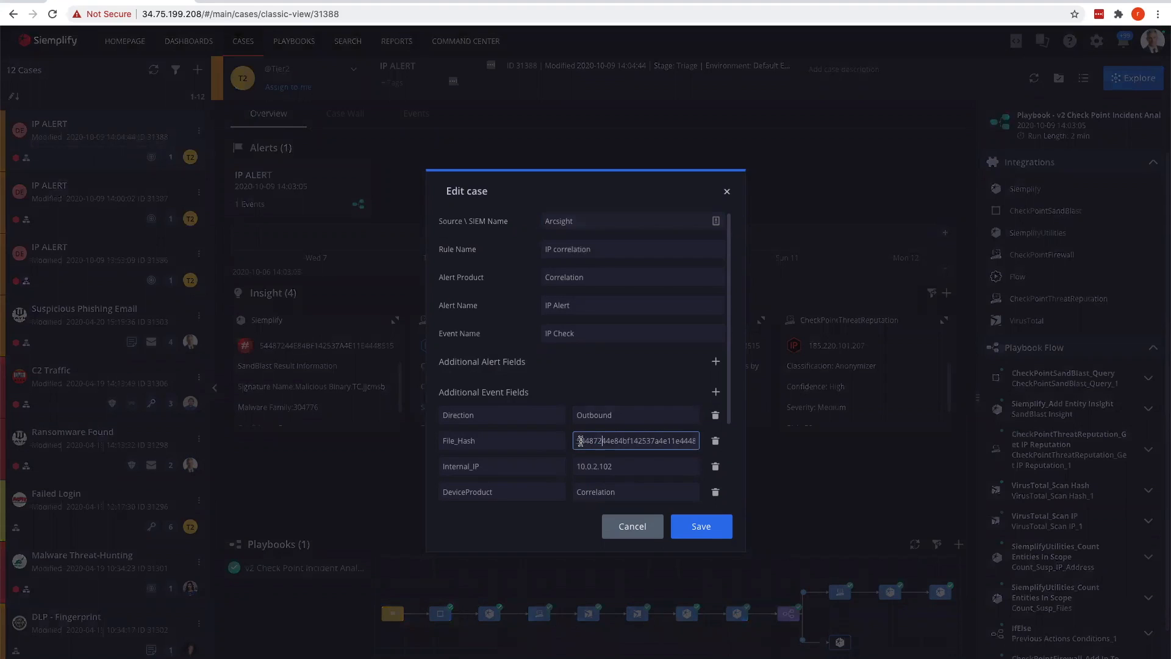
{"action": "triple_click", "coordinate": [634, 440]}
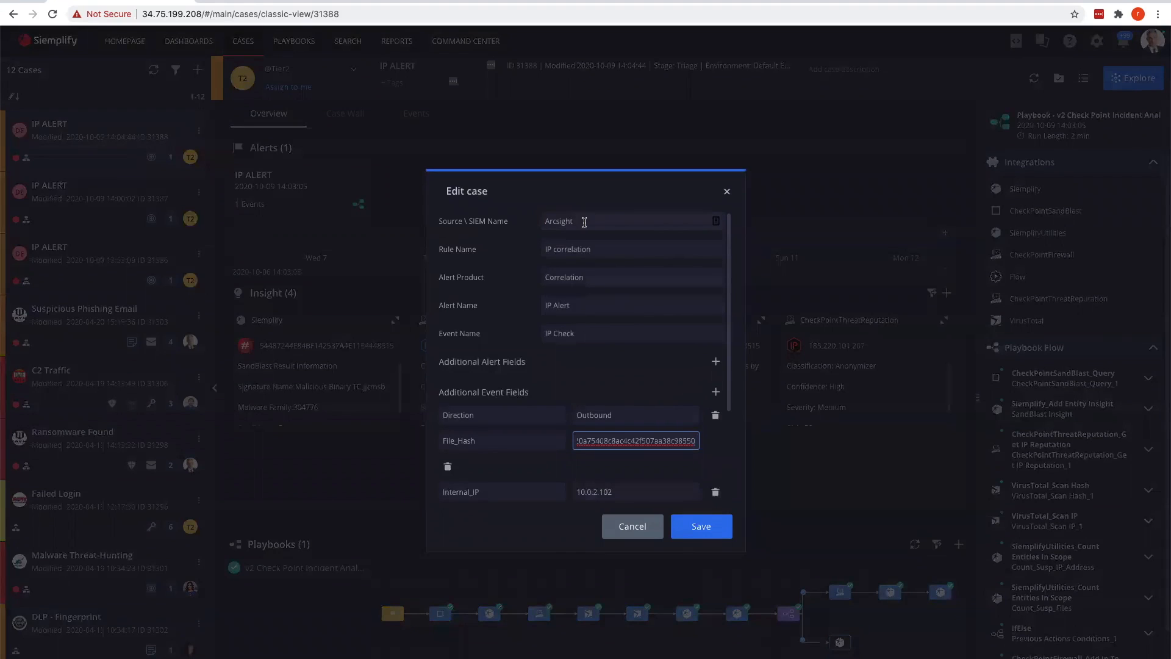
{"action": "mouse_move", "coordinate": [590, 240]}
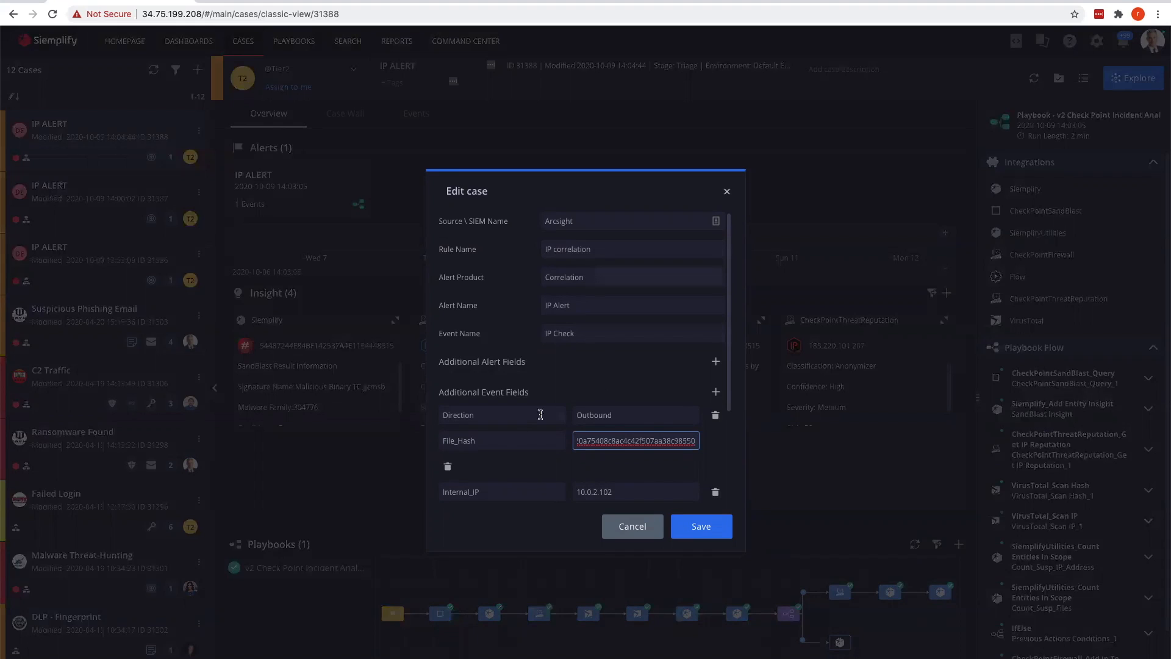
{"action": "scroll", "scroll_direction": "down", "scroll_amount": 3}
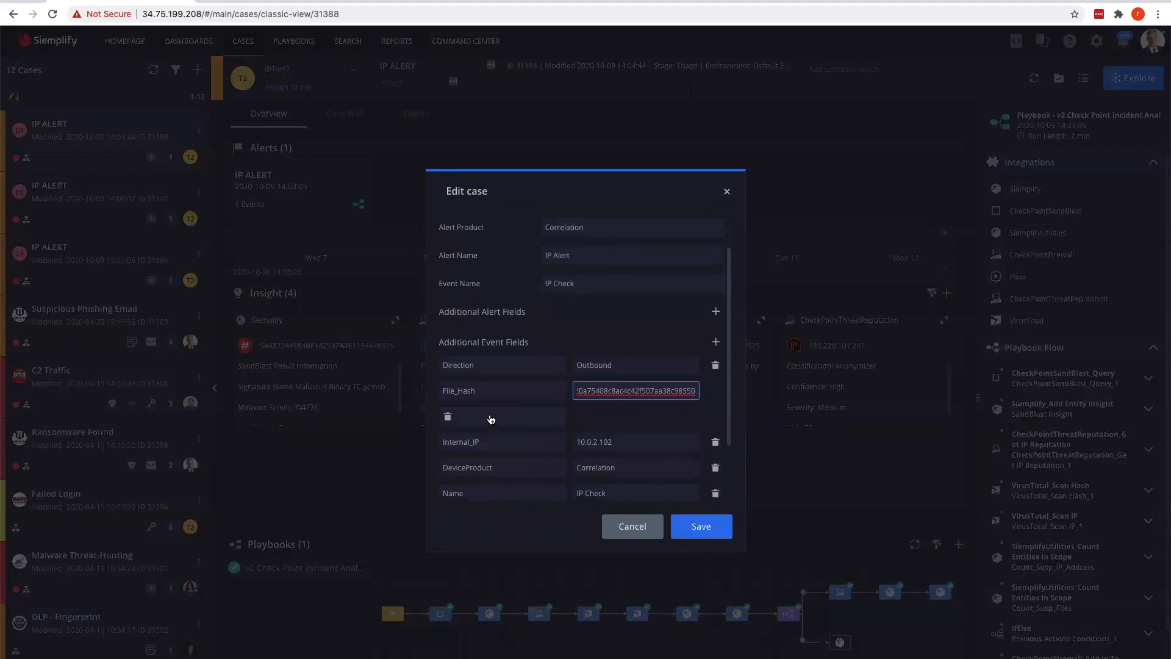
{"action": "scroll", "scroll_direction": "down", "scroll_amount": 3}
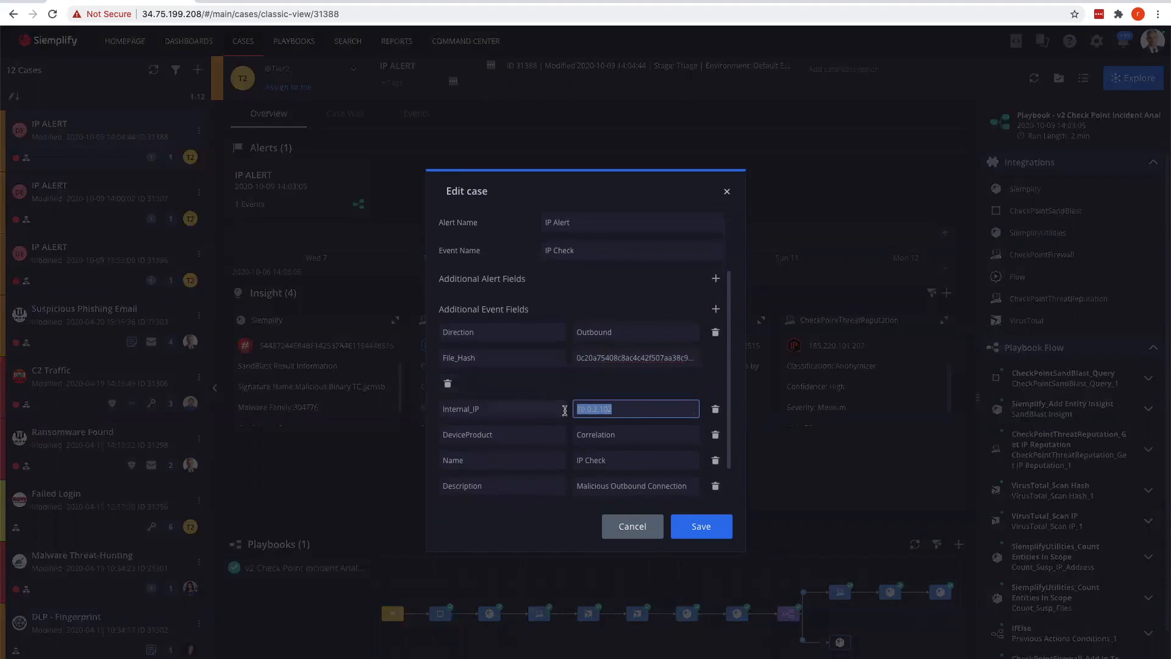
{"action": "type", "text": "10.0.0."}
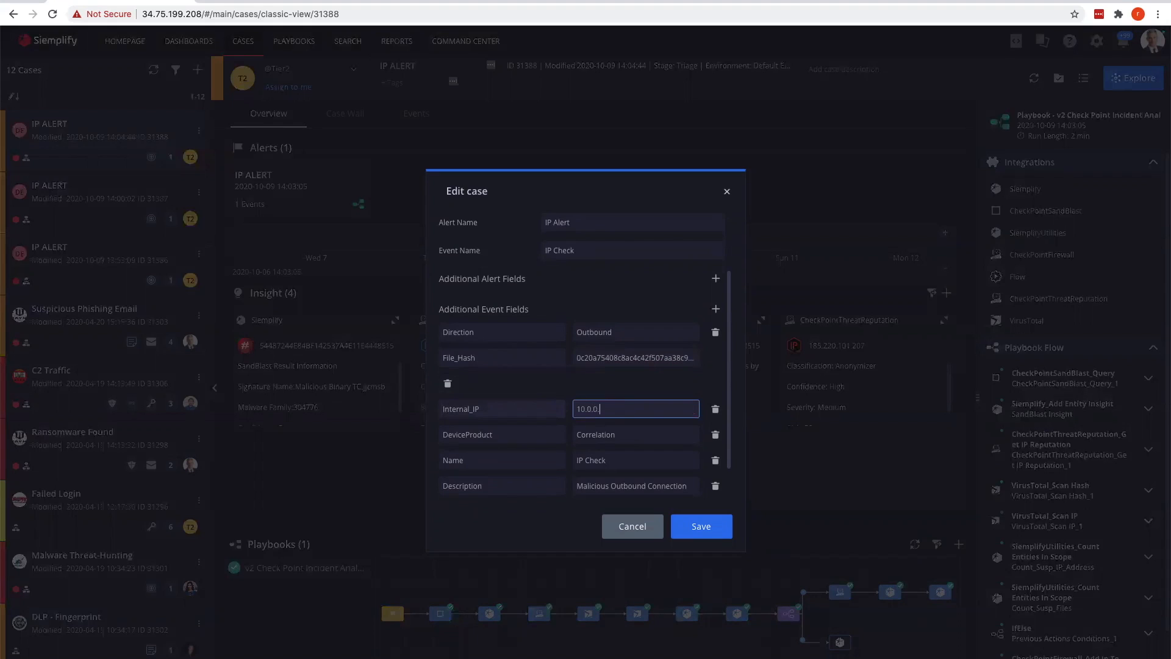
{"action": "type", "text": "101"}
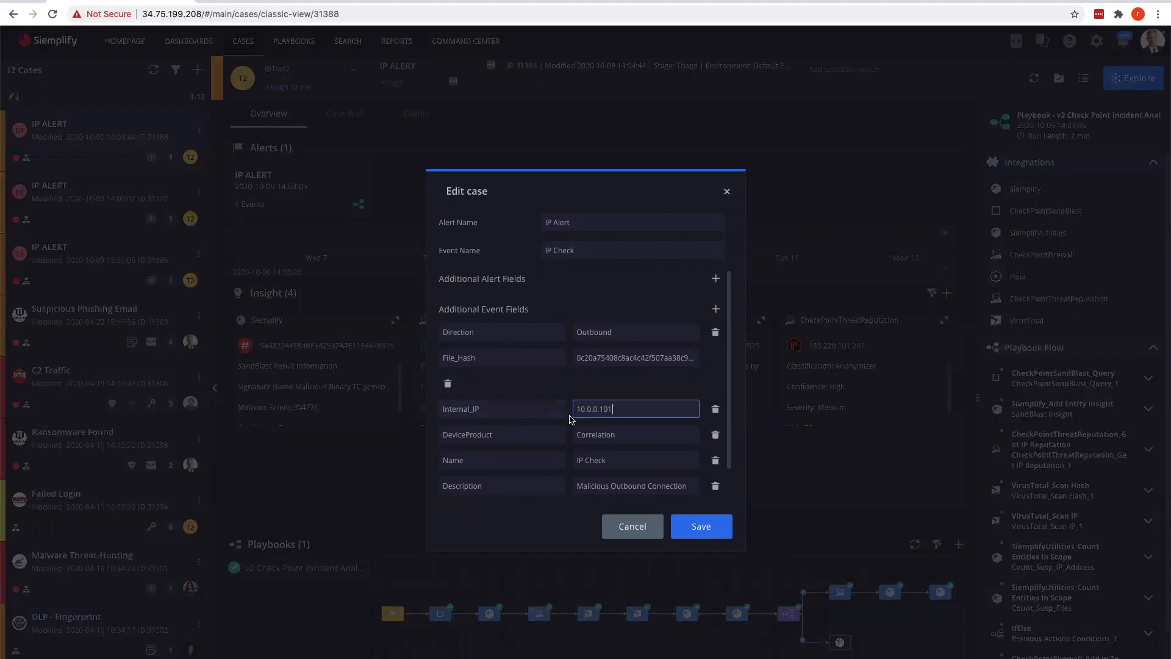
Set External_IP and IP_Address to 217.170.205.14 and save the IP Alert template.
{"action": "scroll", "scroll_direction": "down", "scroll_amount": 3}
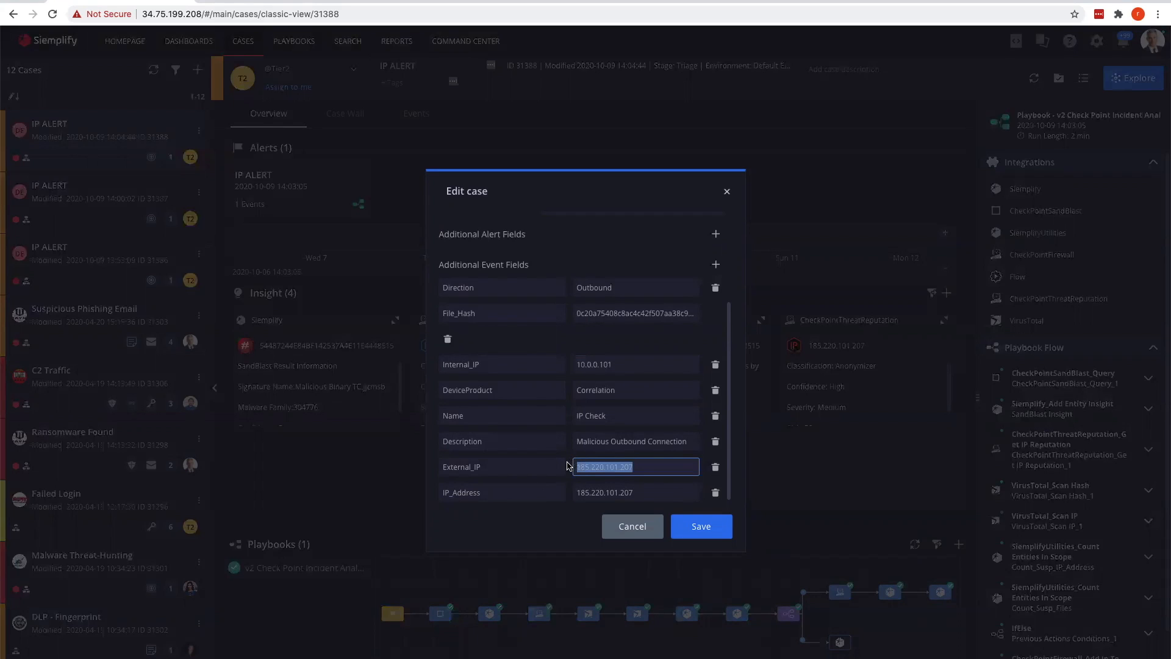
{"action": "type", "text": "217.170.205.14"}
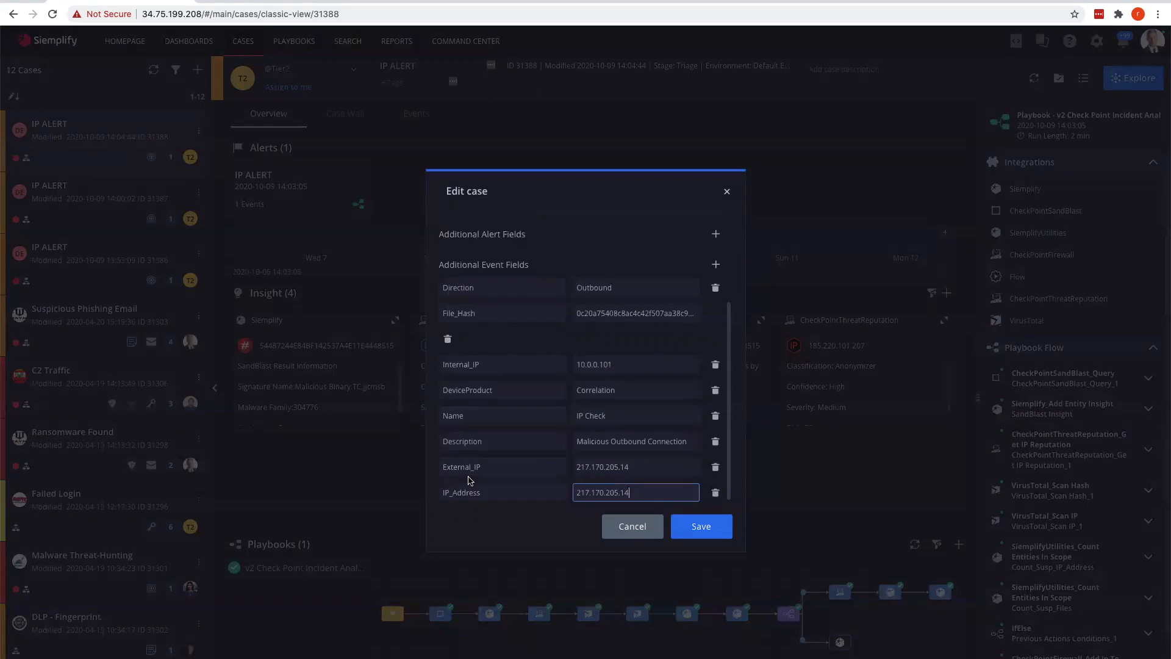
{"action": "mouse_move", "coordinate": [638, 483]}
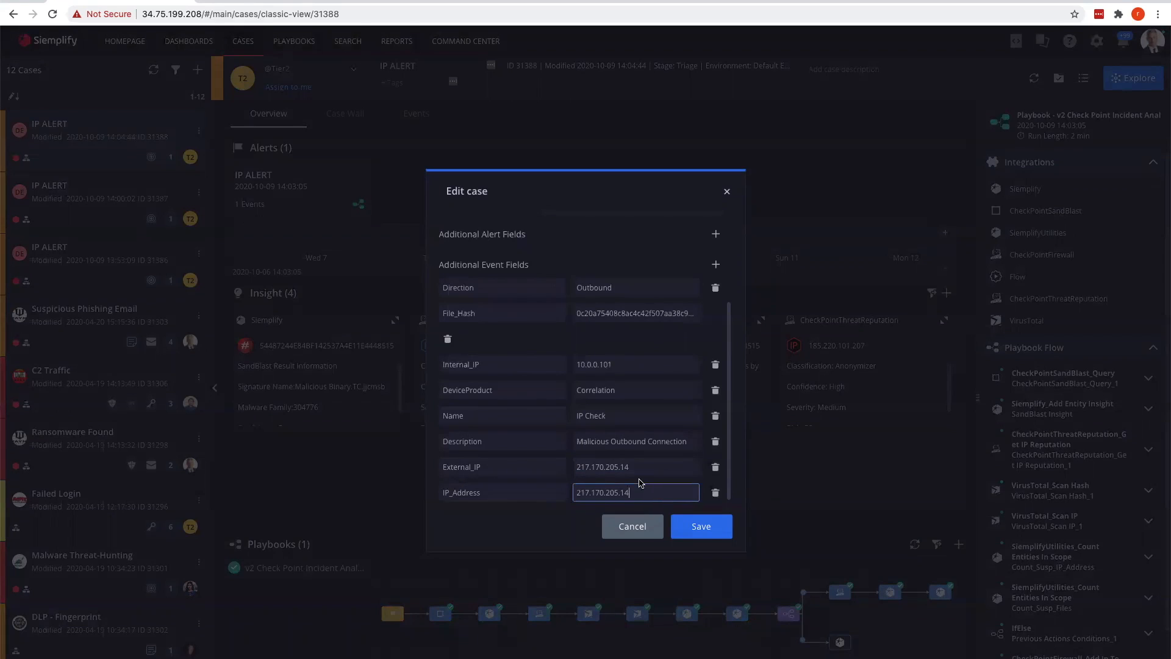
{"action": "scroll", "scroll_direction": "up", "scroll_amount": 3}
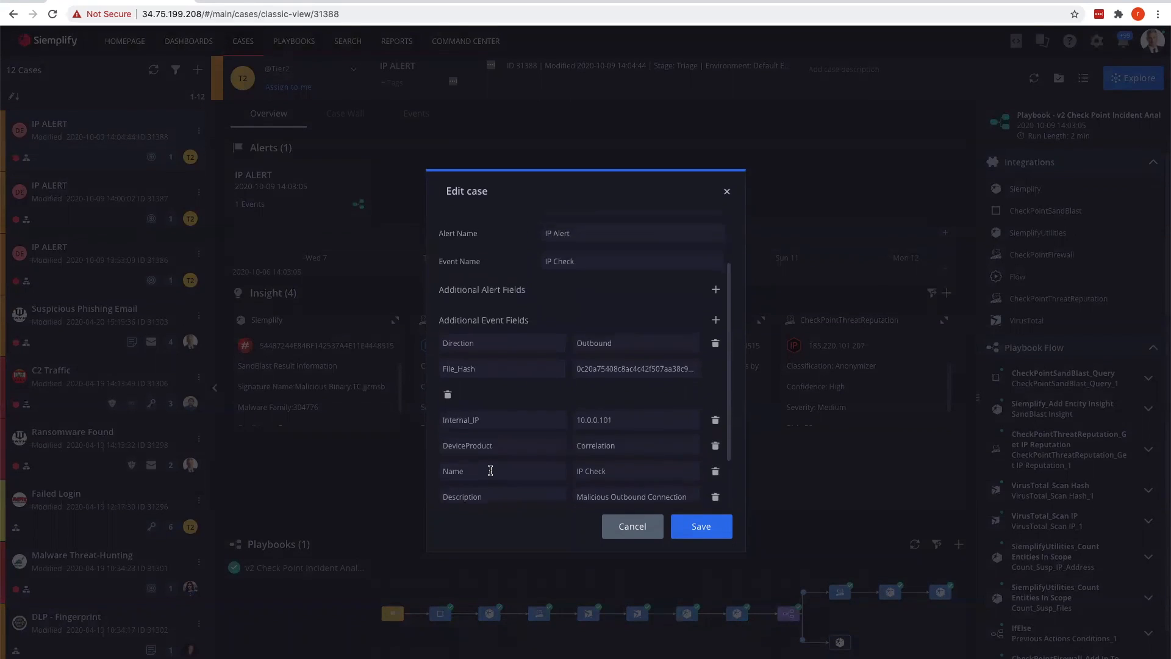
{"action": "scroll", "scroll_direction": "up", "scroll_amount": 3}
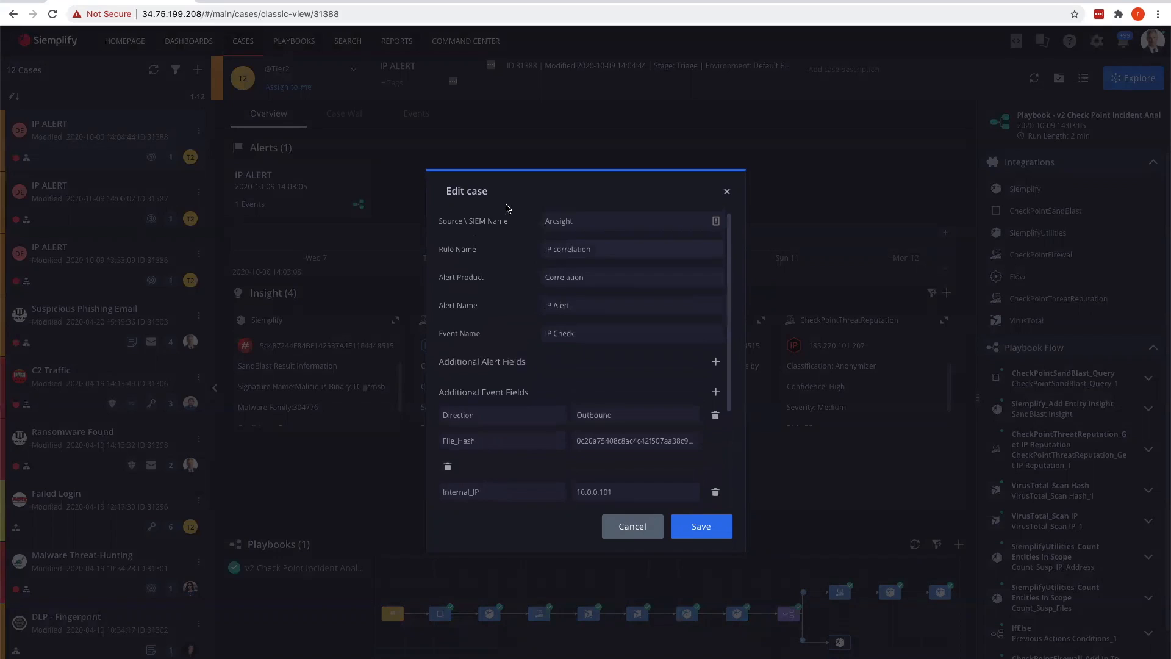
{"action": "mouse_move", "coordinate": [524, 265]}
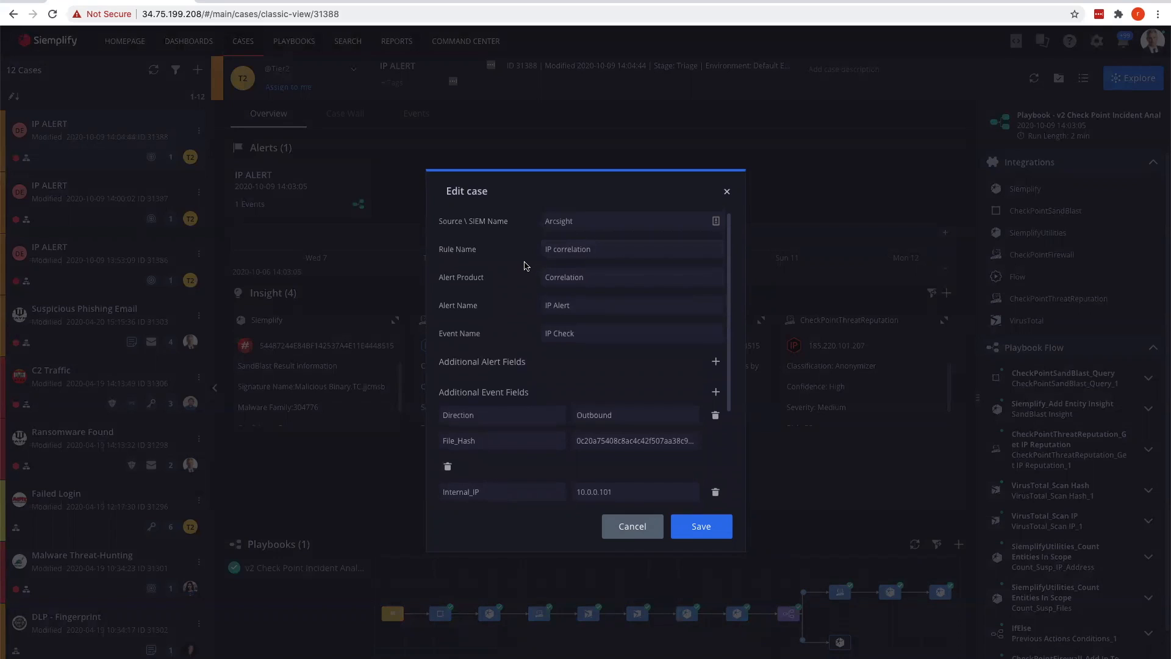
{"action": "left_click", "coordinate": [700, 525]}
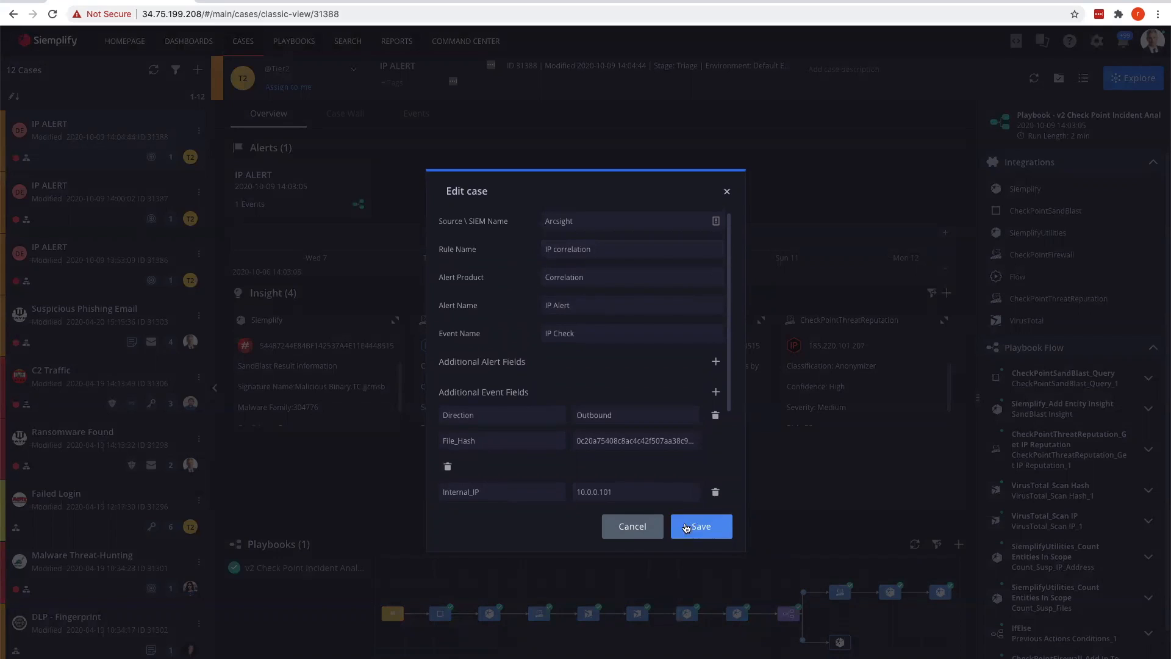
Save the Edit case dialog and tick IP Alert as the case to simulate.
{"action": "left_click", "coordinate": [700, 526]}
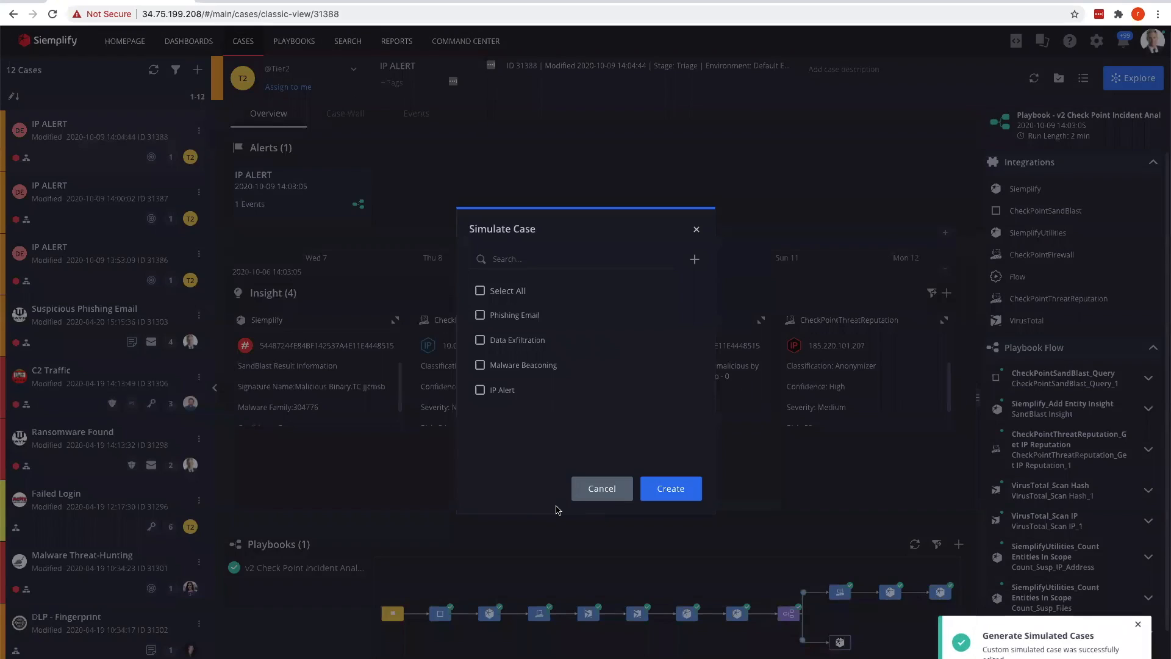
{"action": "mouse_move", "coordinate": [523, 457]}
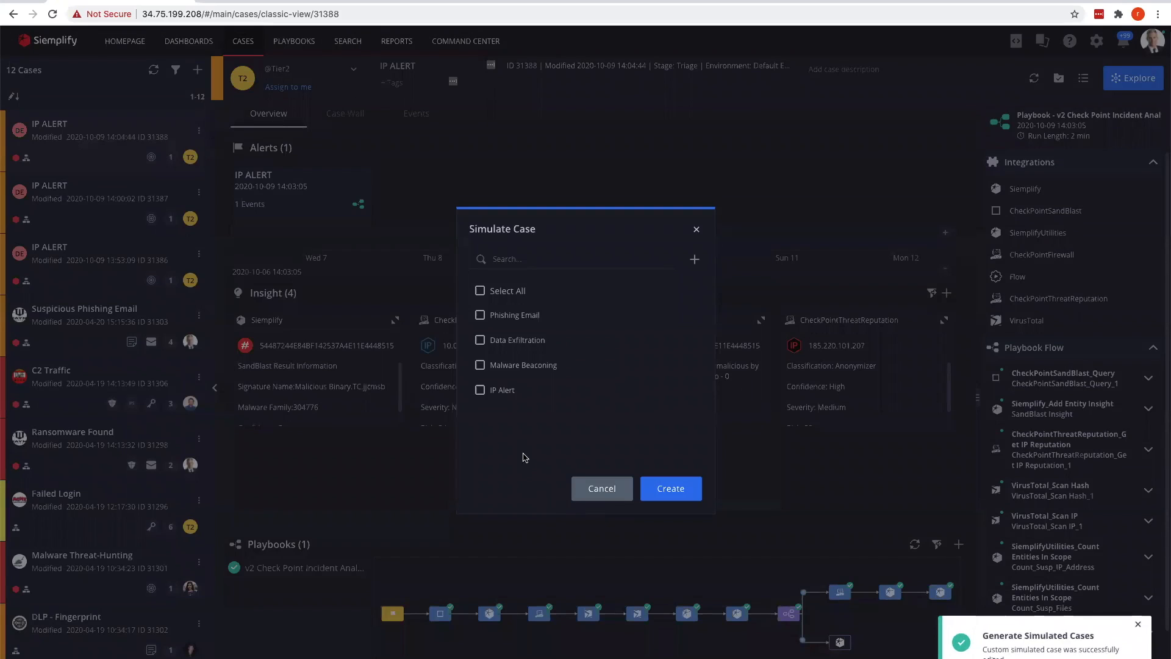
{"action": "left_click", "coordinate": [481, 389]}
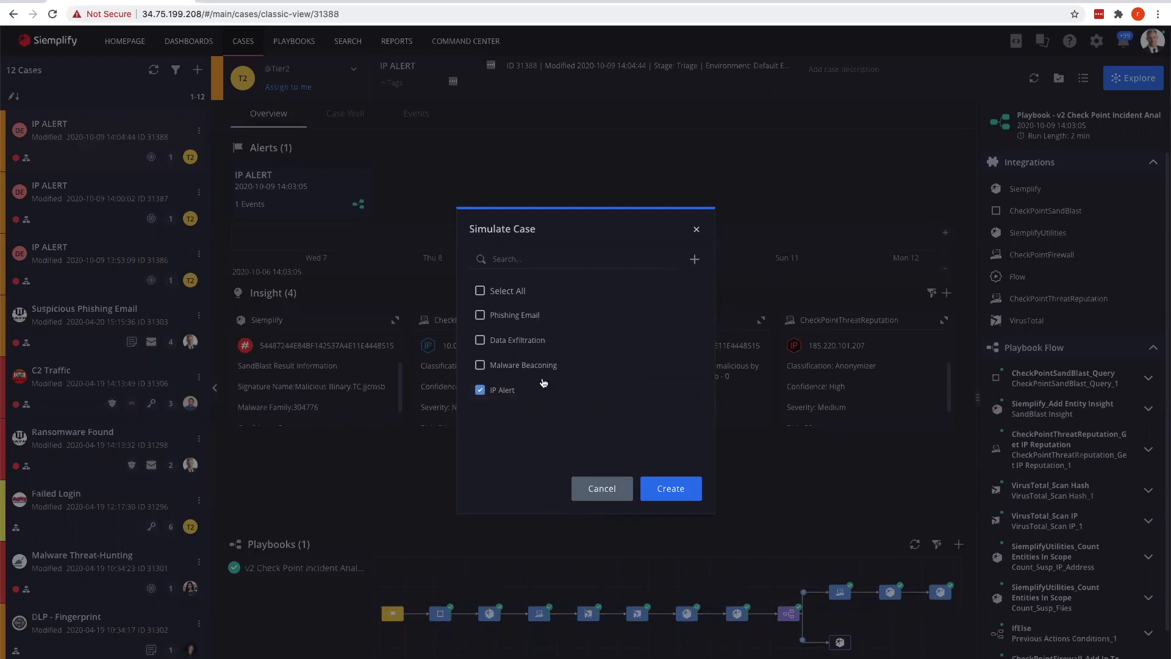
{"action": "mouse_move", "coordinate": [527, 416]}
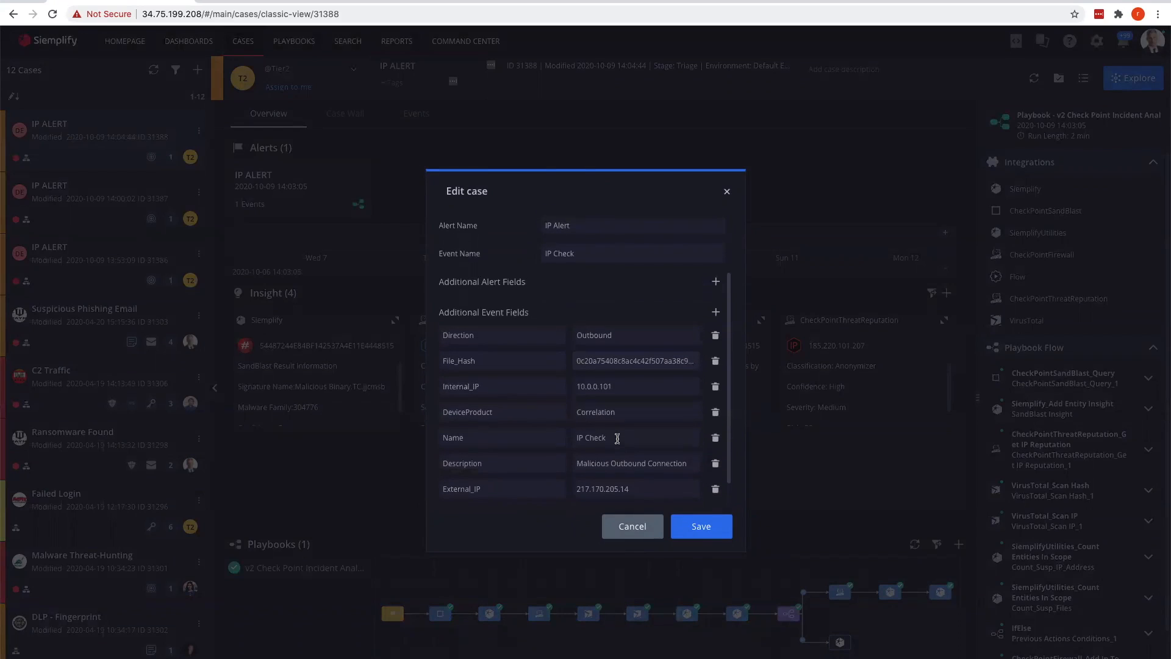
{"action": "scroll", "scroll_direction": "up", "scroll_amount": 3}
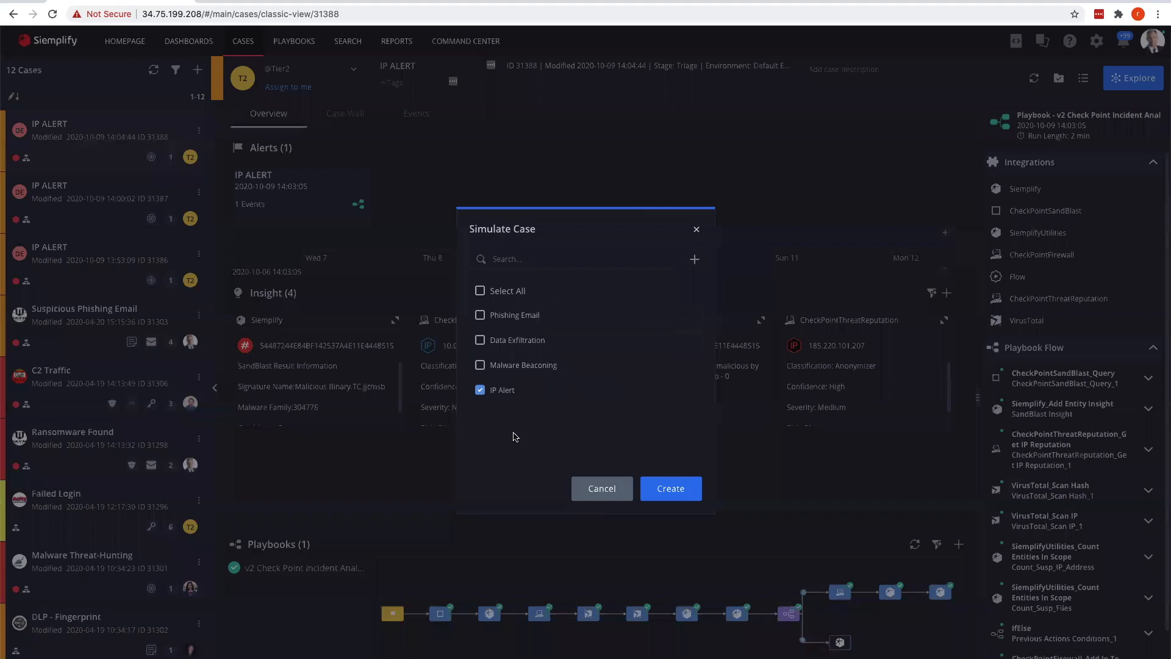
{"action": "mouse_move", "coordinate": [509, 435]}
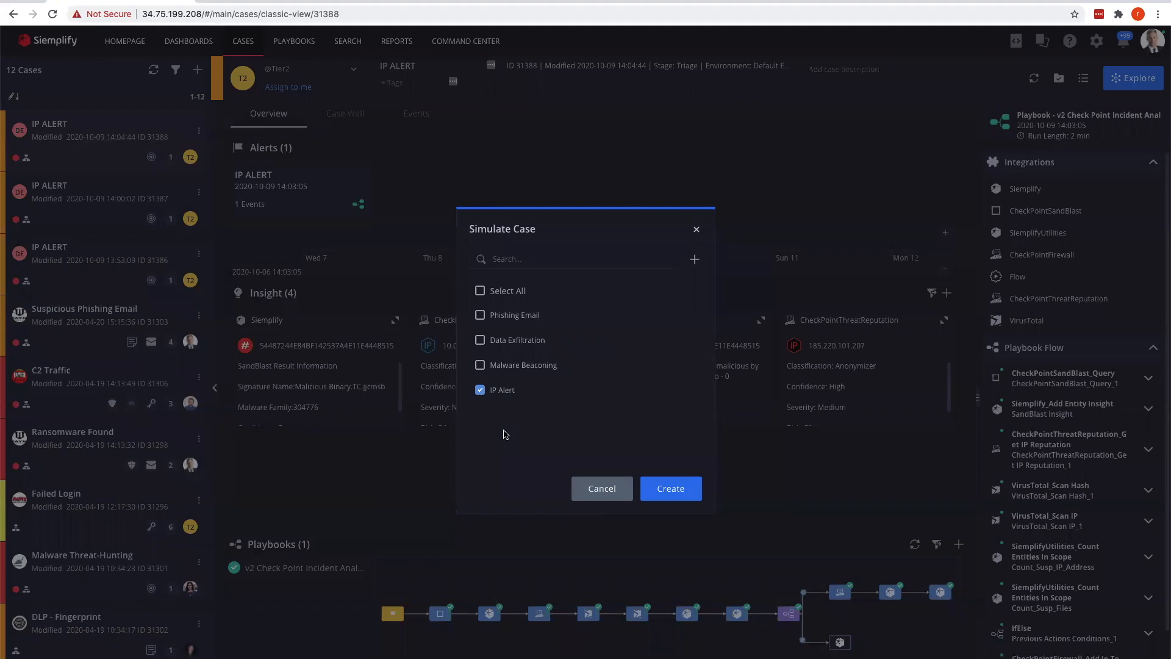
Create the simulated IP Alert case in the Default Environment and run the simulation.
{"action": "left_click", "coordinate": [669, 488]}
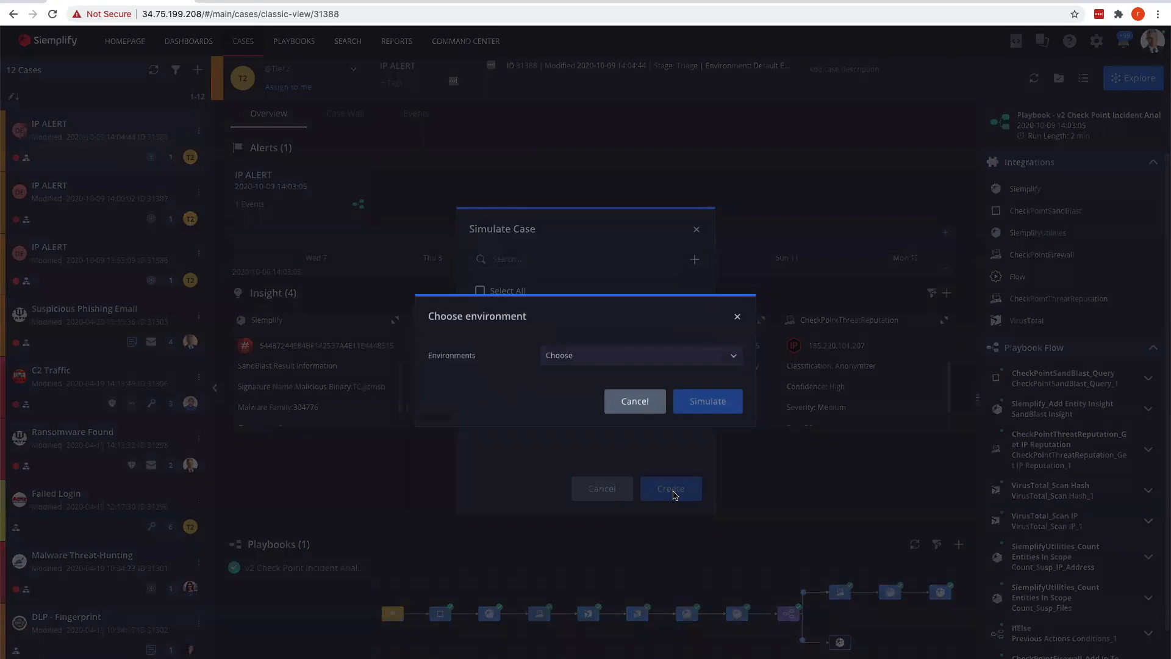
{"action": "left_click", "coordinate": [637, 355]}
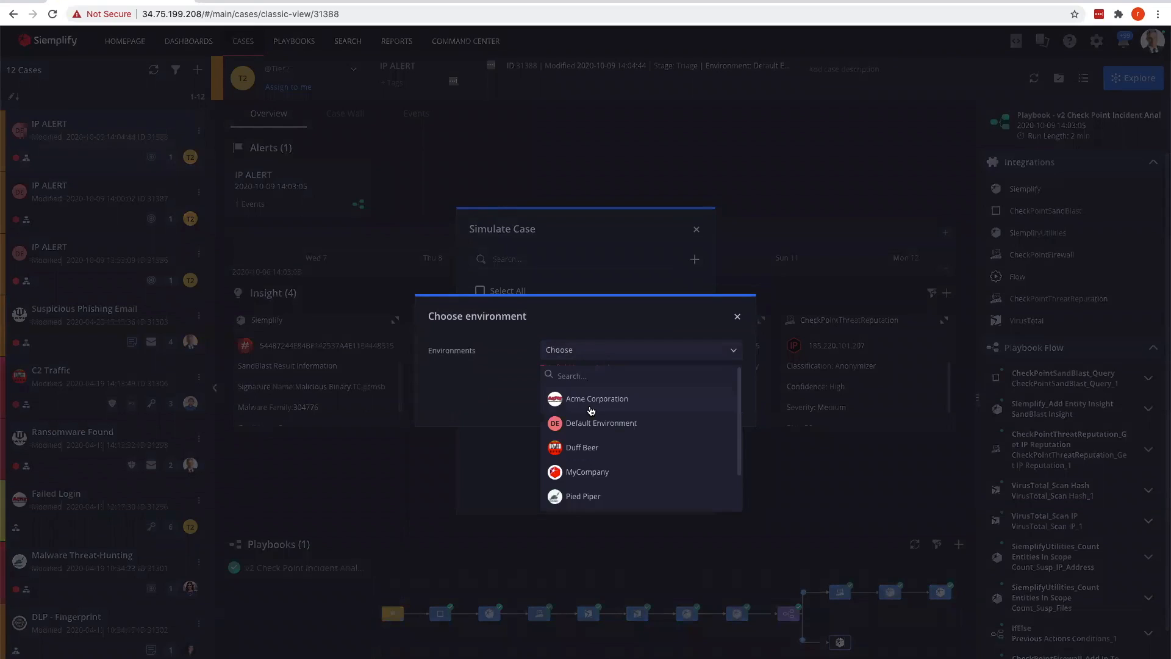
{"action": "left_click", "coordinate": [600, 423]}
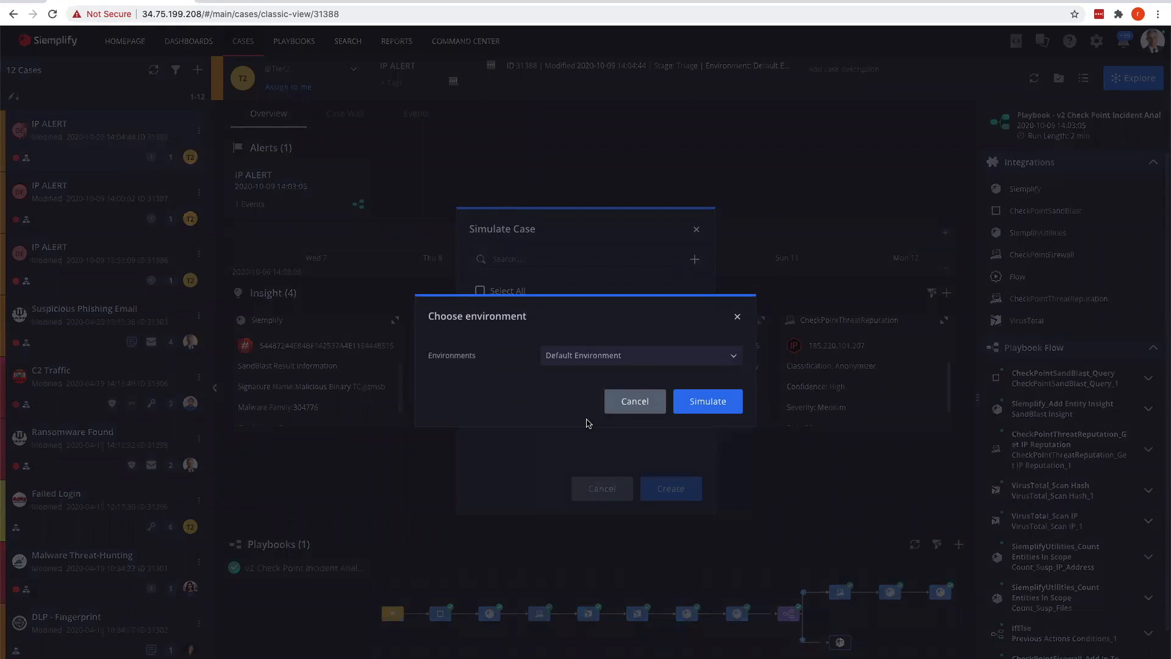
{"action": "mouse_move", "coordinate": [564, 383]}
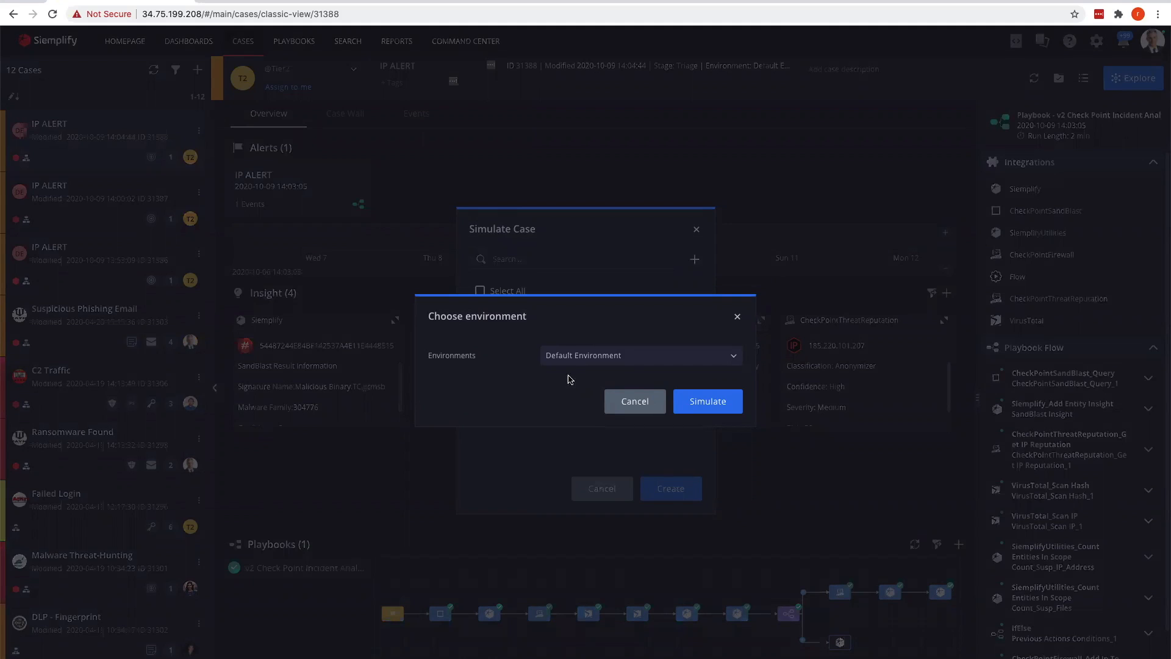
{"action": "left_click", "coordinate": [706, 401]}
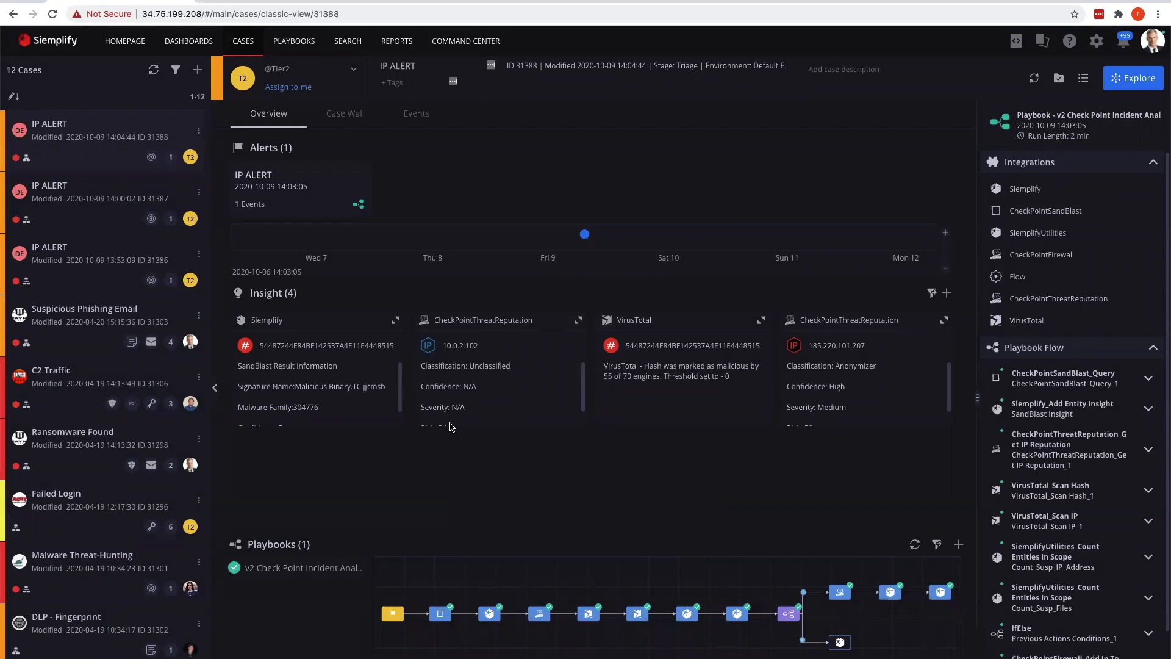
{"action": "mouse_move", "coordinate": [153, 53]}
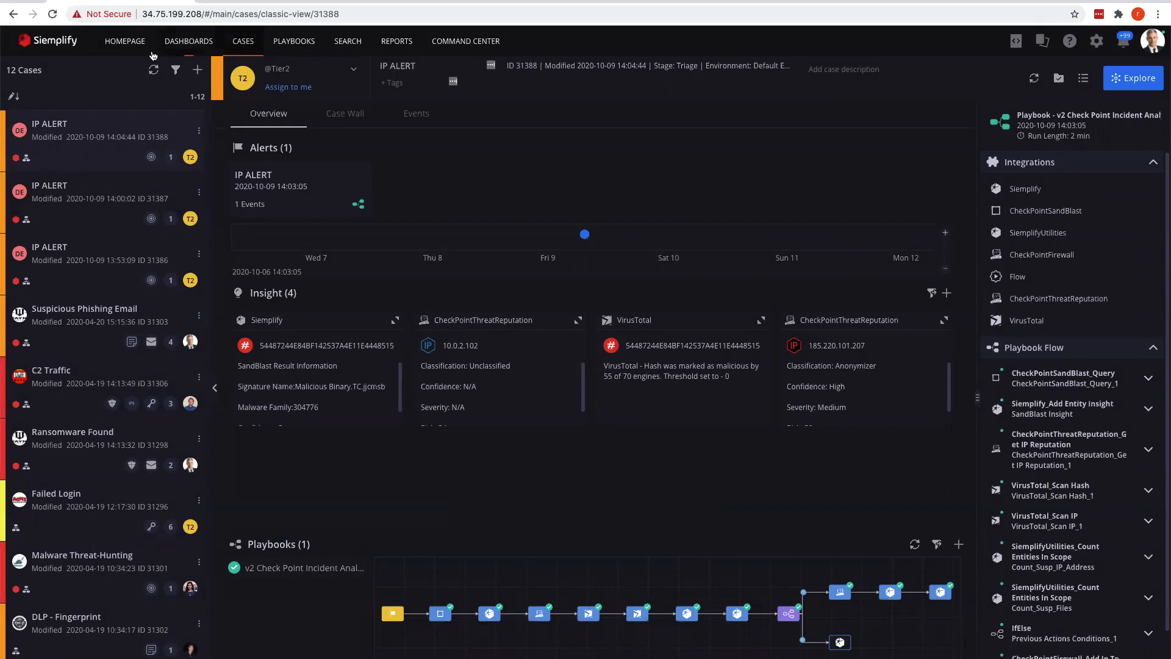
Refresh the case queue and load the new IP ALERT case 31389.
{"action": "left_click", "coordinate": [154, 68]}
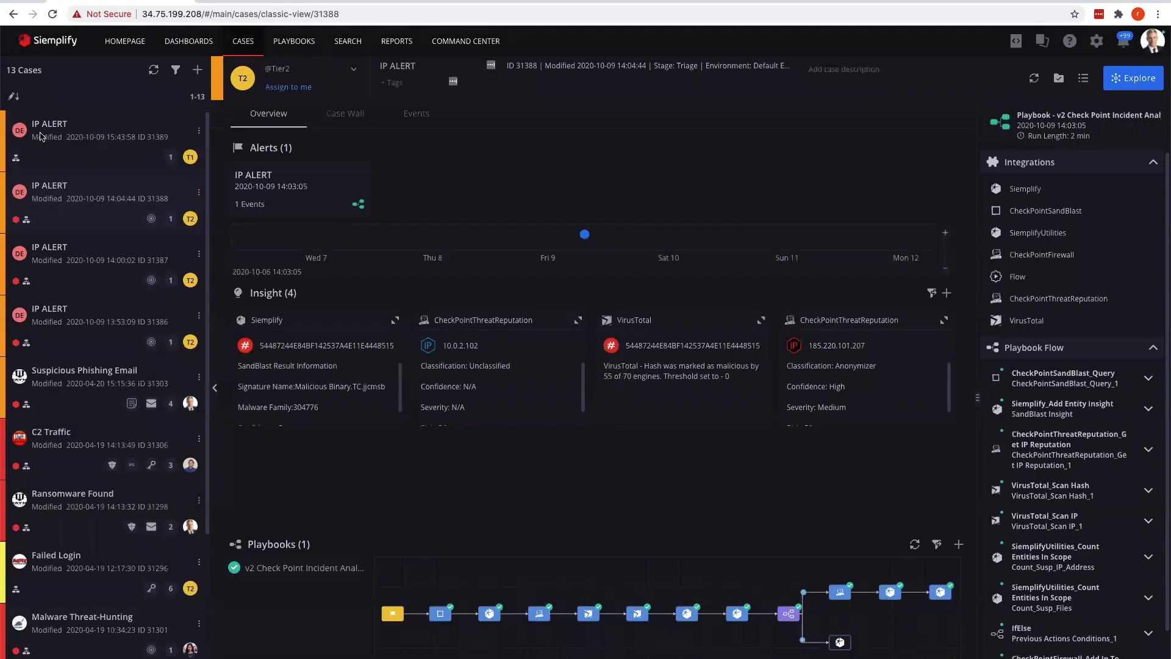
{"action": "left_click", "coordinate": [84, 130]}
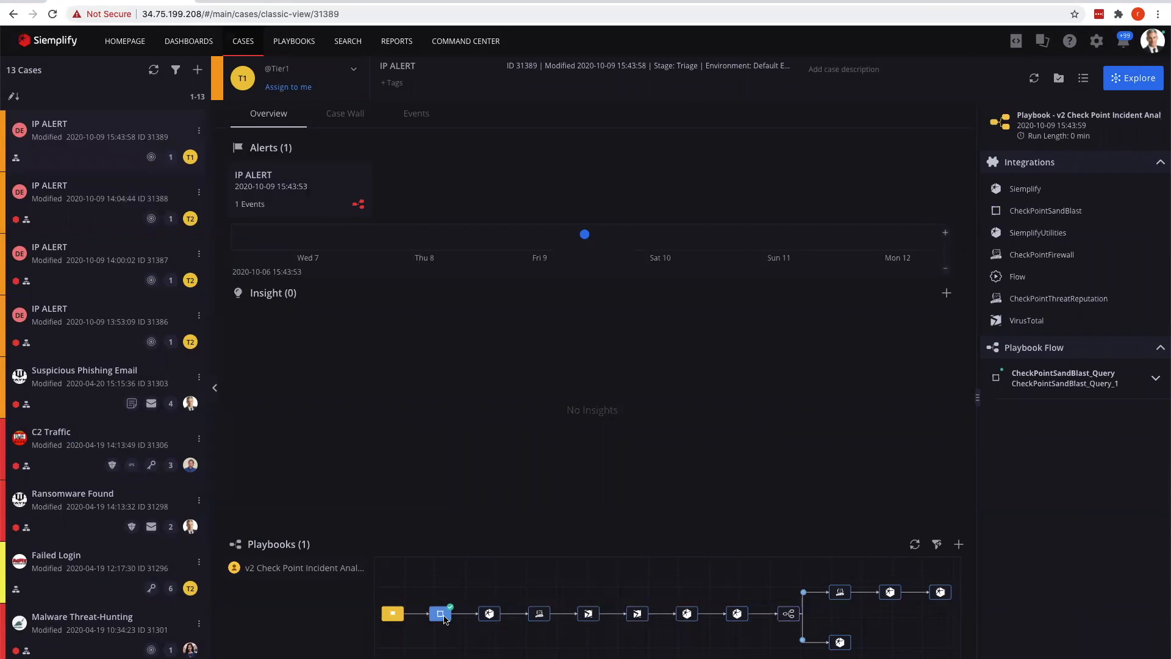
{"action": "mouse_move", "coordinate": [748, 320]}
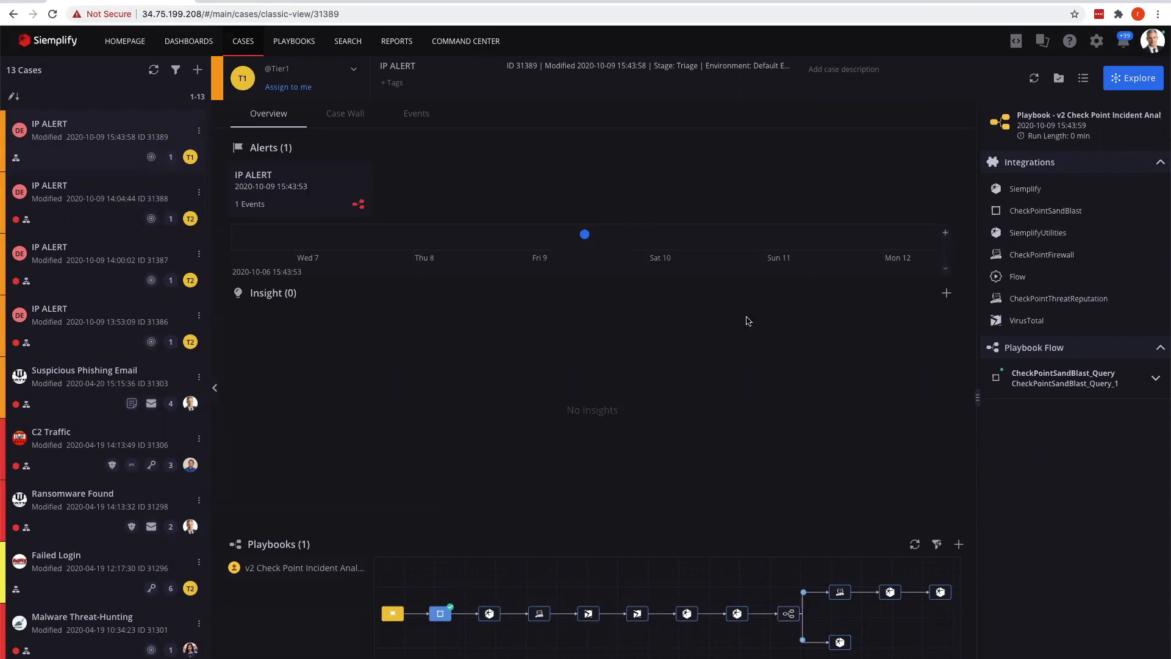
{"action": "left_click", "coordinate": [1034, 78]}
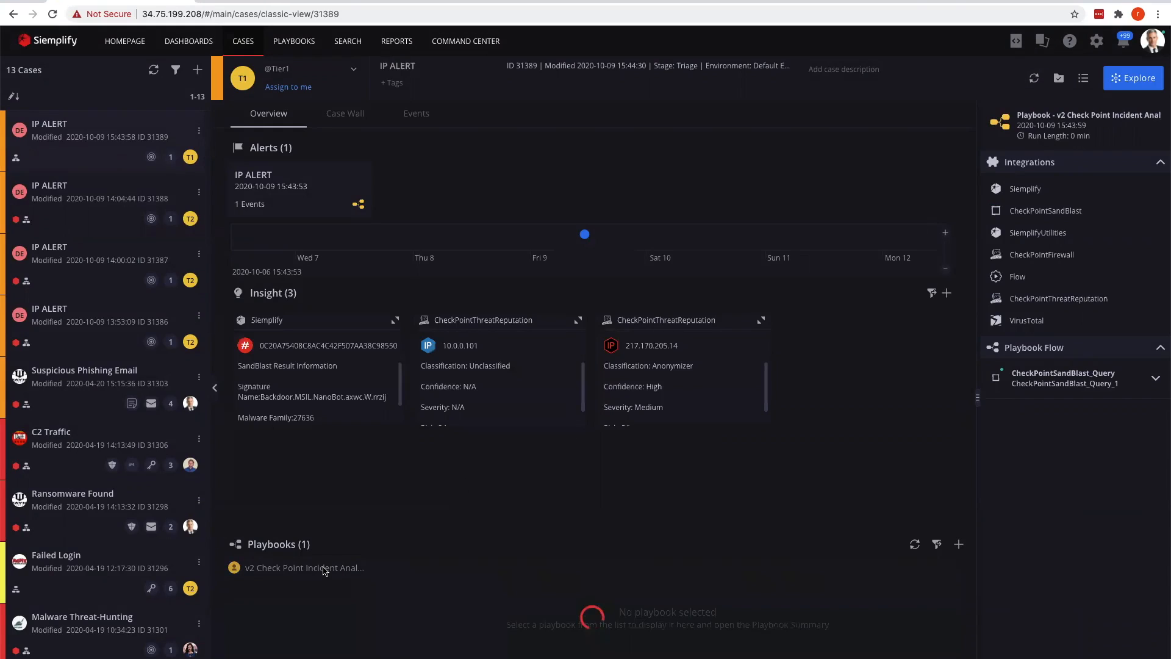
Watch the running v2 Check Point flow and insights marking 217.170.205.14 as Anonymizer, risk 50.
{"action": "left_click", "coordinate": [303, 567]}
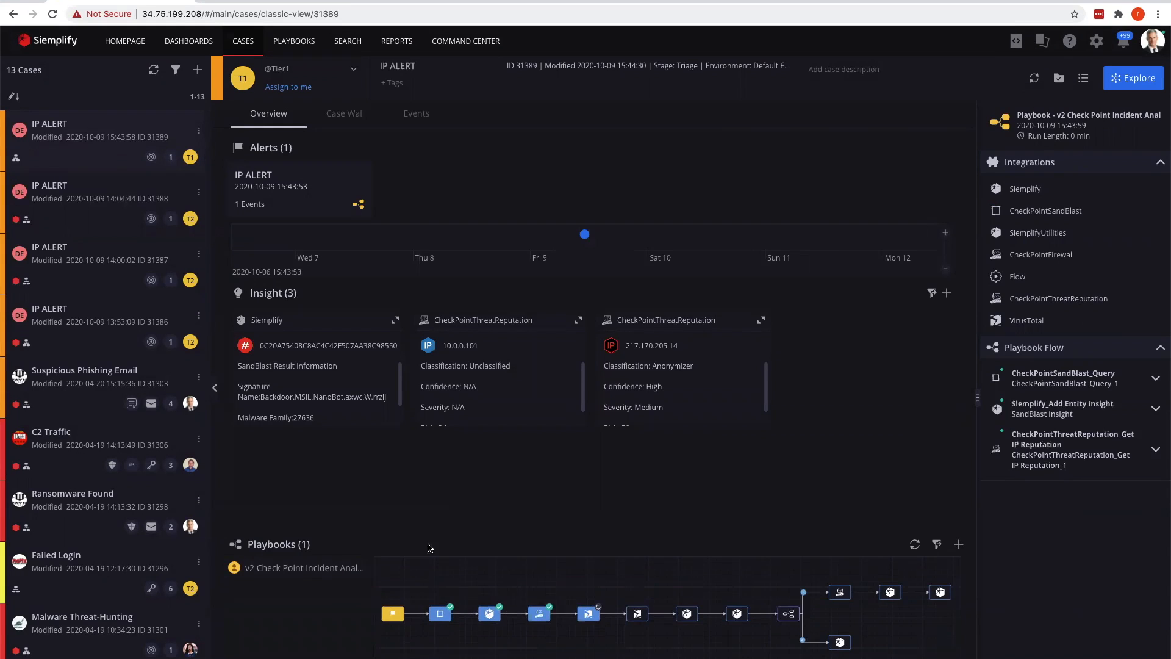
{"action": "mouse_move", "coordinate": [292, 395]}
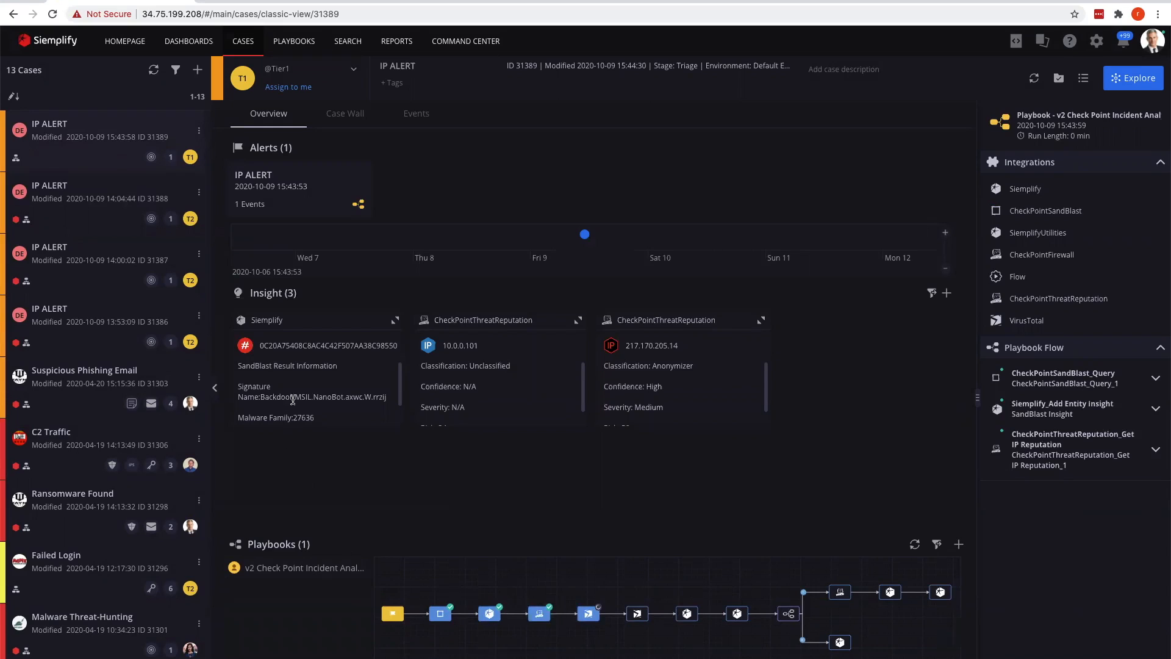
{"action": "mouse_move", "coordinate": [425, 605]}
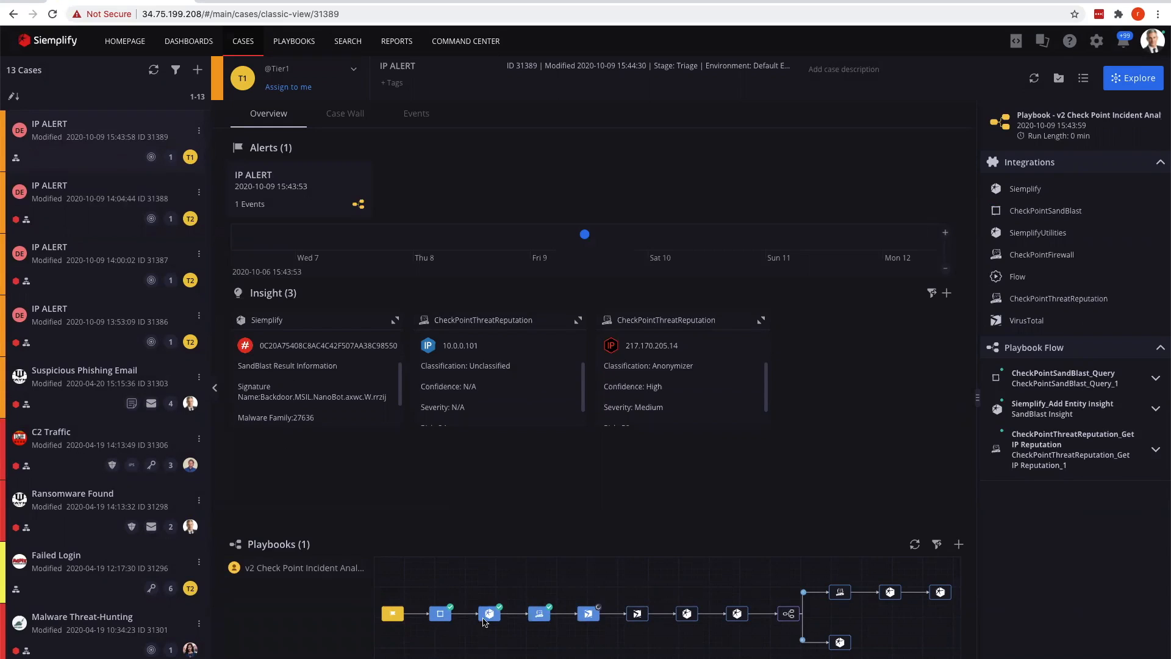
{"action": "mouse_move", "coordinate": [327, 455]}
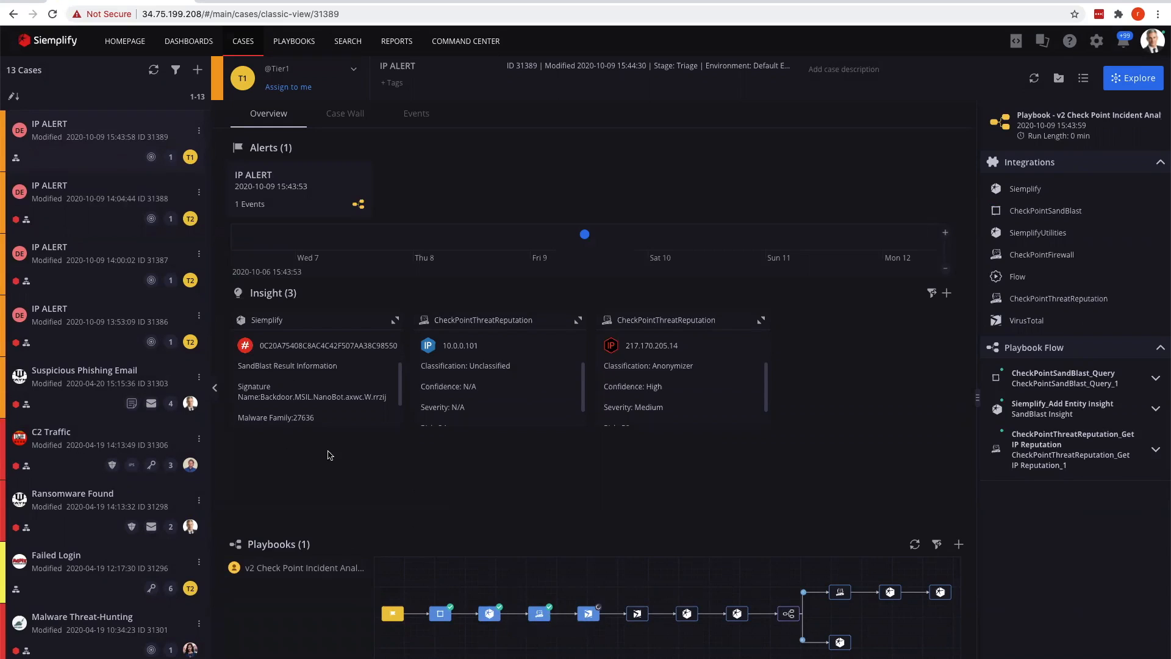
{"action": "mouse_move", "coordinate": [292, 368]}
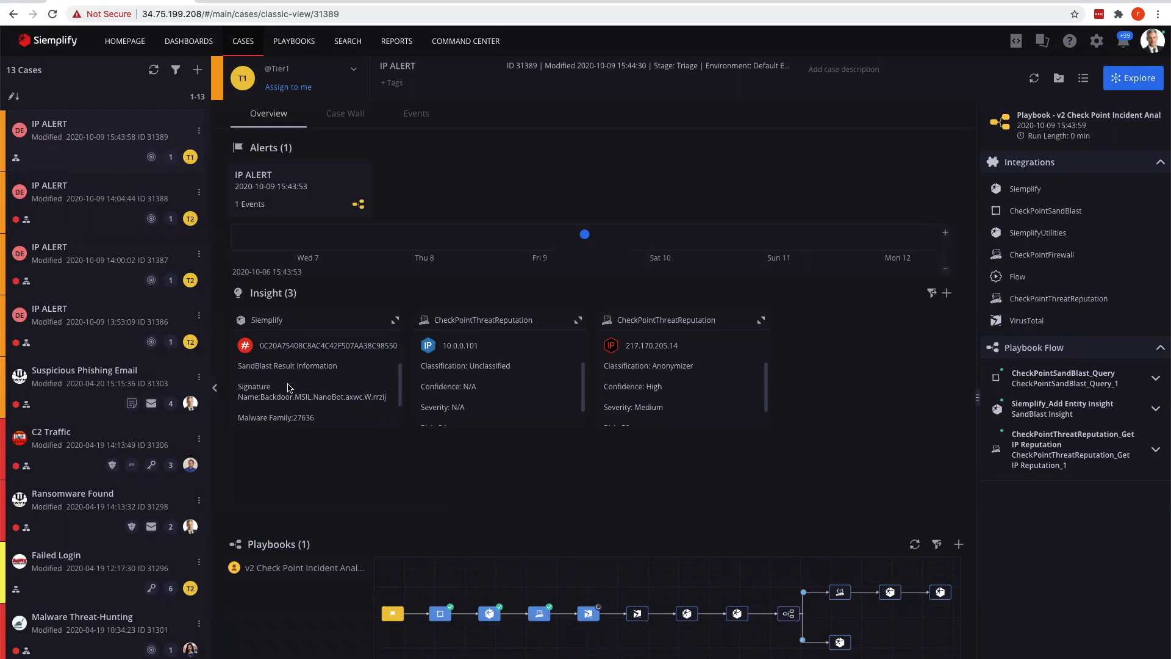
{"action": "mouse_move", "coordinate": [315, 379]}
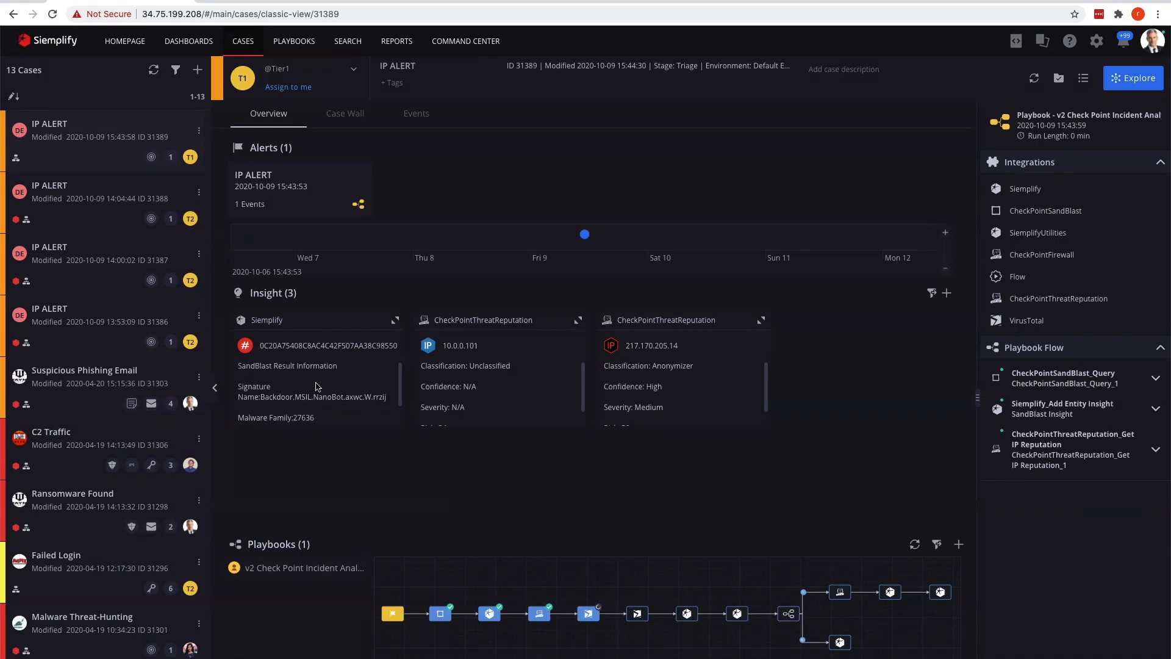
{"action": "mouse_move", "coordinate": [365, 411]}
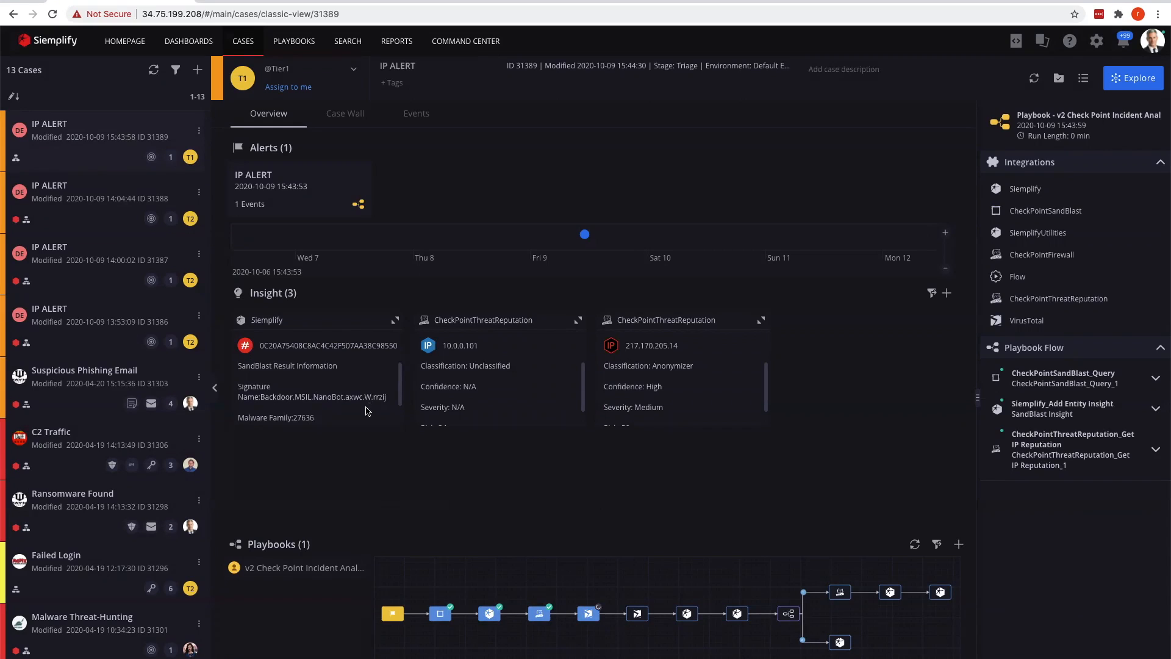
{"action": "scroll", "scroll_direction": "down", "scroll_amount": 3}
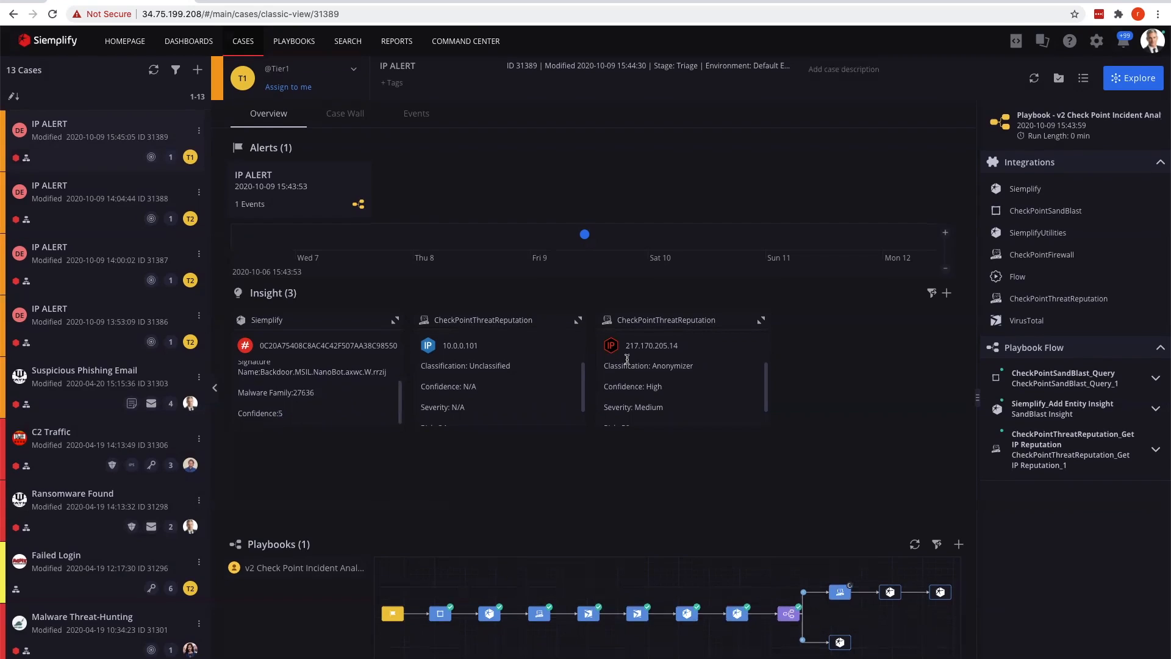
{"action": "mouse_move", "coordinate": [515, 371]}
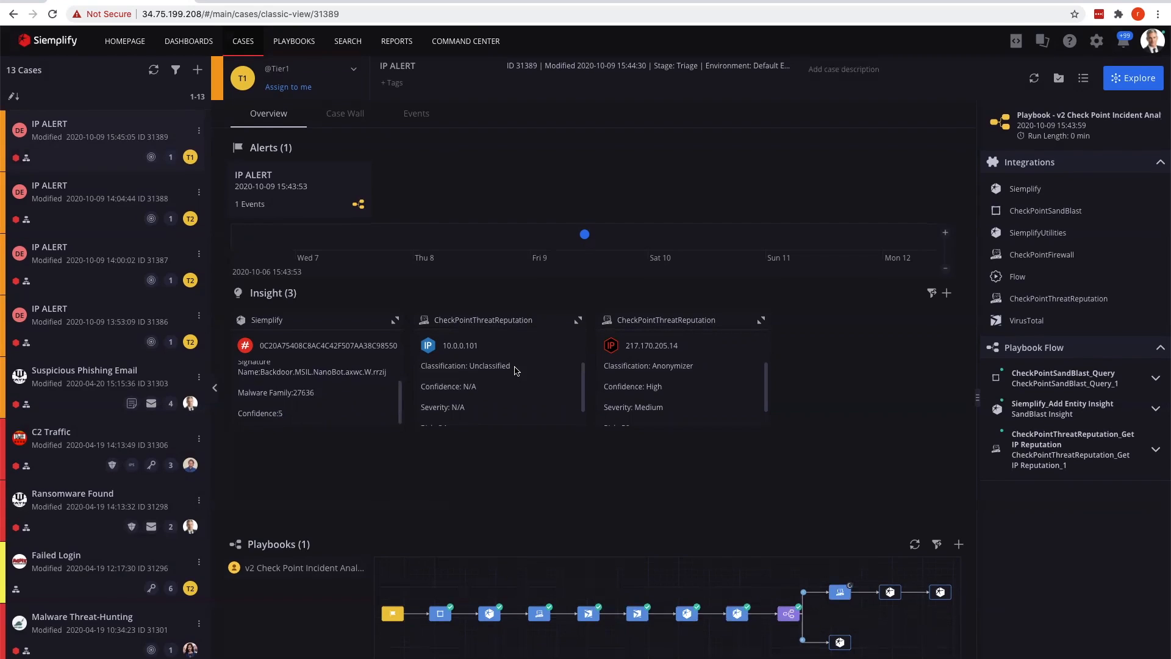
{"action": "mouse_move", "coordinate": [433, 351]}
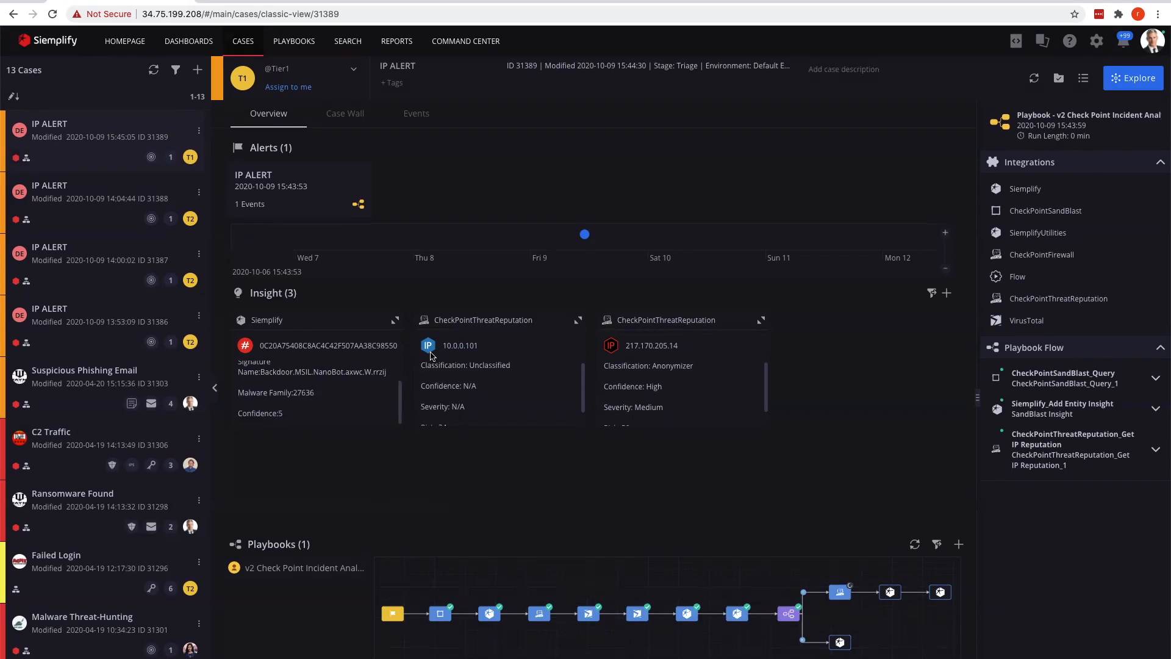
{"action": "scroll", "scroll_direction": "down", "scroll_amount": 3}
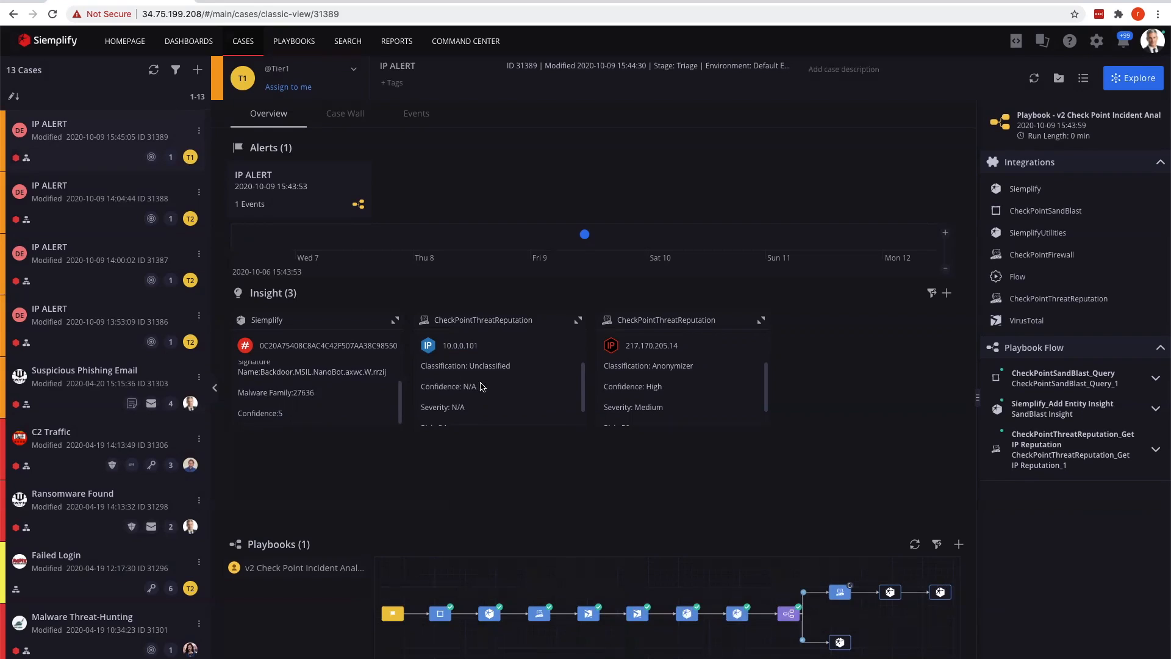
{"action": "scroll", "scroll_direction": "down", "scroll_amount": 3}
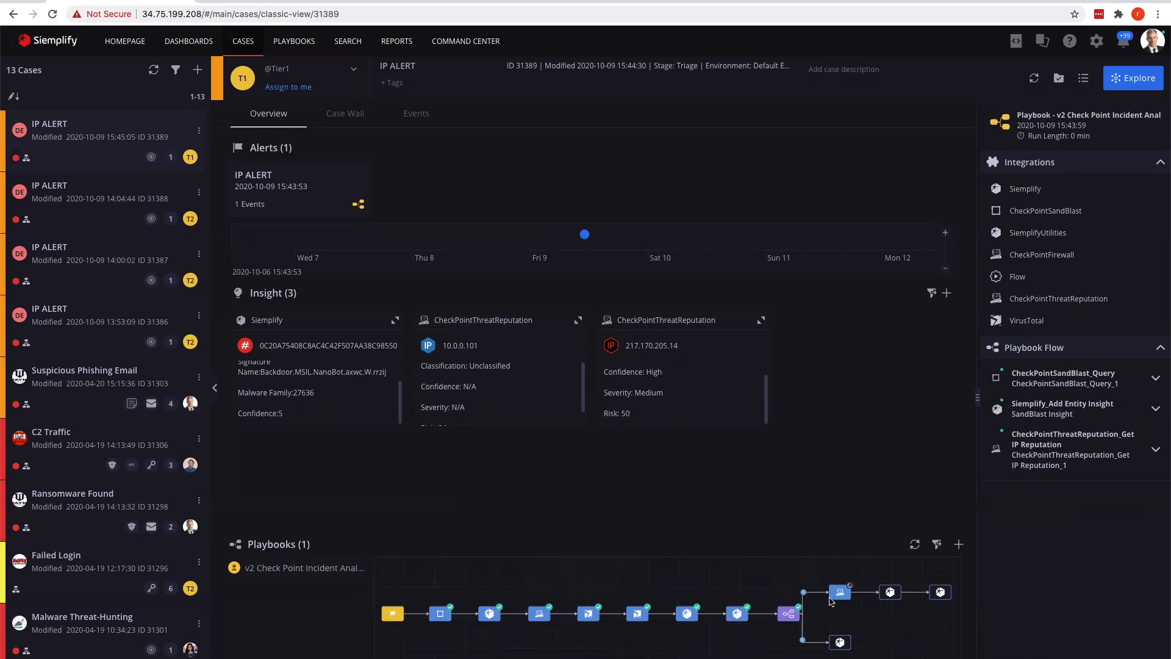
{"action": "mouse_move", "coordinate": [839, 598]}
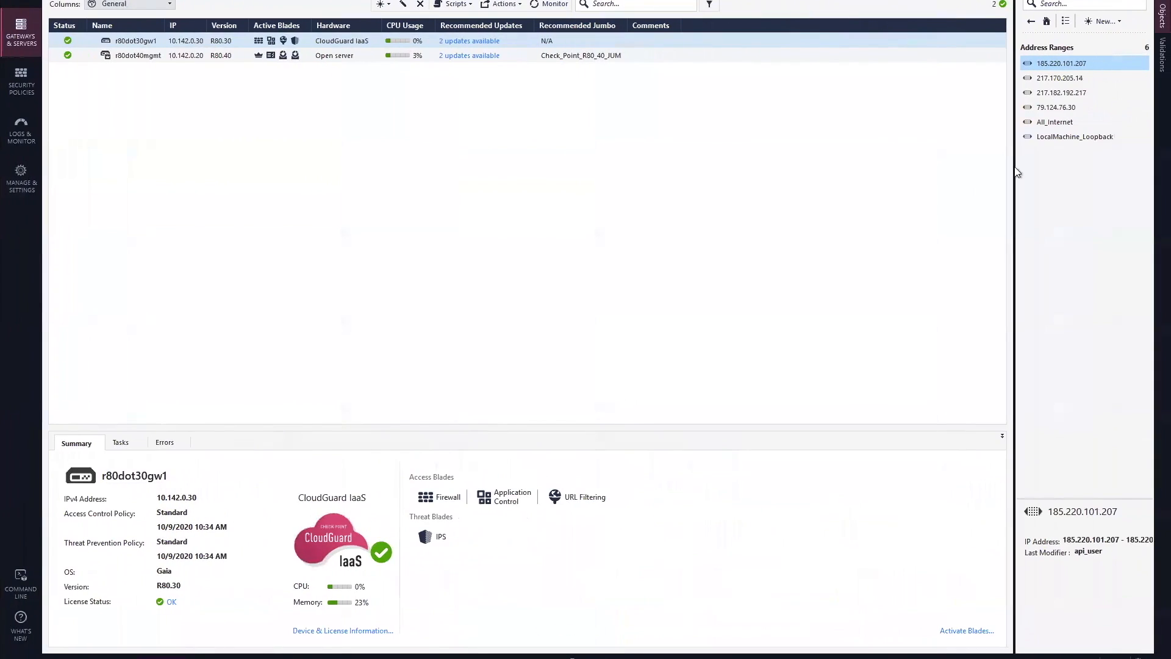
Inspect the 217.170.205.14 address range details and list the Address Ranges objects.
{"action": "left_click", "coordinate": [1060, 78]}
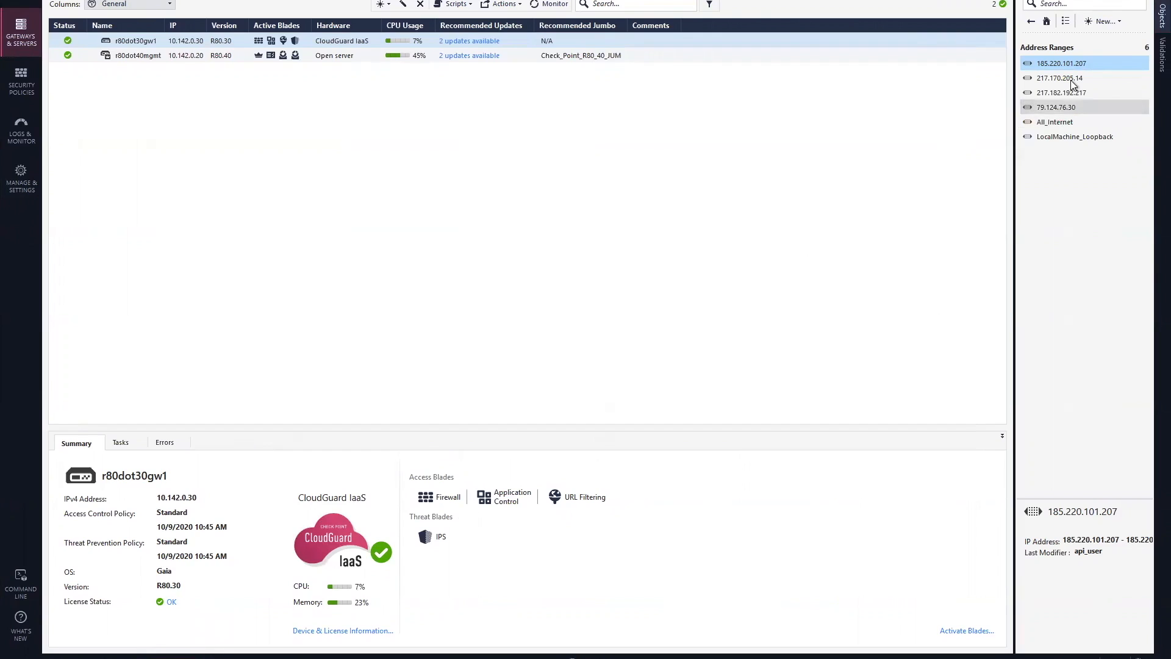
{"action": "left_click", "coordinate": [1058, 78]}
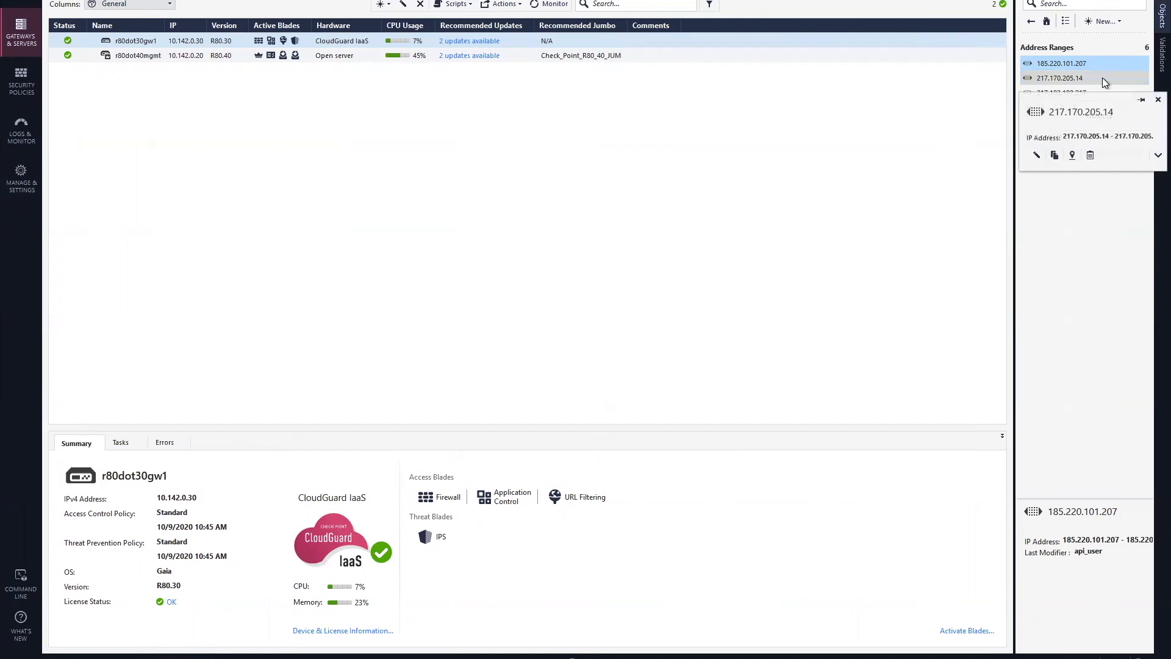
{"action": "mouse_move", "coordinate": [1083, 81]}
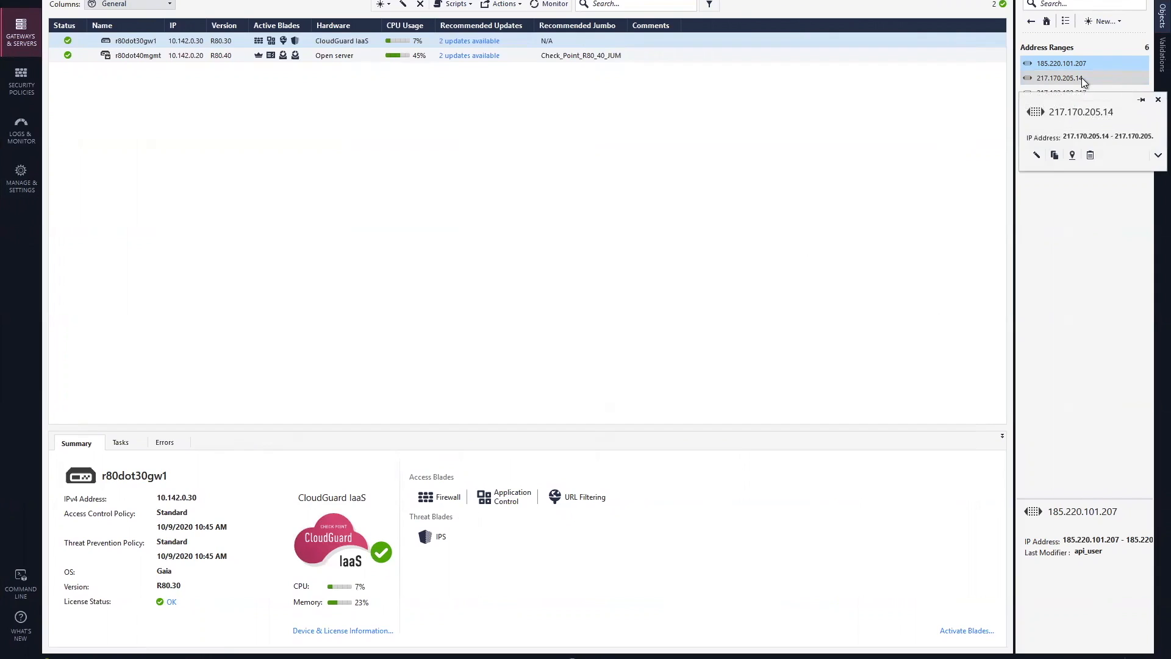
{"action": "left_click", "coordinate": [1159, 99]}
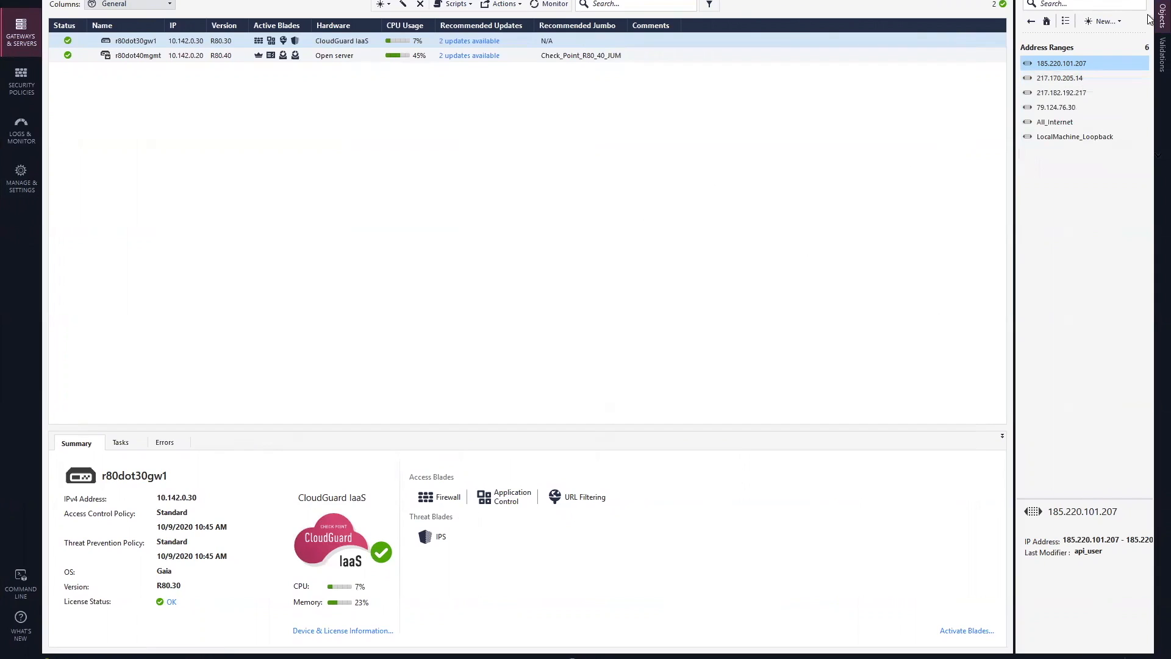
{"action": "left_click", "coordinate": [1031, 21]}
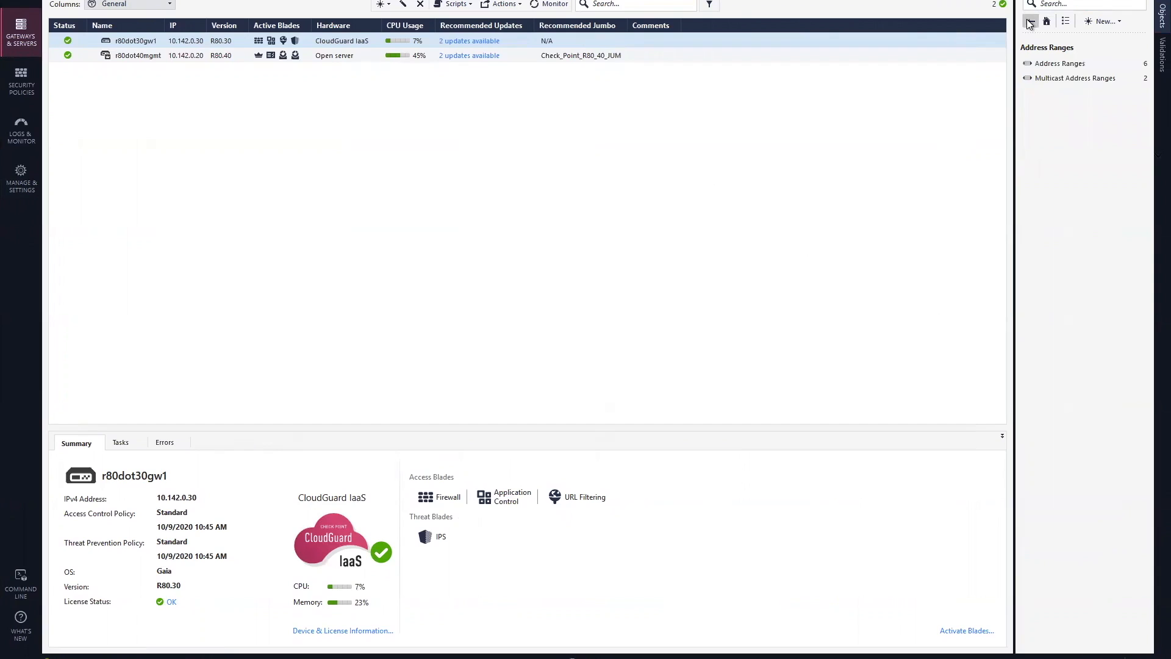
Verify Blacklist_Group holds 217.170.205.14 among its address ranges, then cancel out.
{"action": "left_click", "coordinate": [1029, 21]}
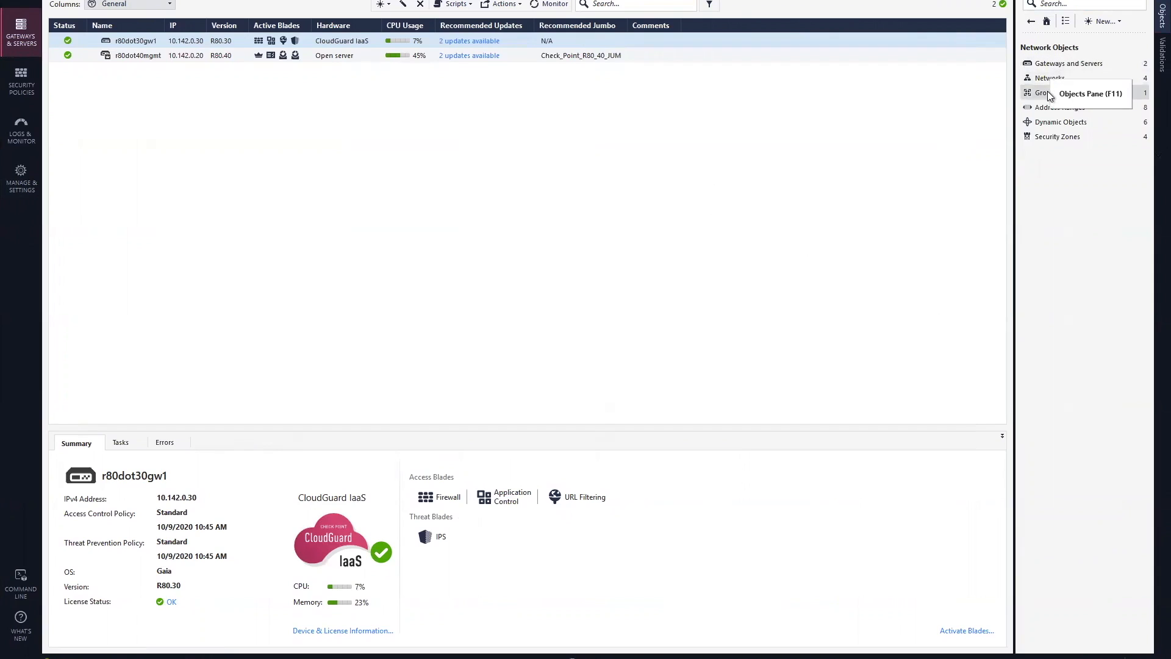
{"action": "left_click", "coordinate": [1044, 93]}
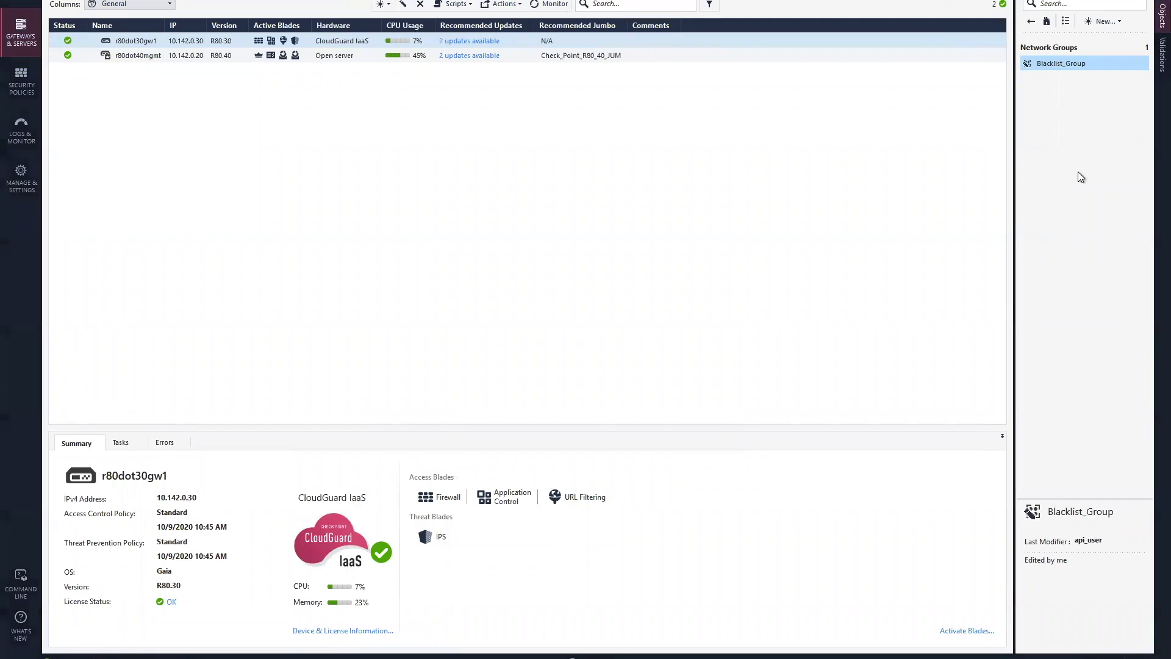
{"action": "double_click", "coordinate": [1060, 63]}
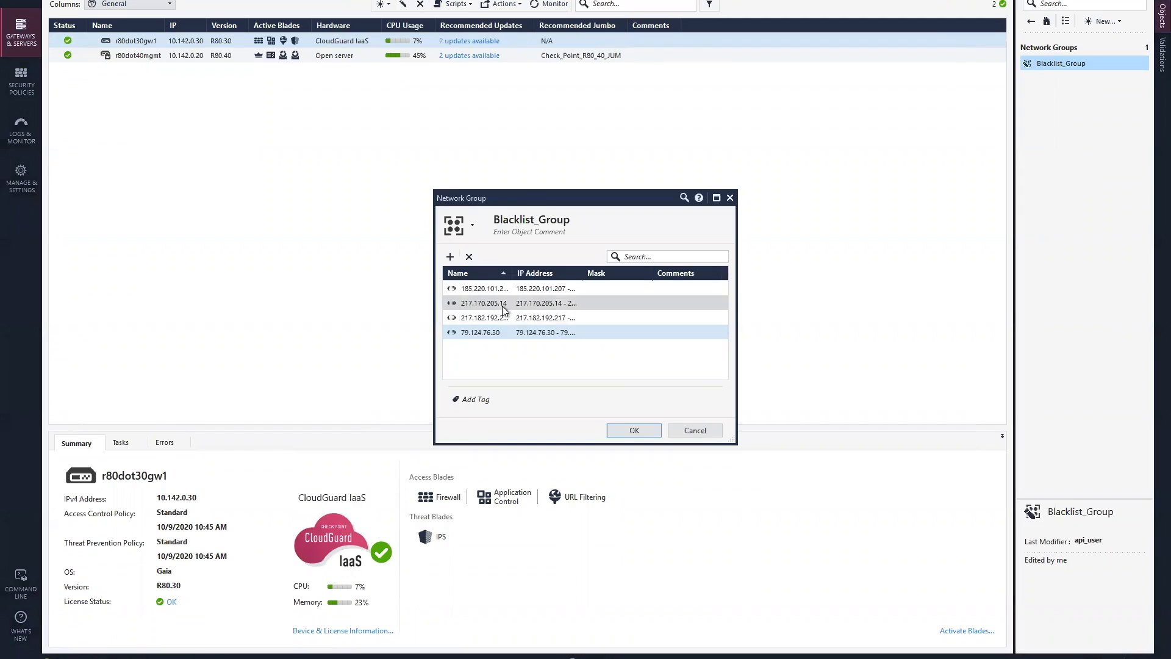
{"action": "mouse_move", "coordinate": [531, 311]}
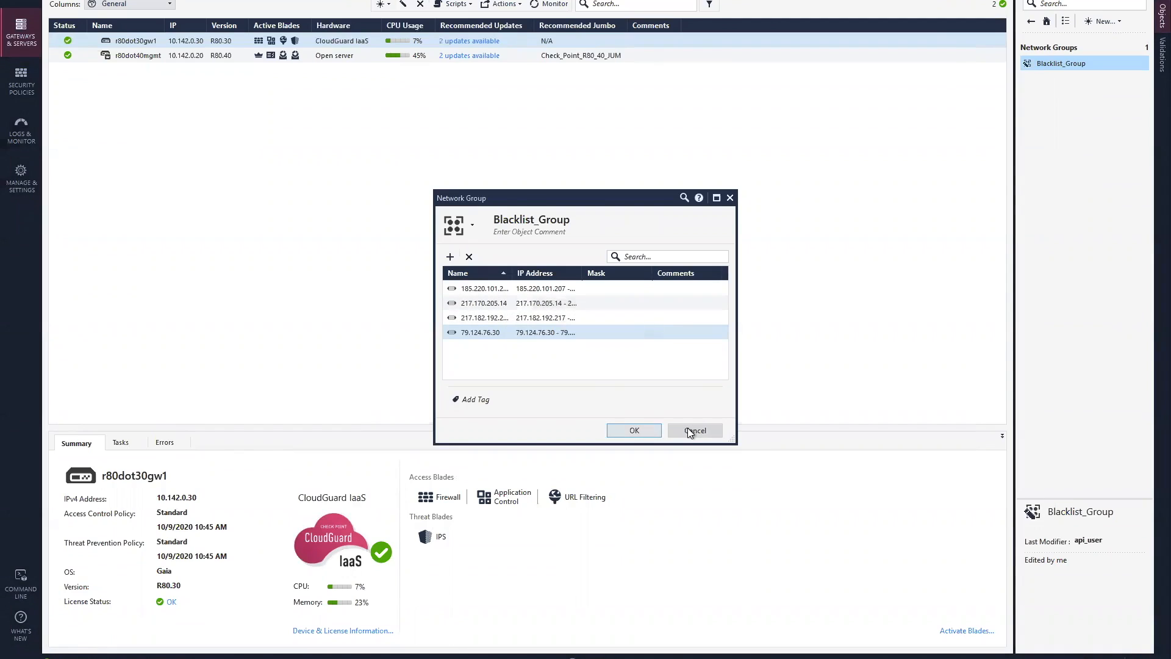
{"action": "left_click", "coordinate": [694, 430]}
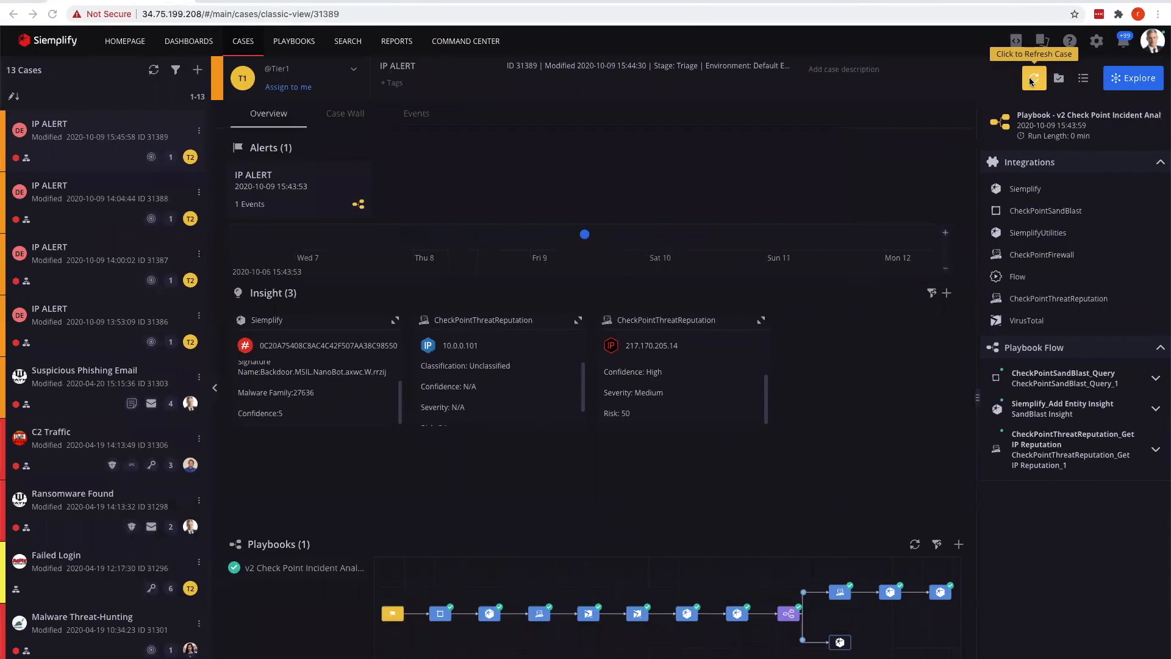
Refresh case 31389 so the VirusTotal insight (hash malicious, 47 of 71 engines) appears.
{"action": "left_click", "coordinate": [1033, 78]}
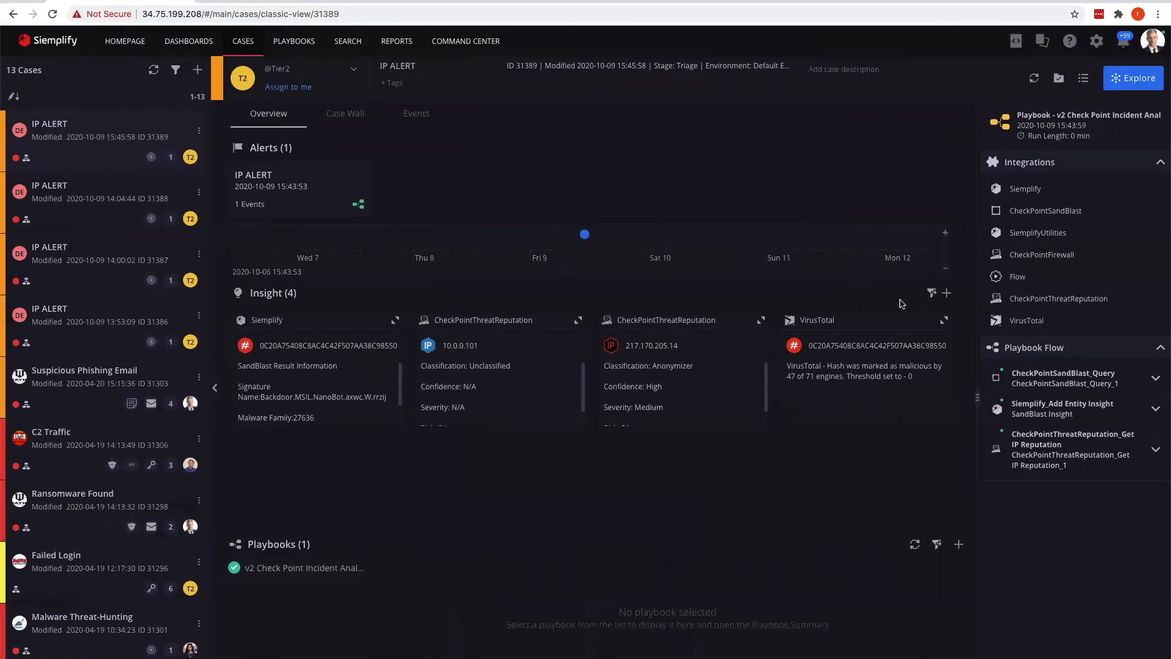
{"action": "mouse_move", "coordinate": [634, 383]}
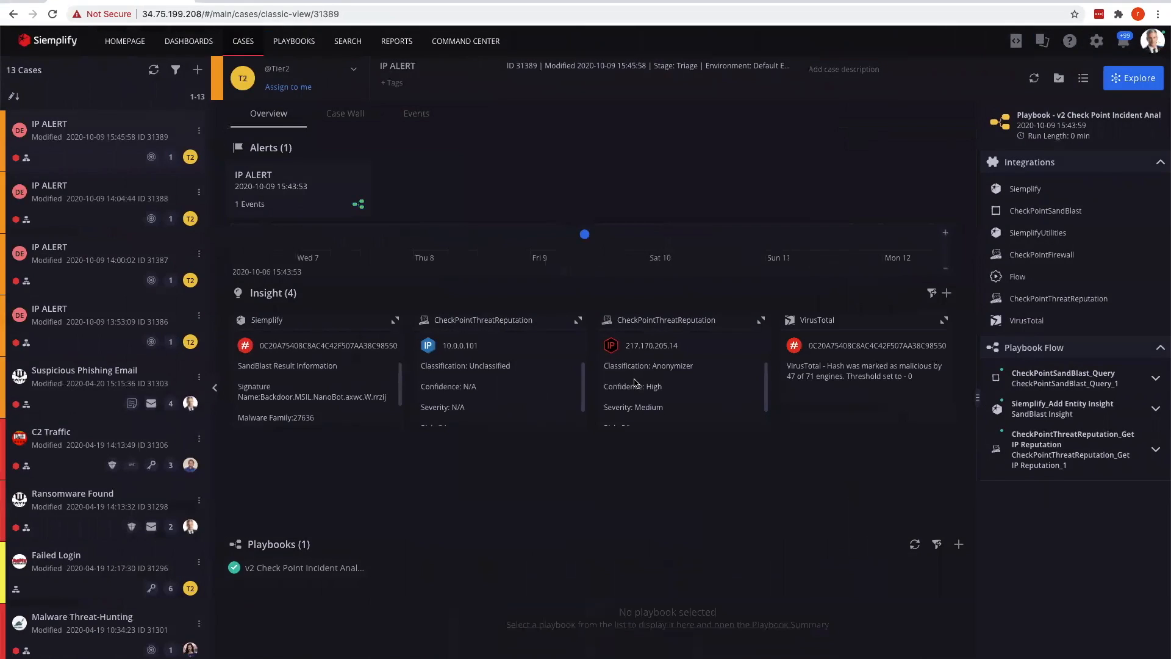
{"action": "mouse_move", "coordinate": [858, 346]}
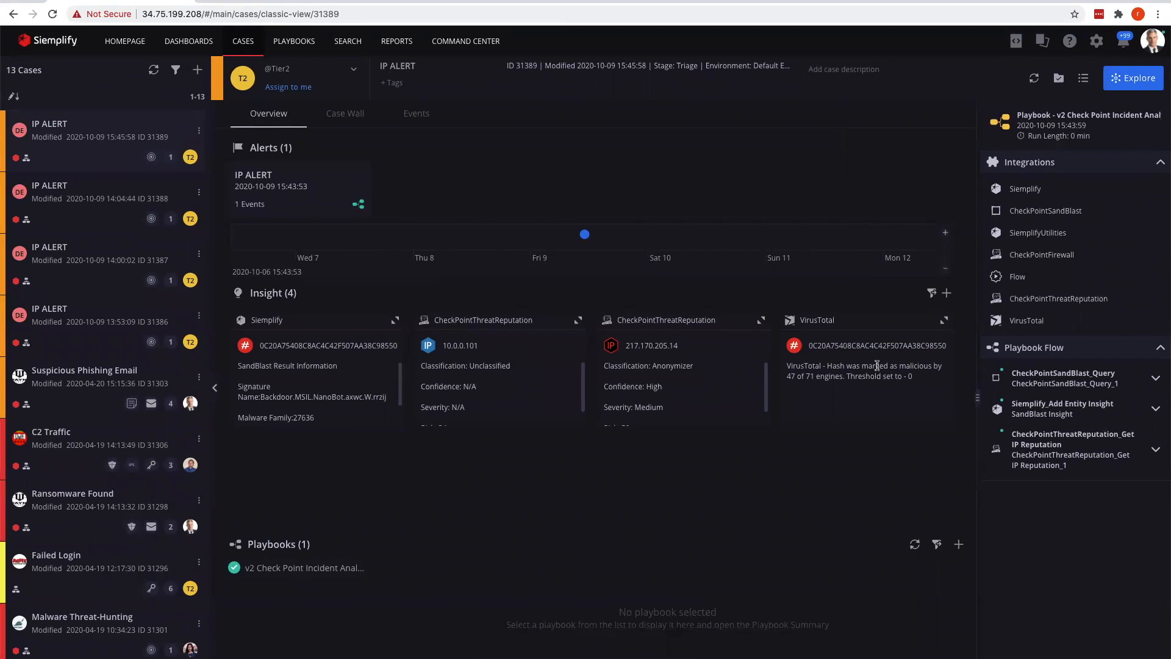
{"action": "mouse_move", "coordinate": [297, 376]}
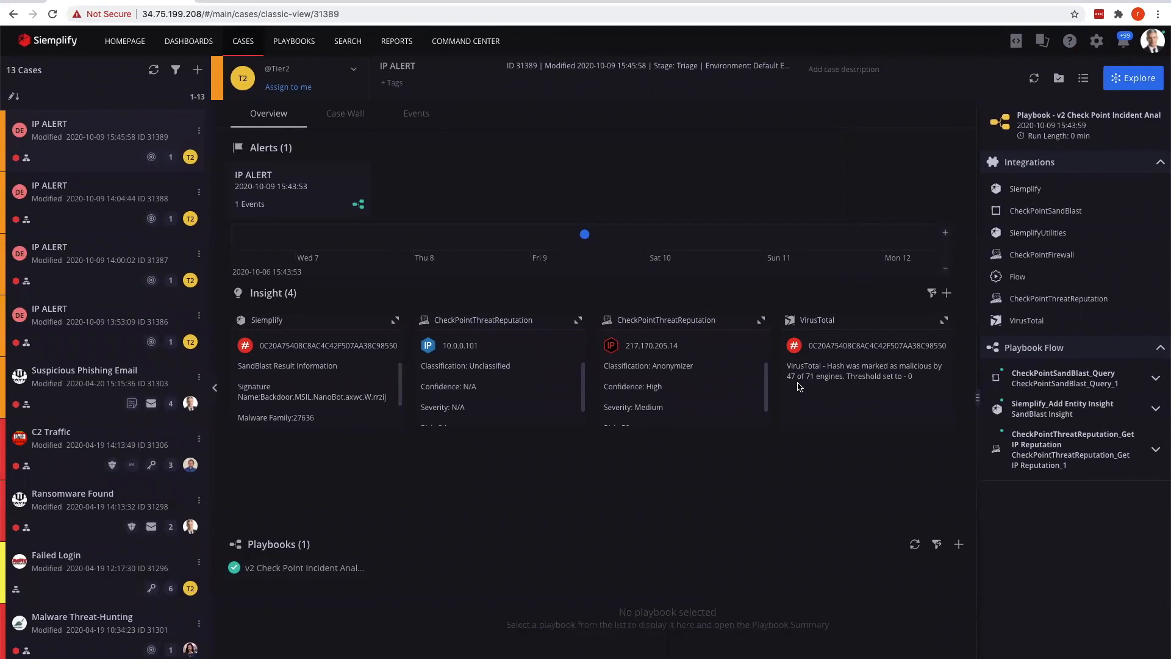
{"action": "mouse_move", "coordinate": [847, 377]}
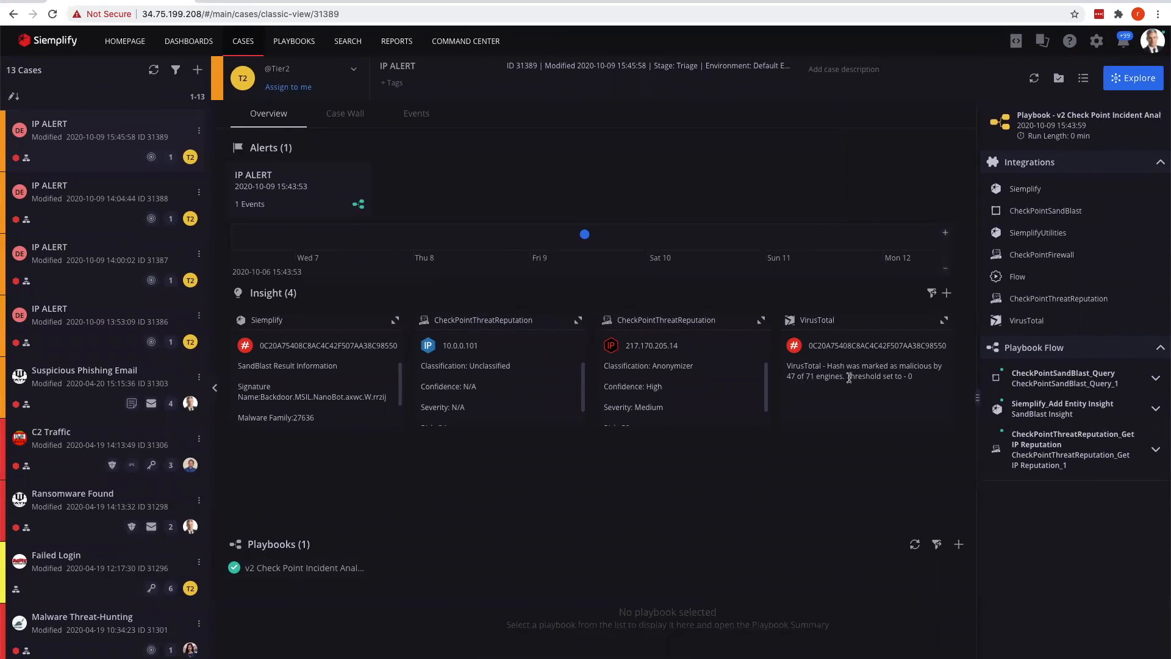
{"action": "mouse_move", "coordinate": [843, 387]}
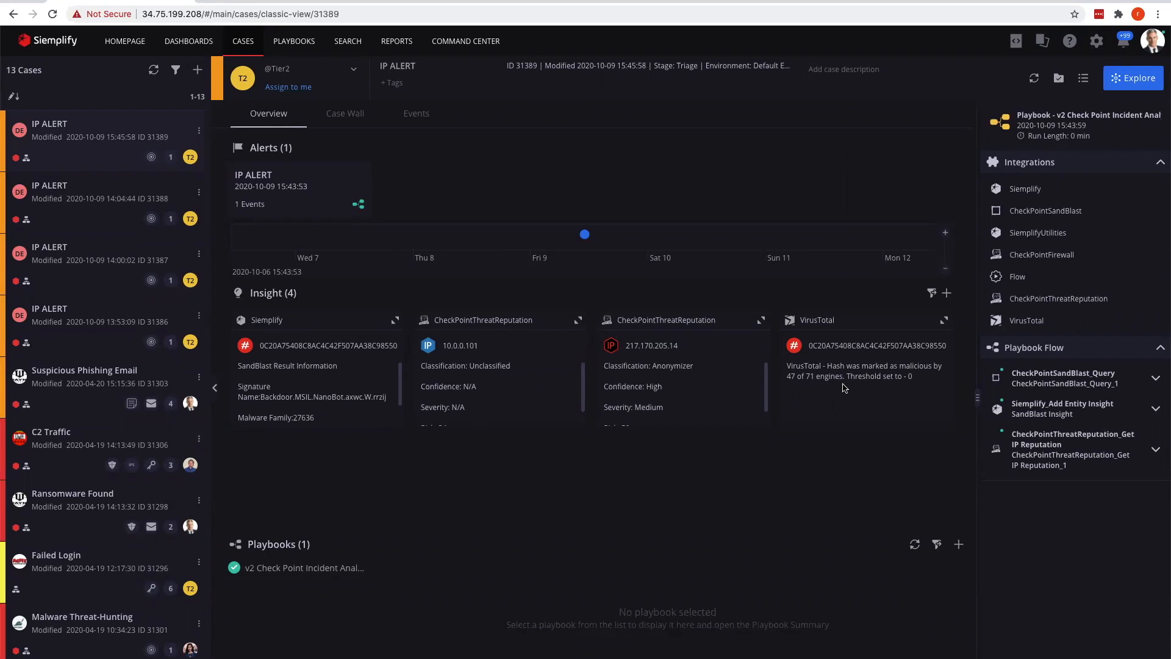
{"action": "mouse_move", "coordinate": [673, 383]}
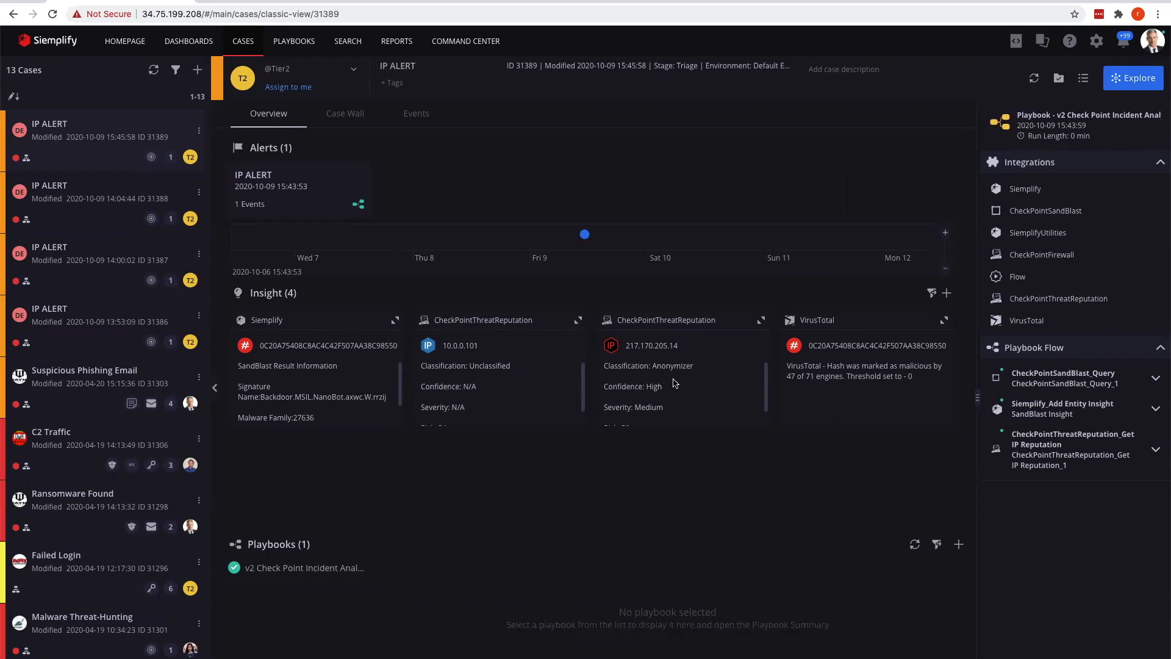
{"action": "mouse_move", "coordinate": [447, 374]}
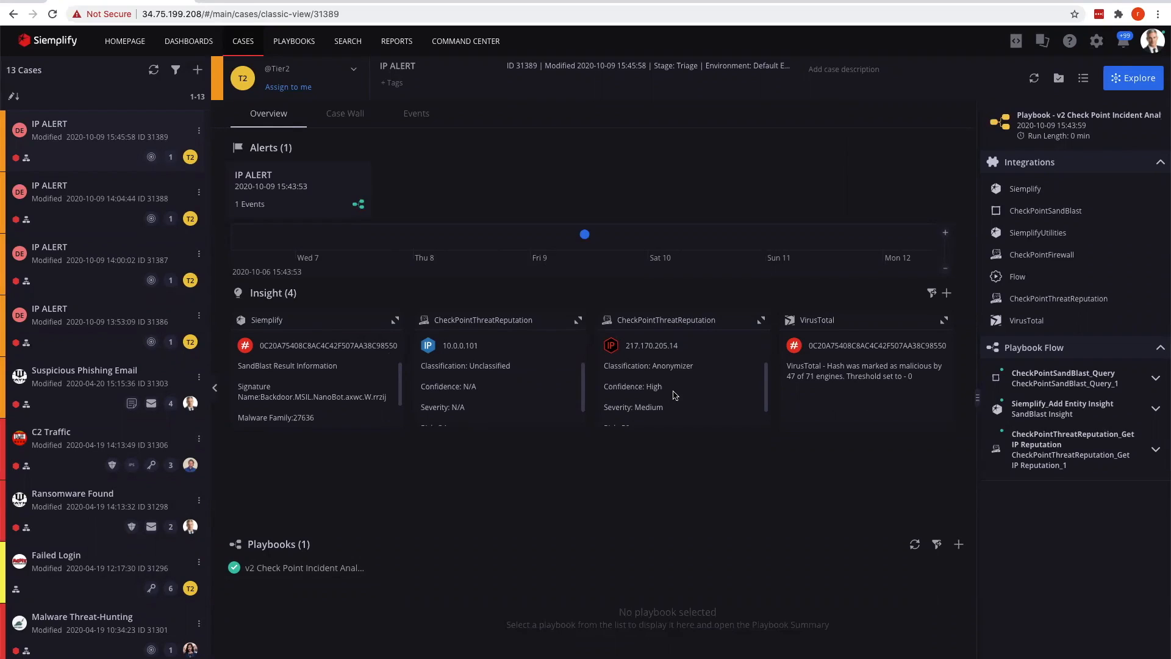
{"action": "mouse_move", "coordinate": [656, 361]}
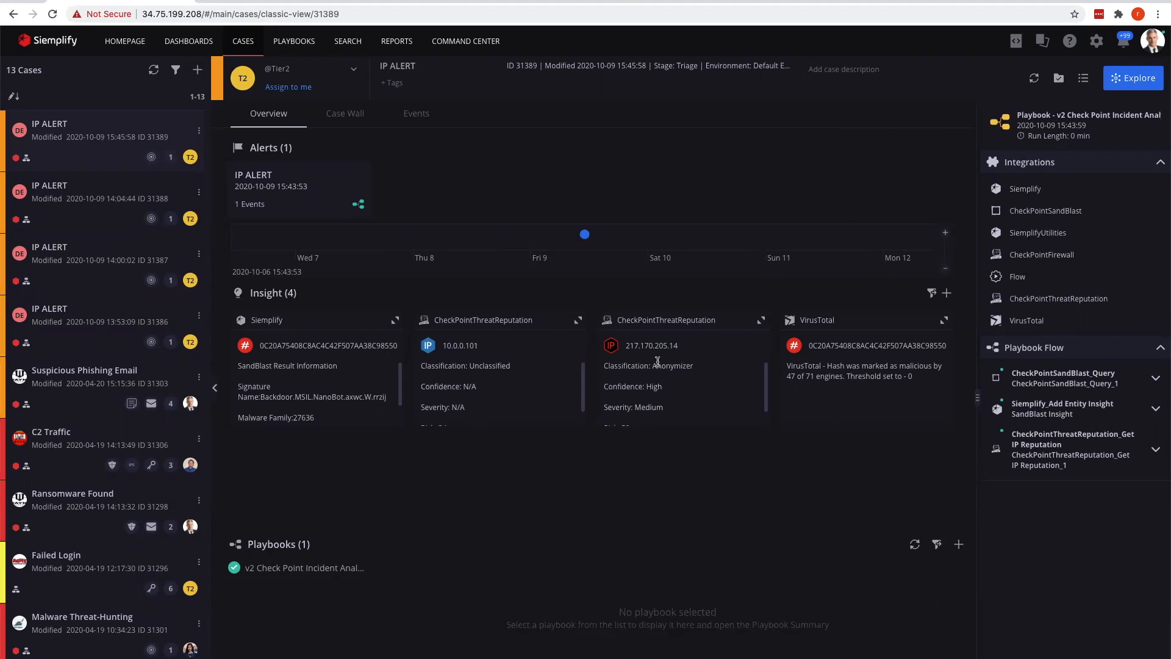
{"action": "mouse_move", "coordinate": [677, 387]}
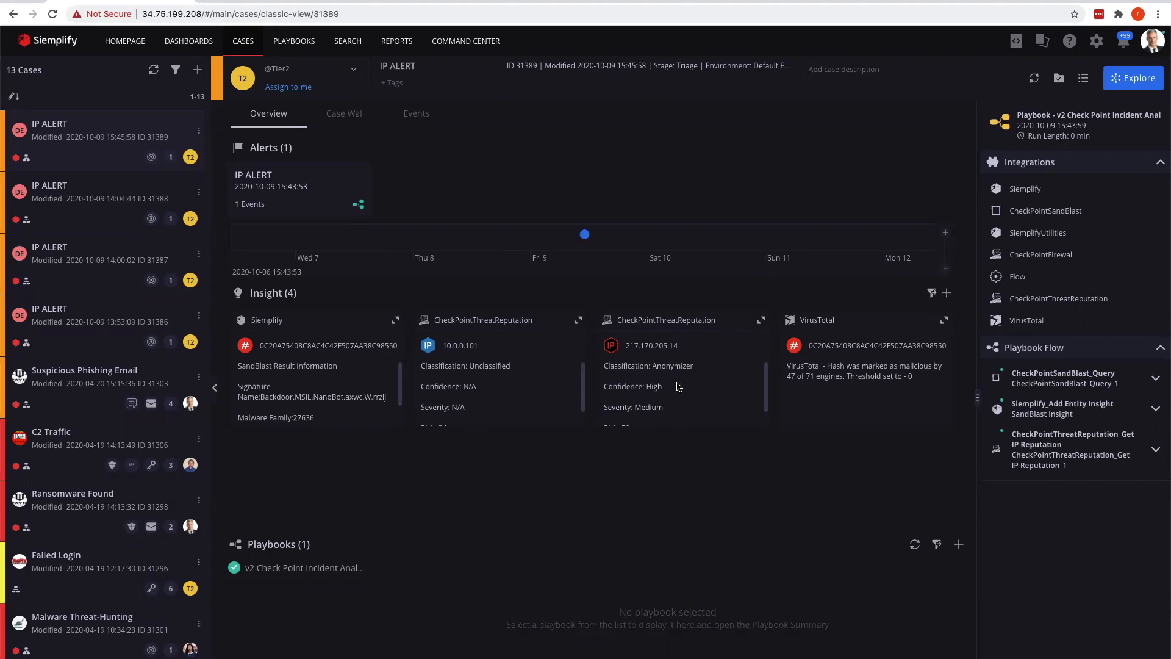
{"action": "scroll", "scroll_direction": "down", "scroll_amount": 3}
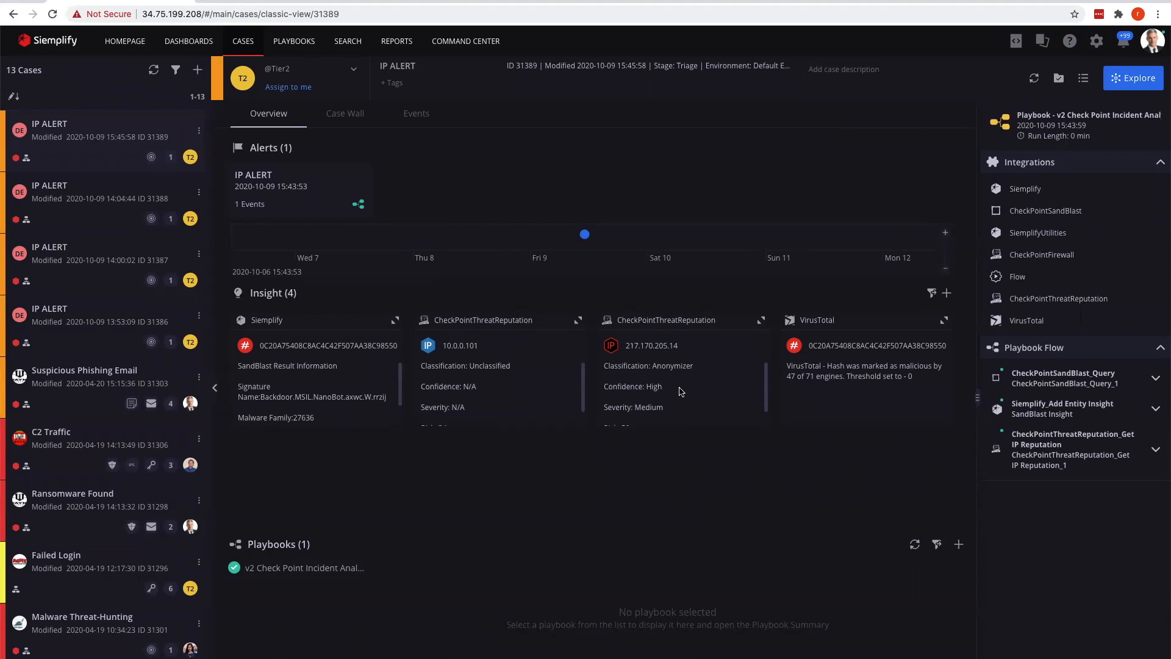
{"action": "mouse_move", "coordinate": [670, 371]}
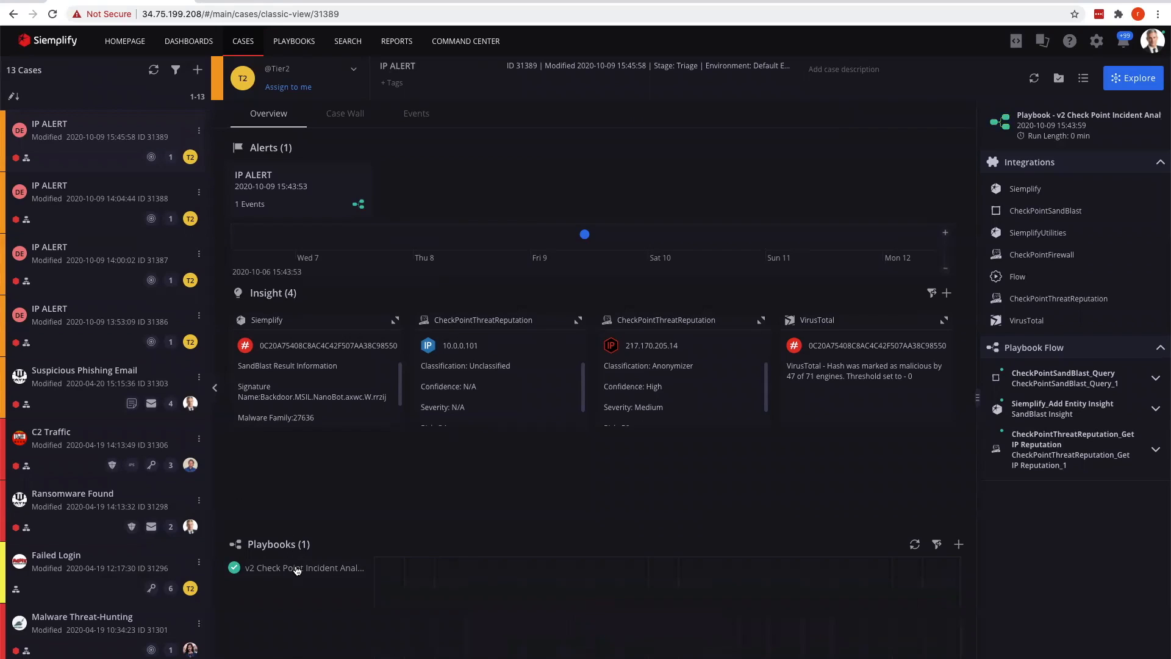
Display the completed v2 Check Point playbook flow for the IP ALERT alert.
{"action": "left_click", "coordinate": [301, 567]}
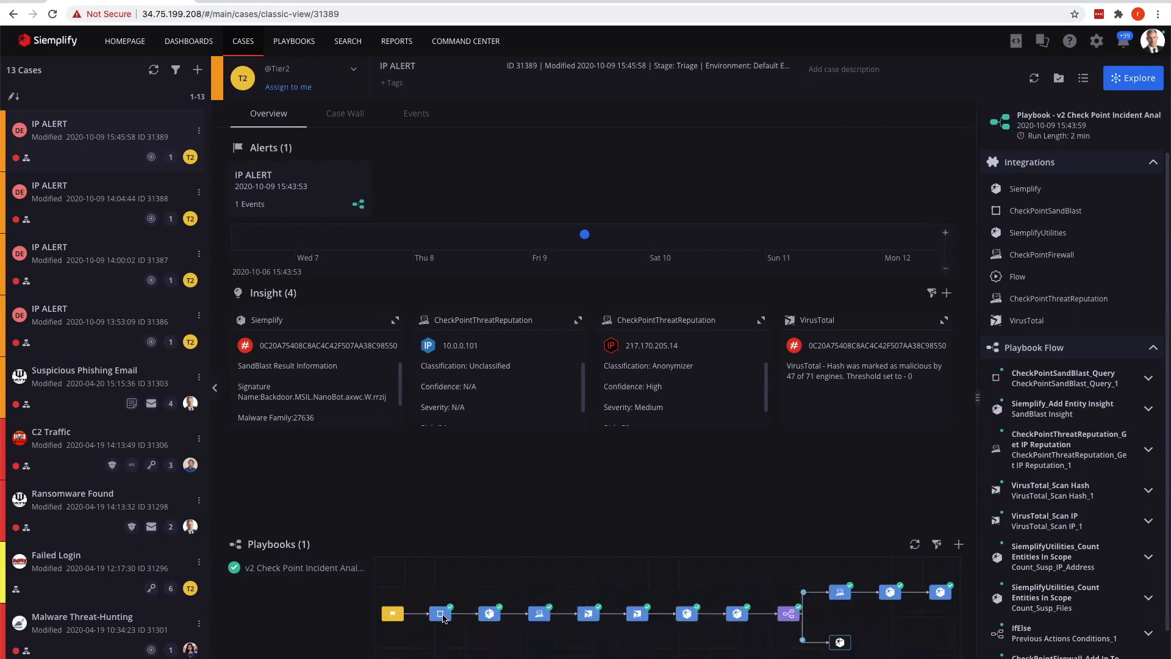
{"action": "mouse_move", "coordinate": [500, 624]}
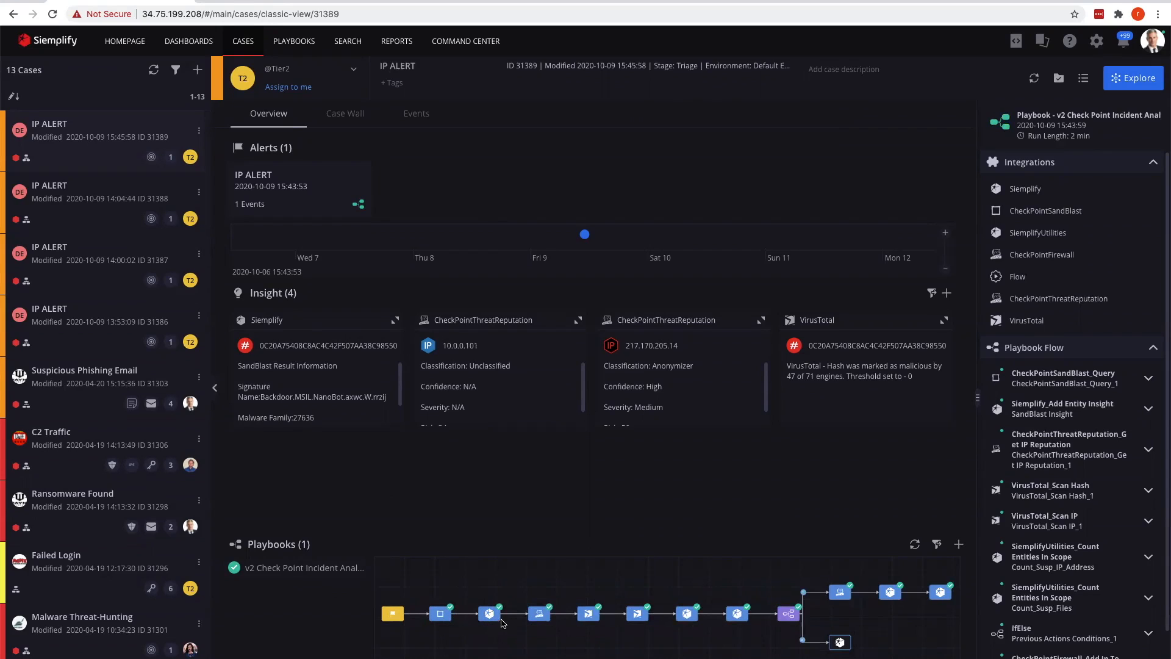
{"action": "mouse_move", "coordinate": [598, 640]}
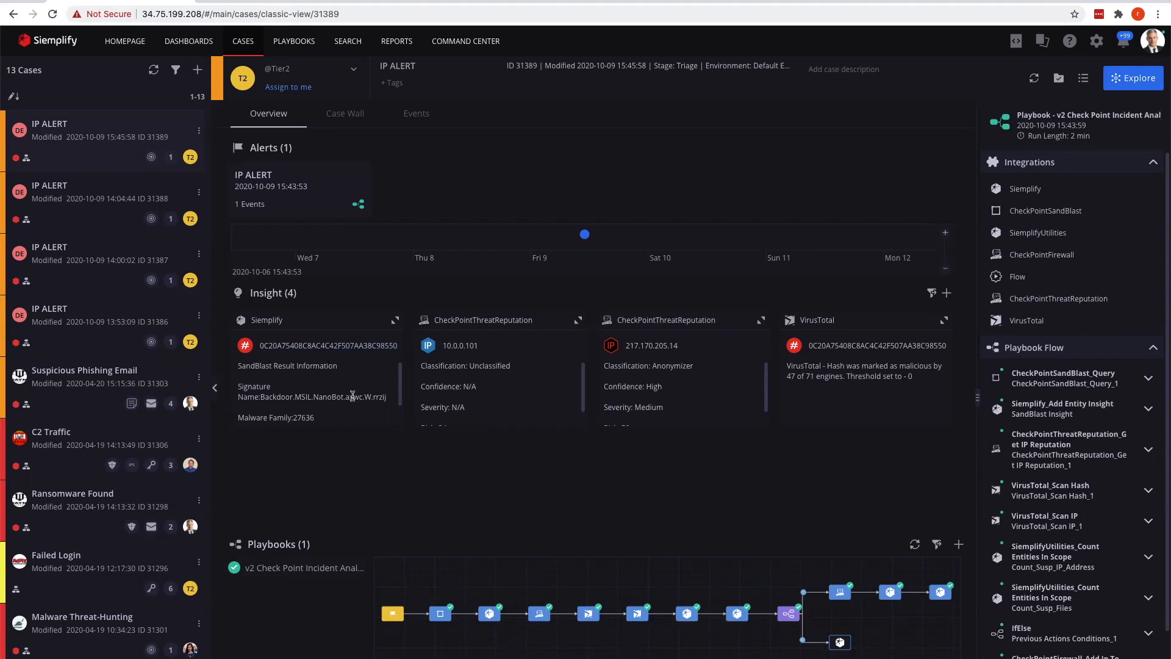
{"action": "mouse_move", "coordinate": [785, 627]}
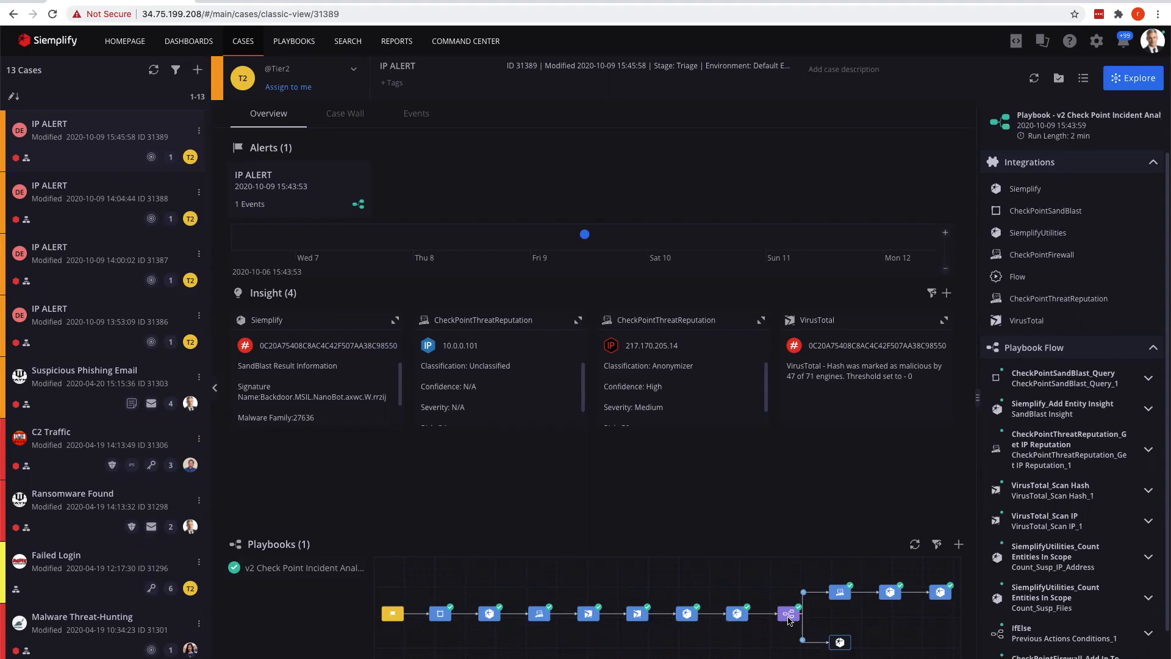
{"action": "mouse_move", "coordinate": [654, 620]}
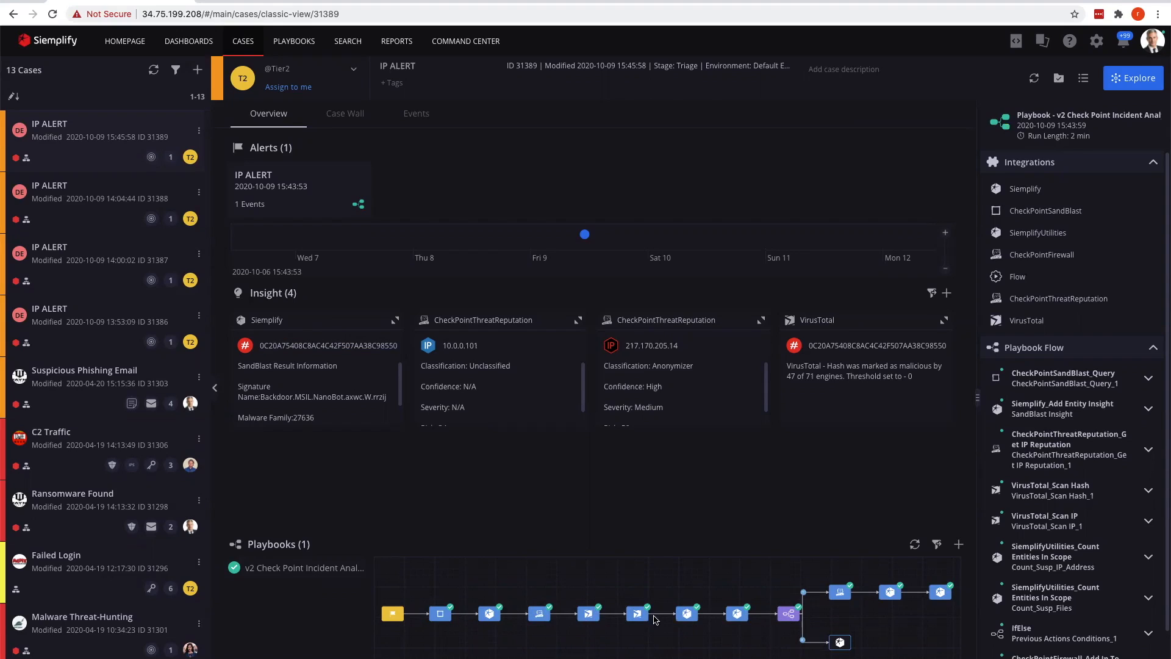
{"action": "mouse_move", "coordinate": [805, 617]}
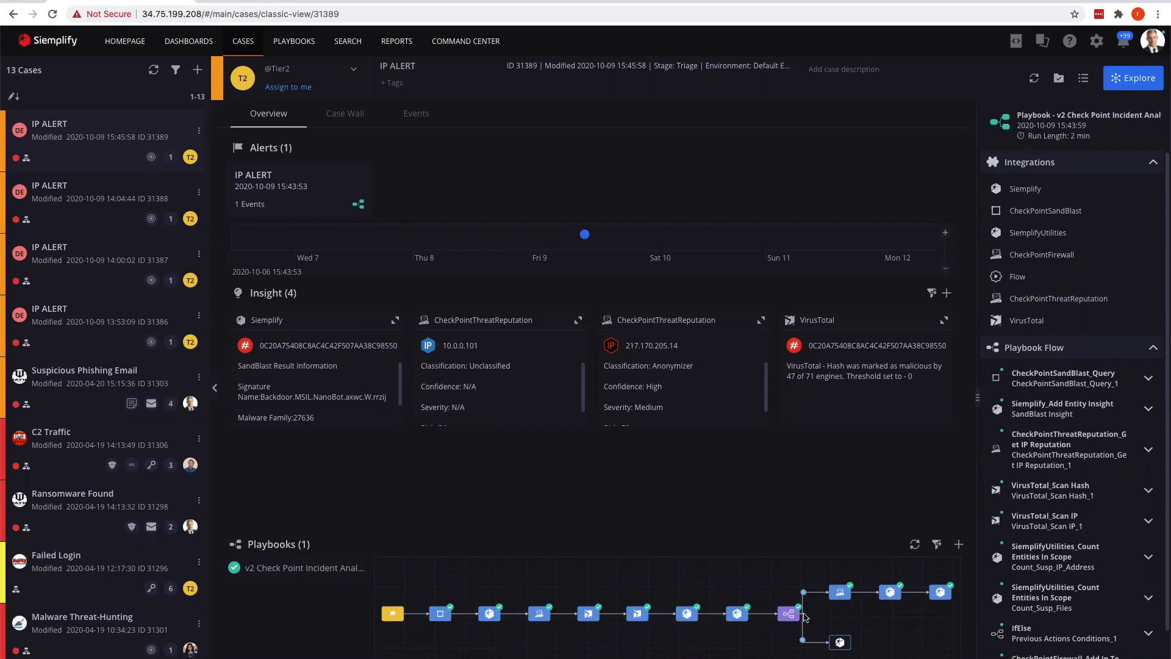
{"action": "mouse_move", "coordinate": [793, 656]}
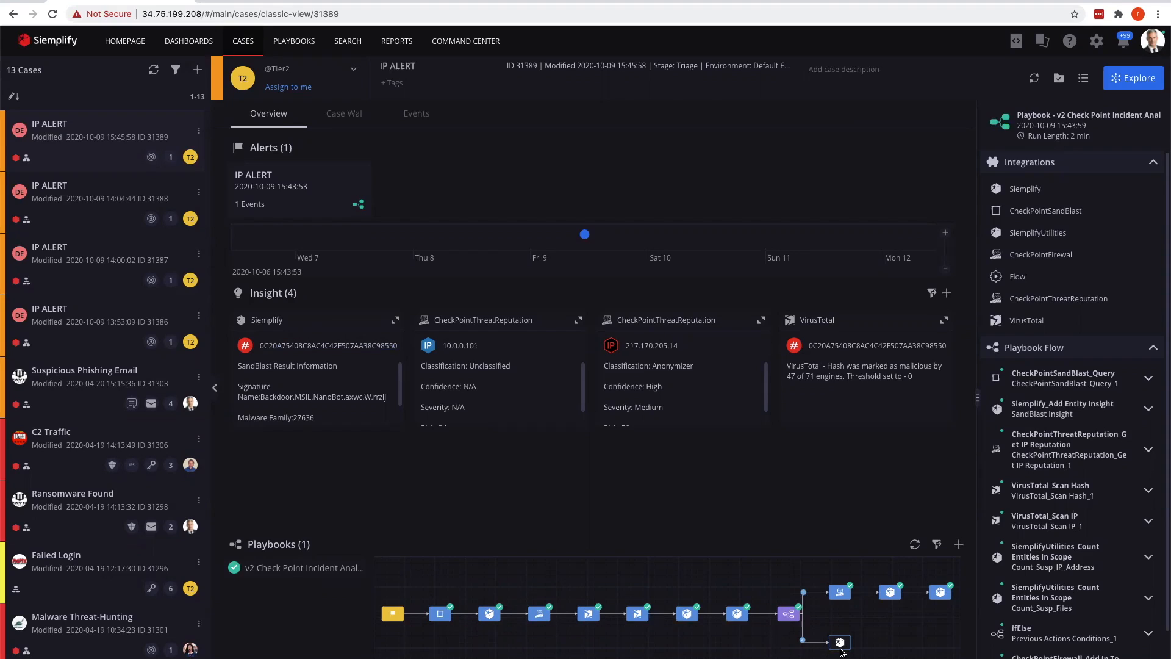
{"action": "mouse_move", "coordinate": [813, 641]}
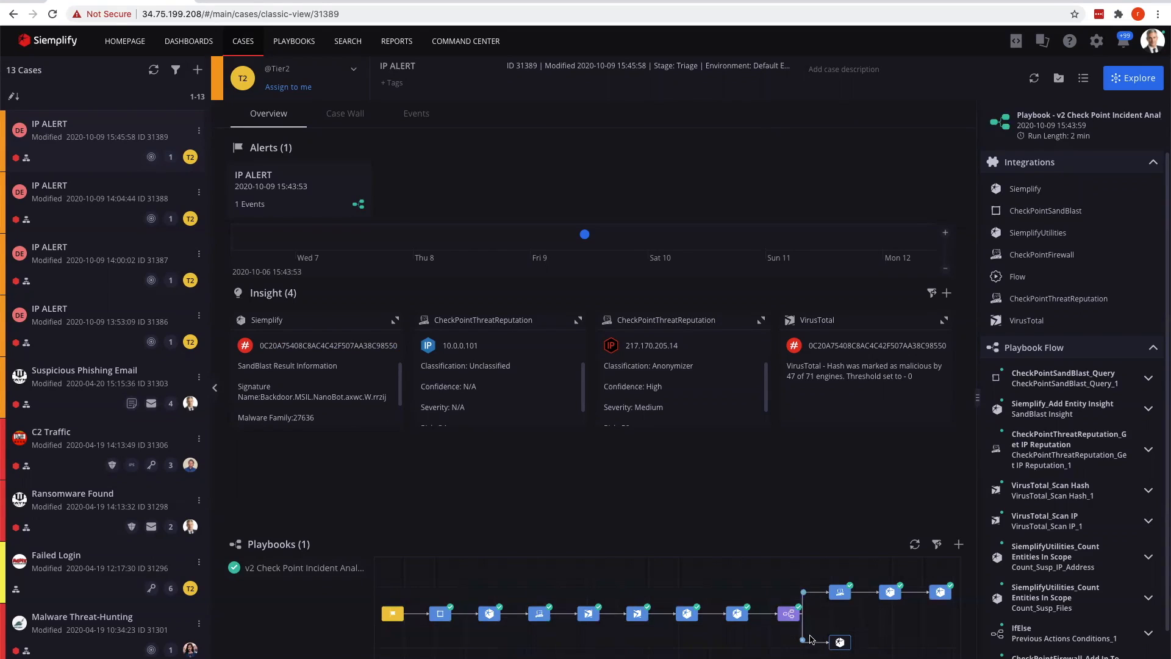
{"action": "mouse_move", "coordinate": [625, 617]}
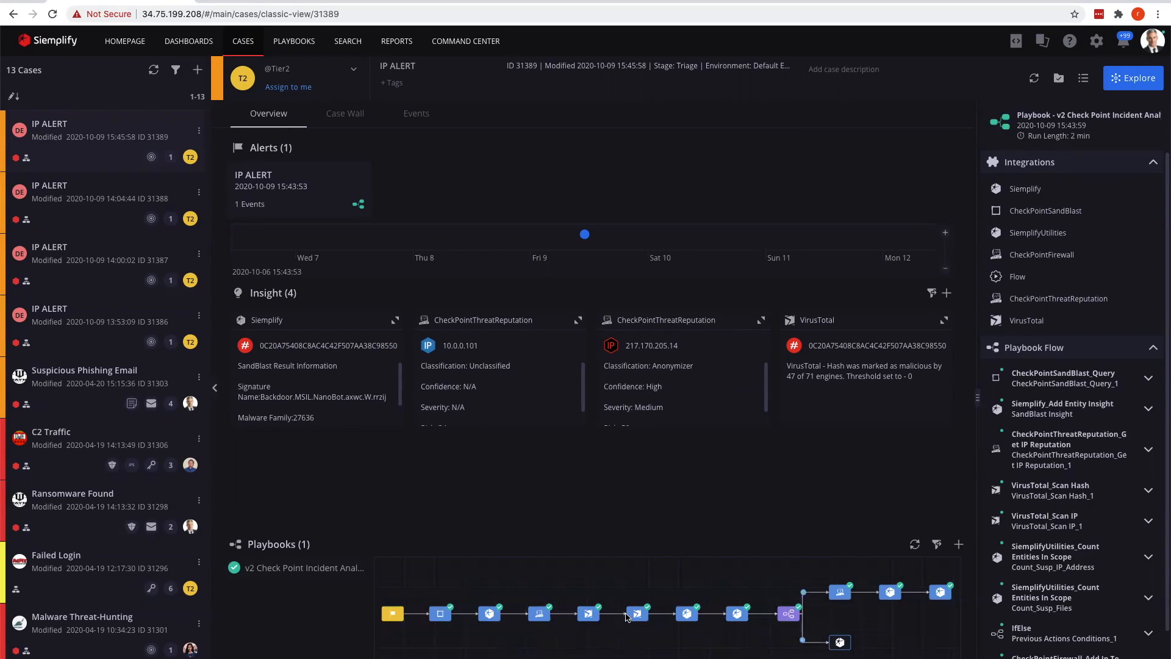
{"action": "mouse_move", "coordinate": [615, 595]}
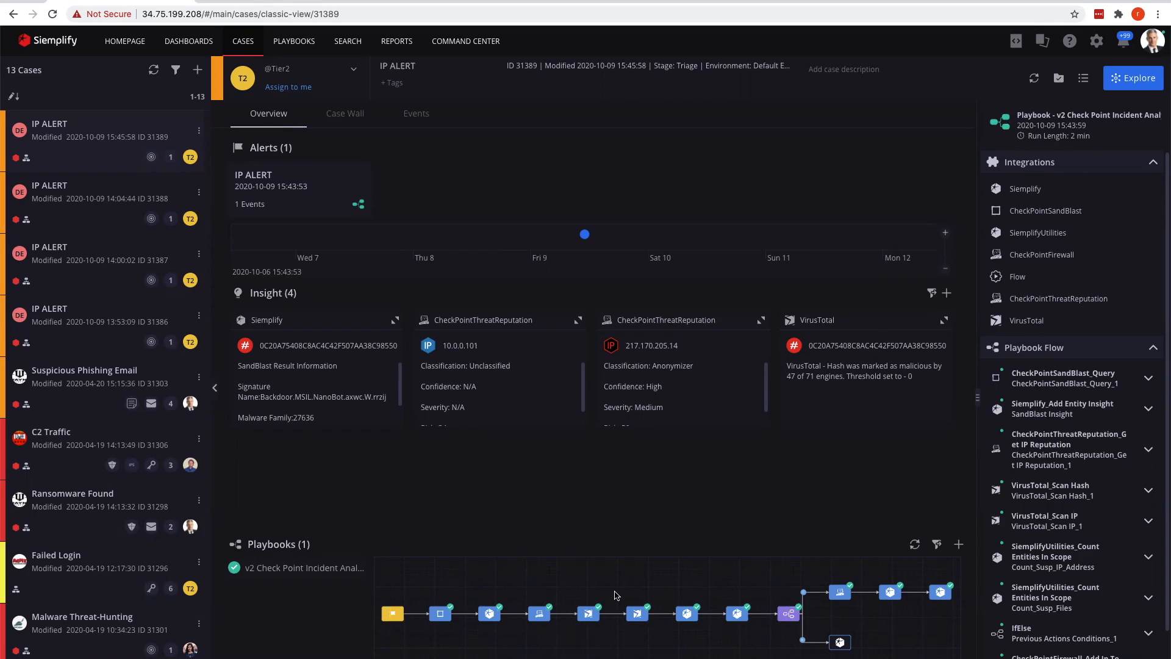
Review the Case Wall actions: 217.170.205.14 blocked in firewall, comment added, assigned to Tier2.
{"action": "left_click", "coordinate": [344, 113]}
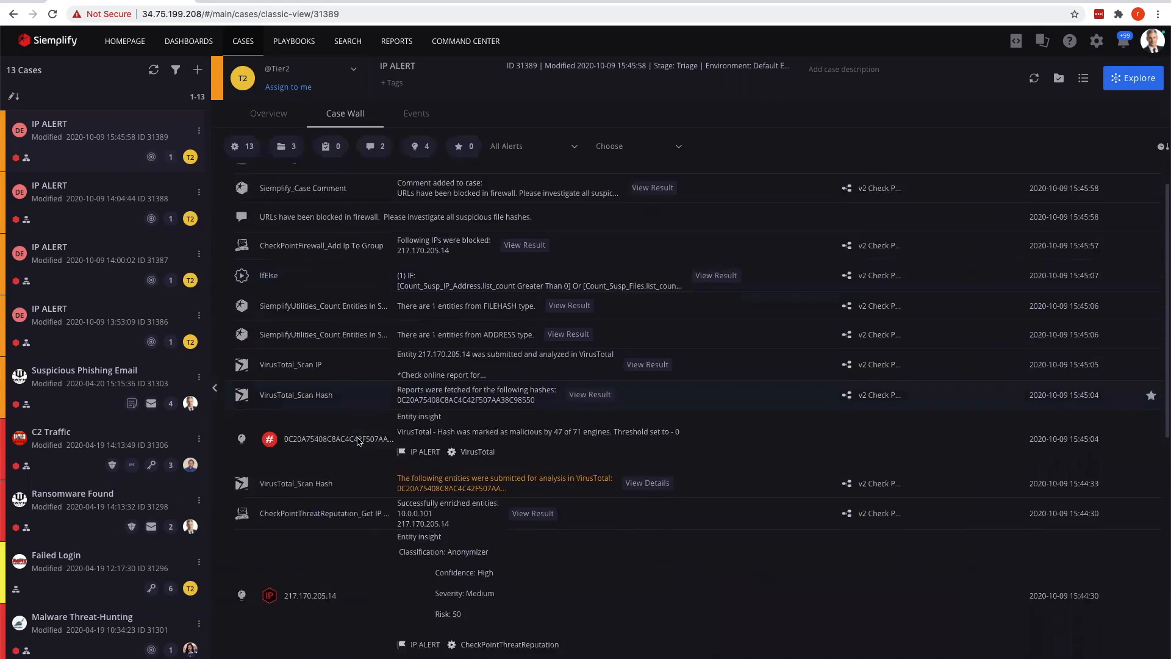
{"action": "scroll", "scroll_direction": "up", "scroll_amount": 3}
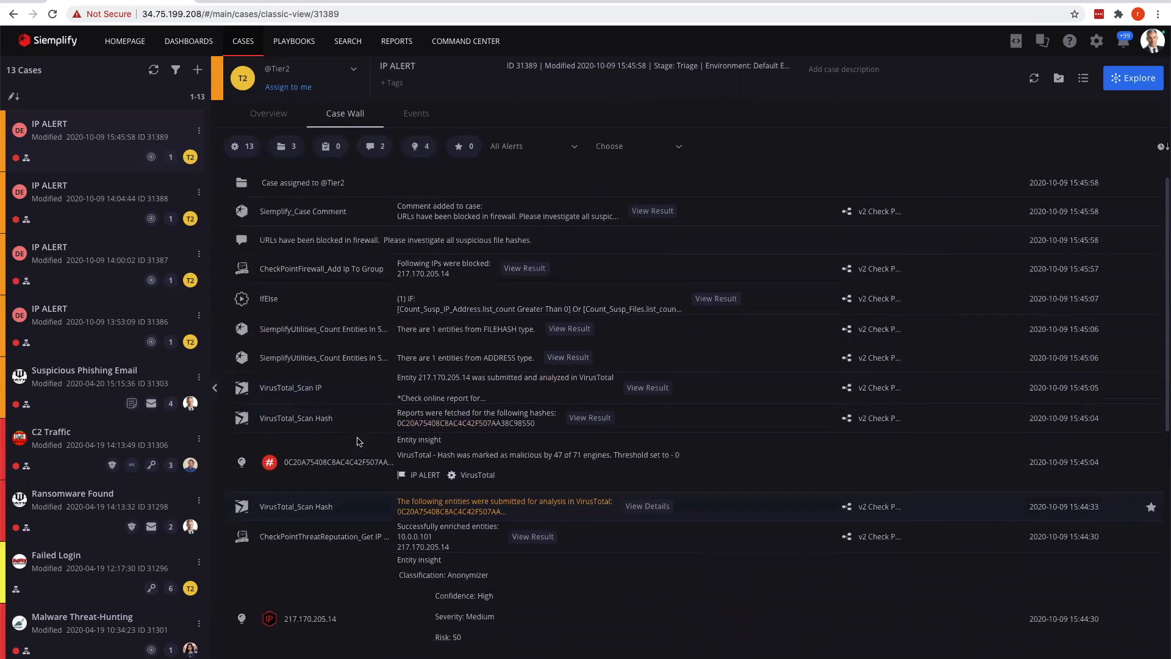
{"action": "scroll", "scroll_direction": "up", "scroll_amount": 3}
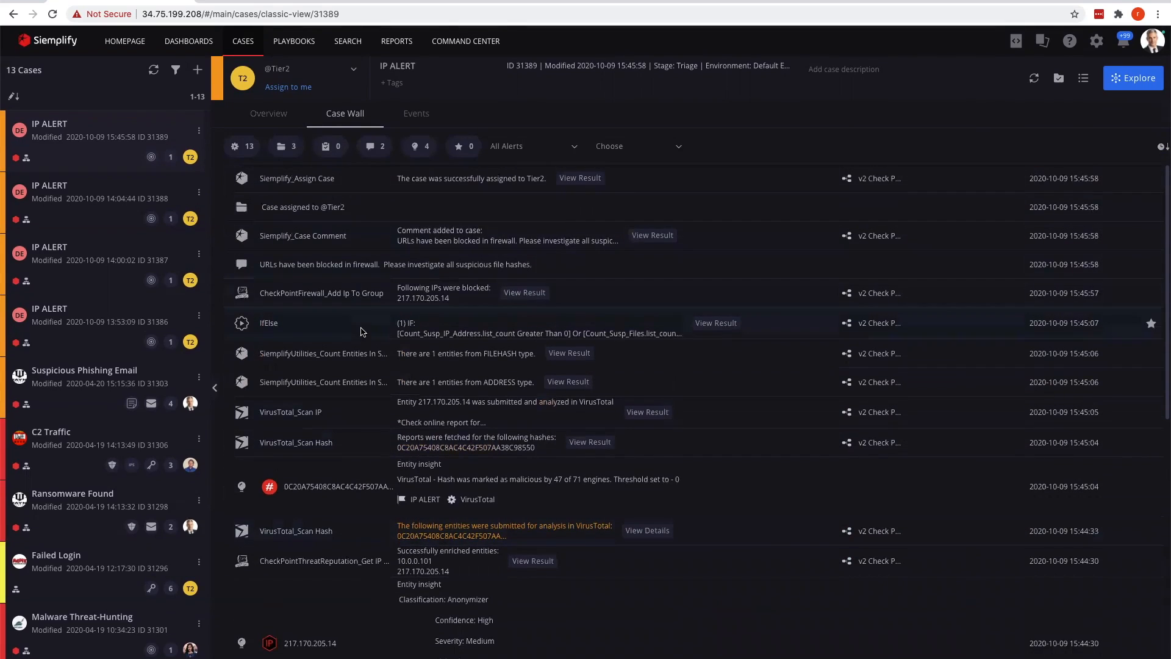
{"action": "scroll", "scroll_direction": "down", "scroll_amount": 3}
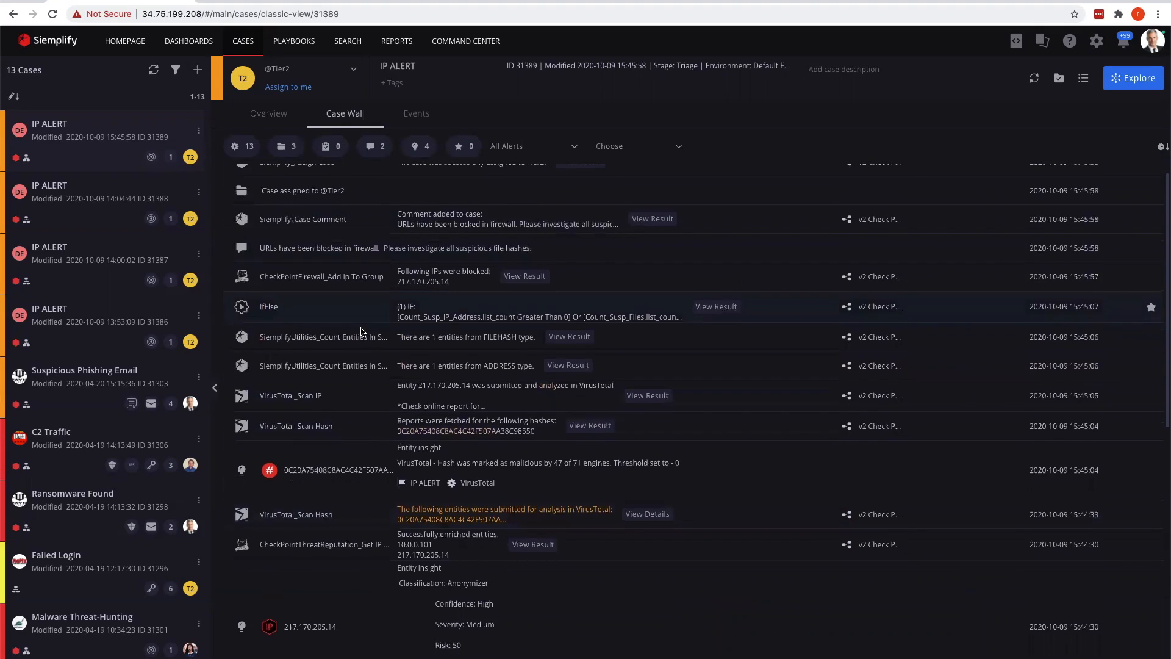
{"action": "scroll", "scroll_direction": "down", "scroll_amount": 3}
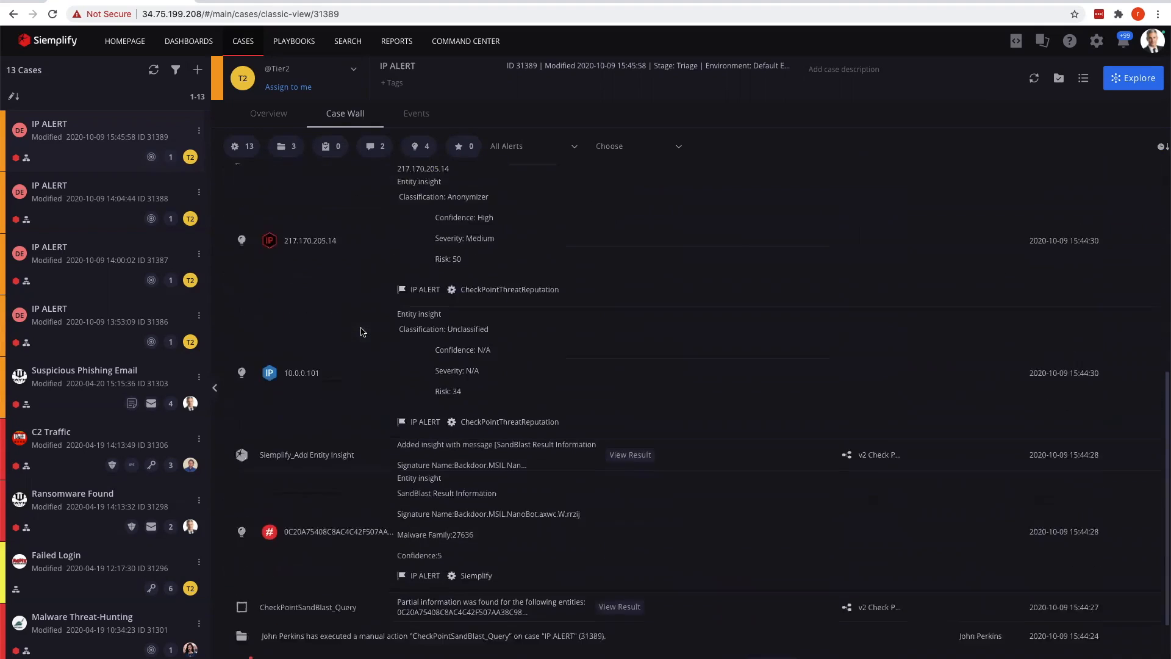
{"action": "scroll", "scroll_direction": "down", "scroll_amount": 3}
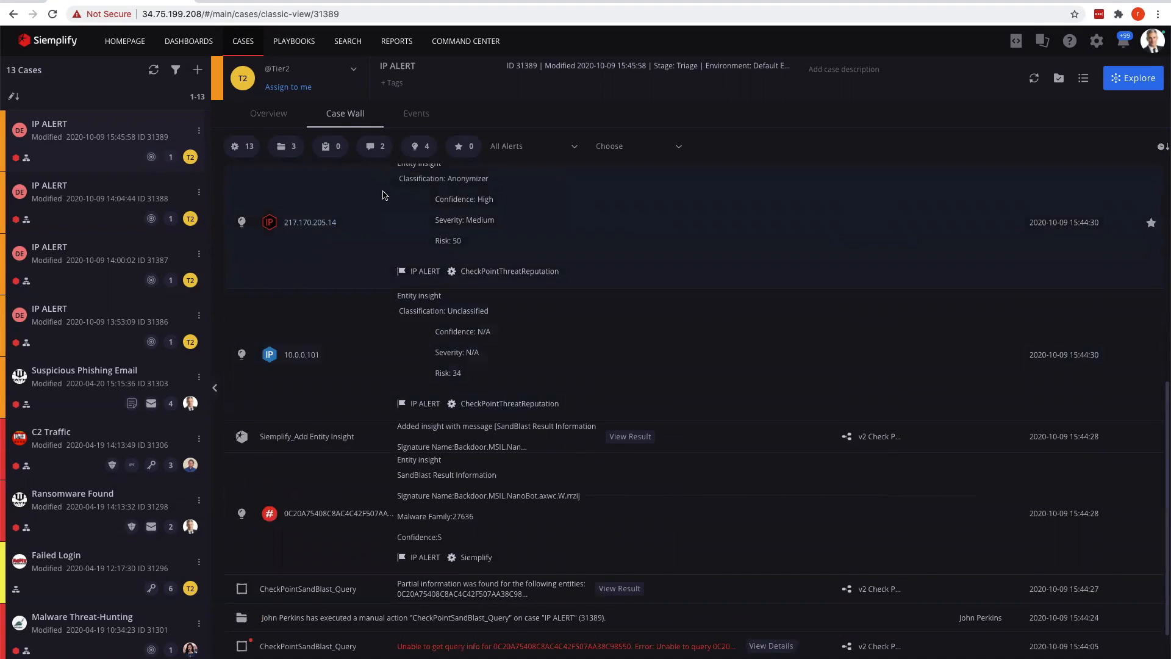
{"action": "scroll", "scroll_direction": "down", "scroll_amount": 3}
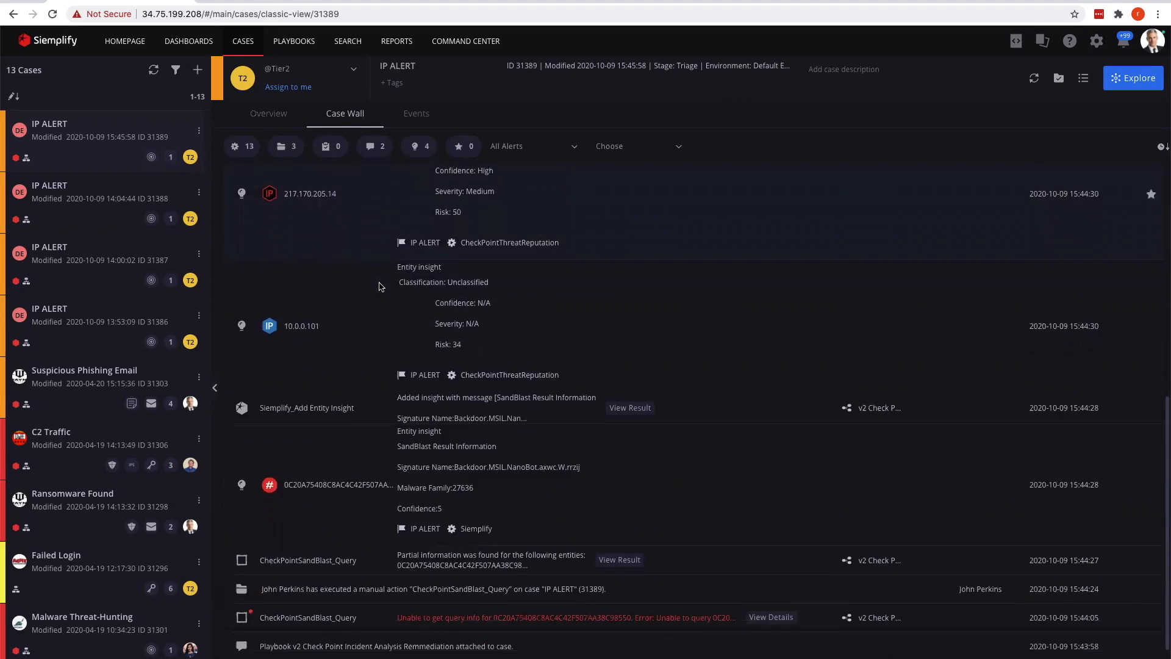
{"action": "scroll", "scroll_direction": "down", "scroll_amount": 3}
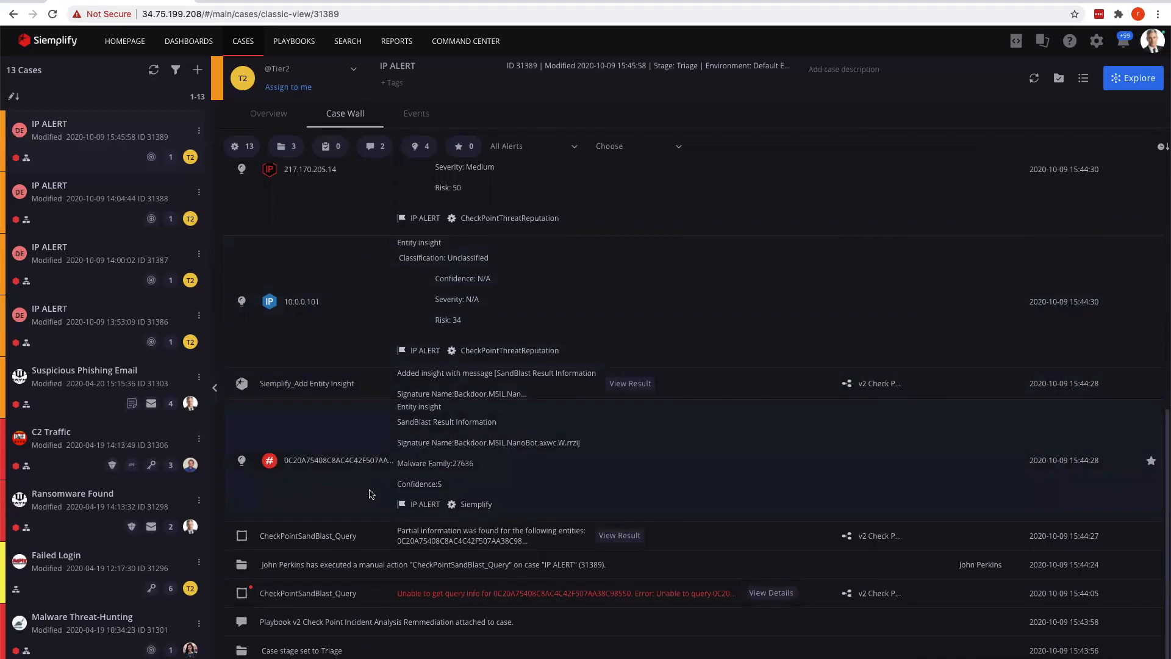
{"action": "mouse_move", "coordinate": [366, 483]}
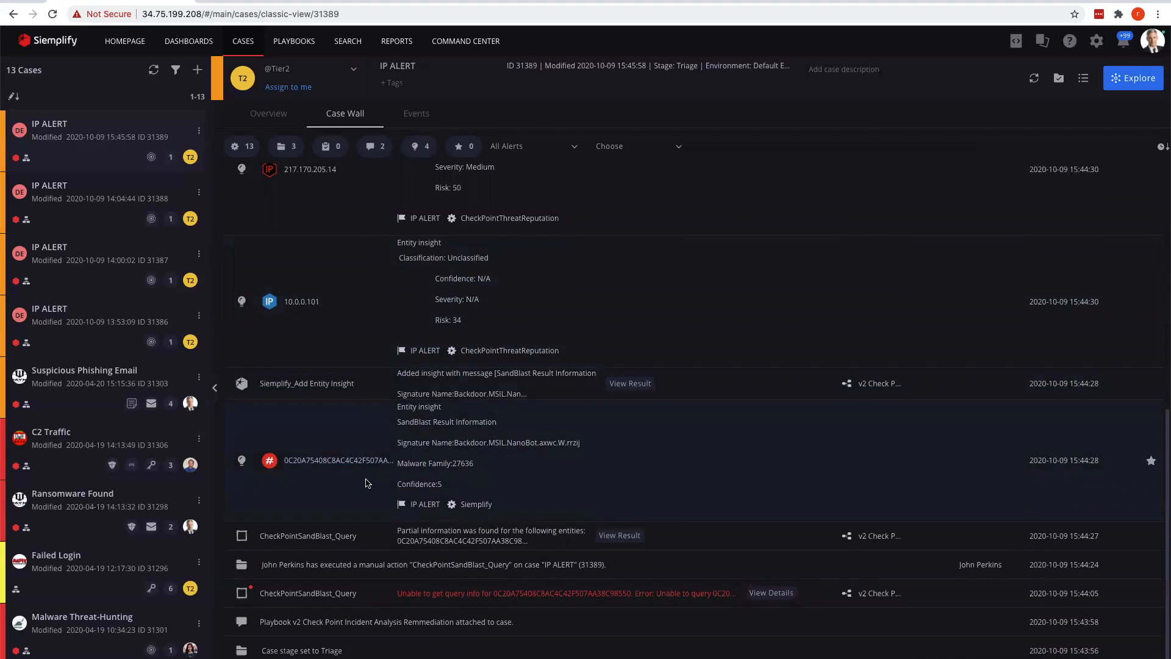
{"action": "scroll", "scroll_direction": "up", "scroll_amount": 3}
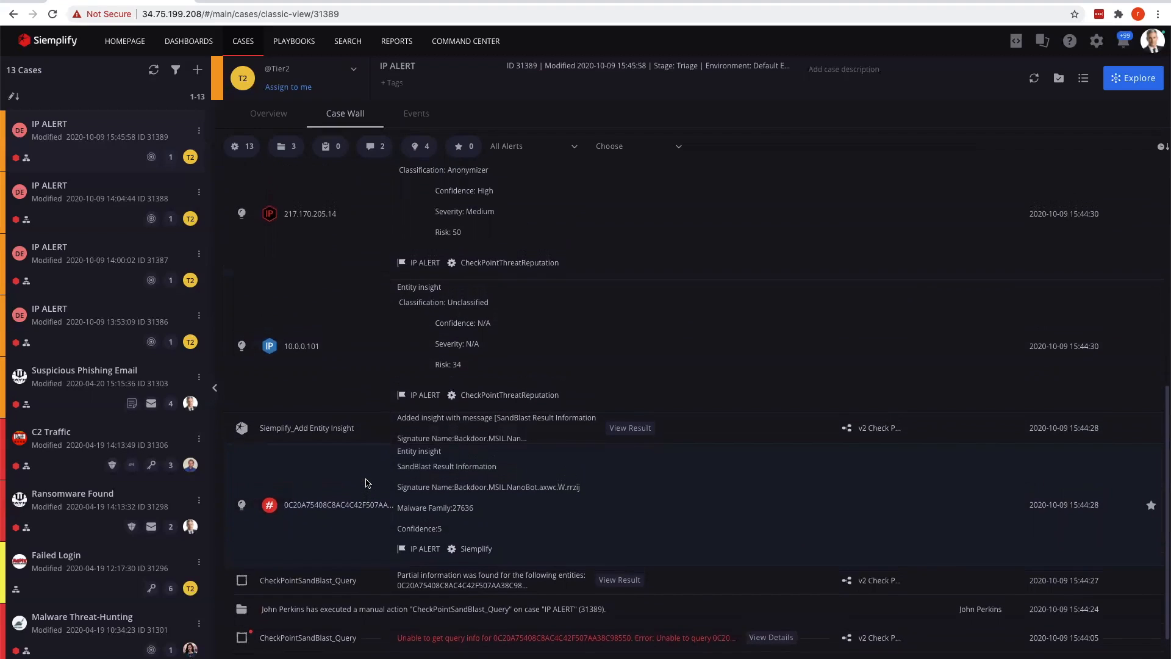
{"action": "scroll", "scroll_direction": "up", "scroll_amount": 3}
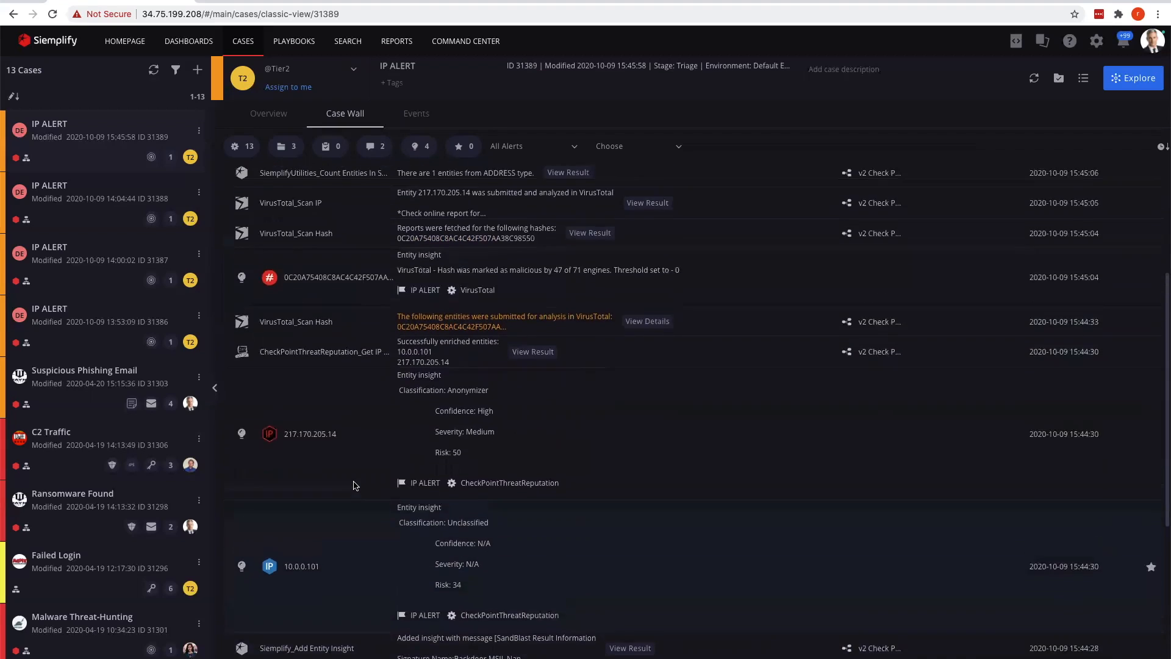
{"action": "scroll", "scroll_direction": "up", "scroll_amount": 3}
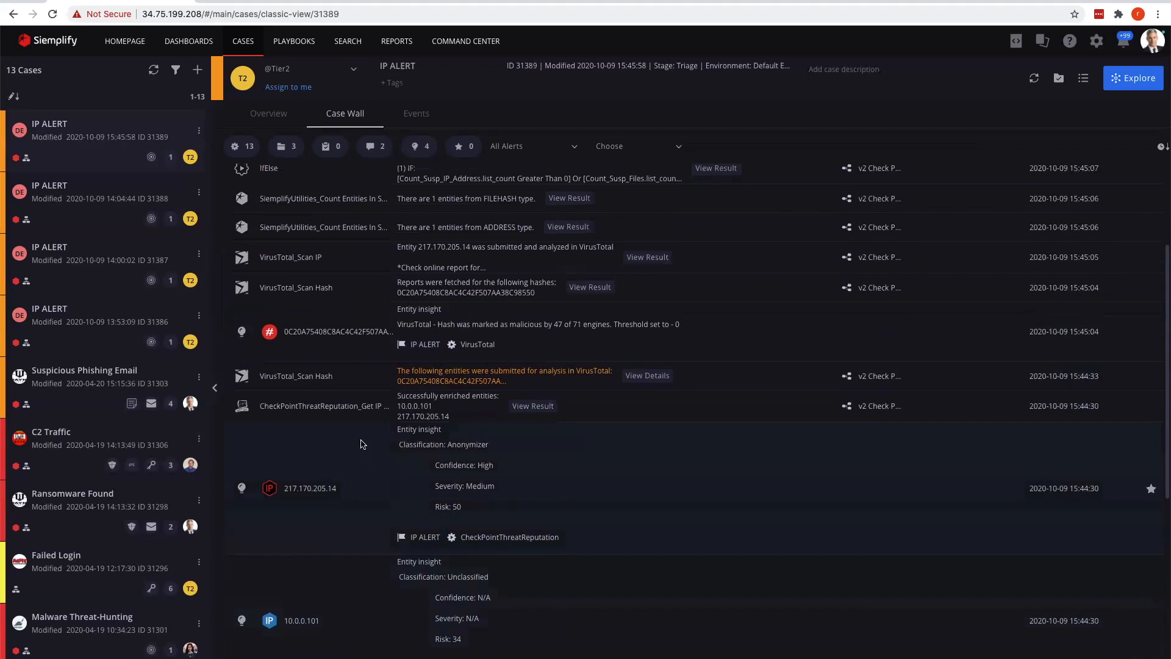
{"action": "scroll", "scroll_direction": "up", "scroll_amount": 3}
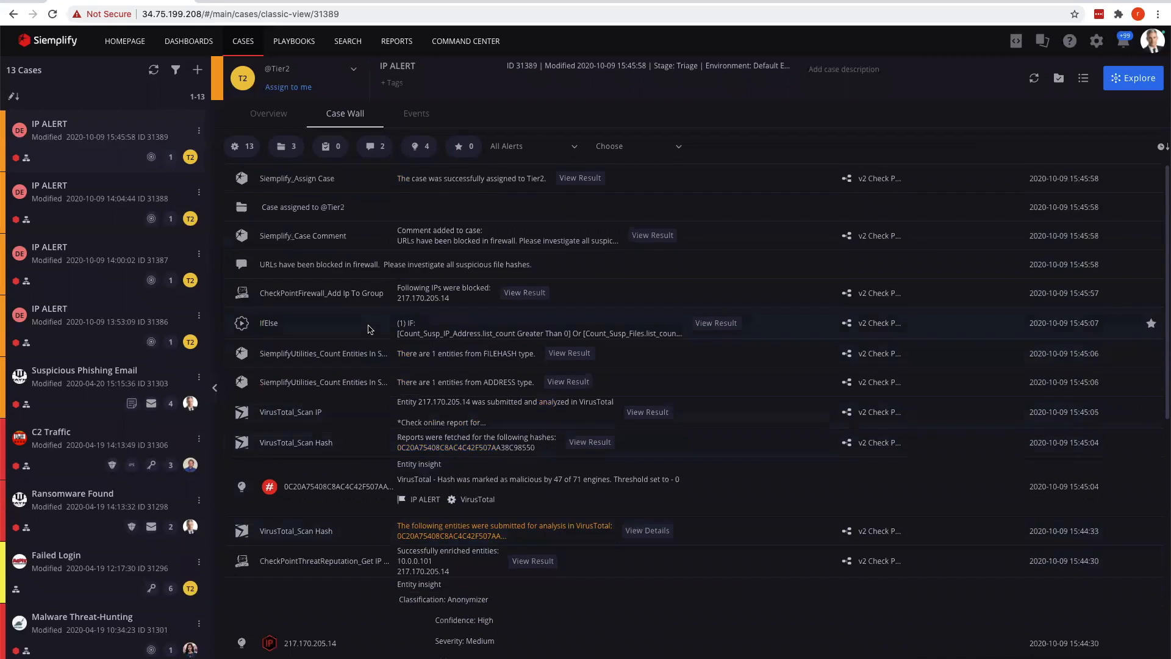
{"action": "mouse_move", "coordinate": [342, 329]}
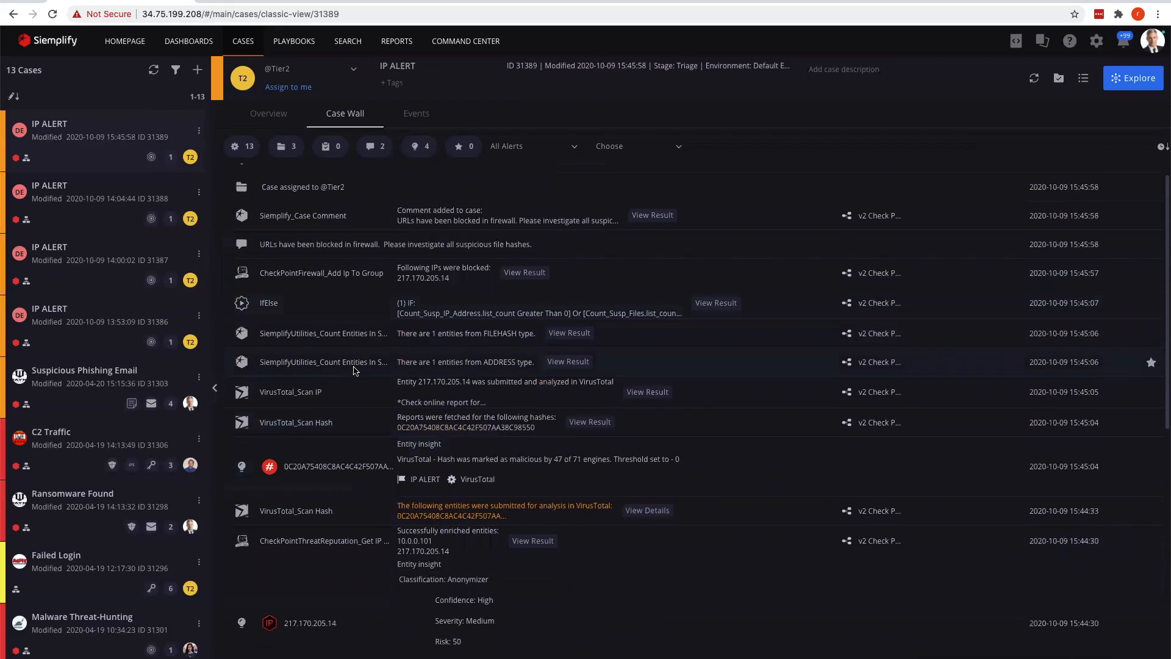
{"action": "scroll", "scroll_direction": "up", "scroll_amount": 3}
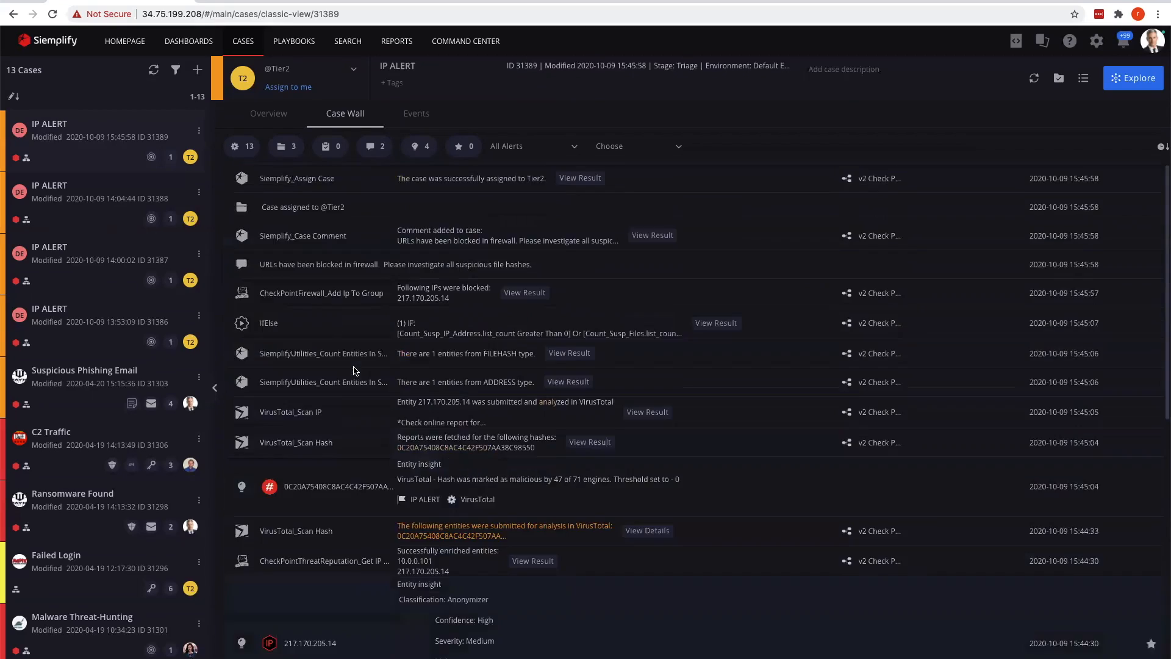
{"action": "mouse_move", "coordinate": [101, 133]}
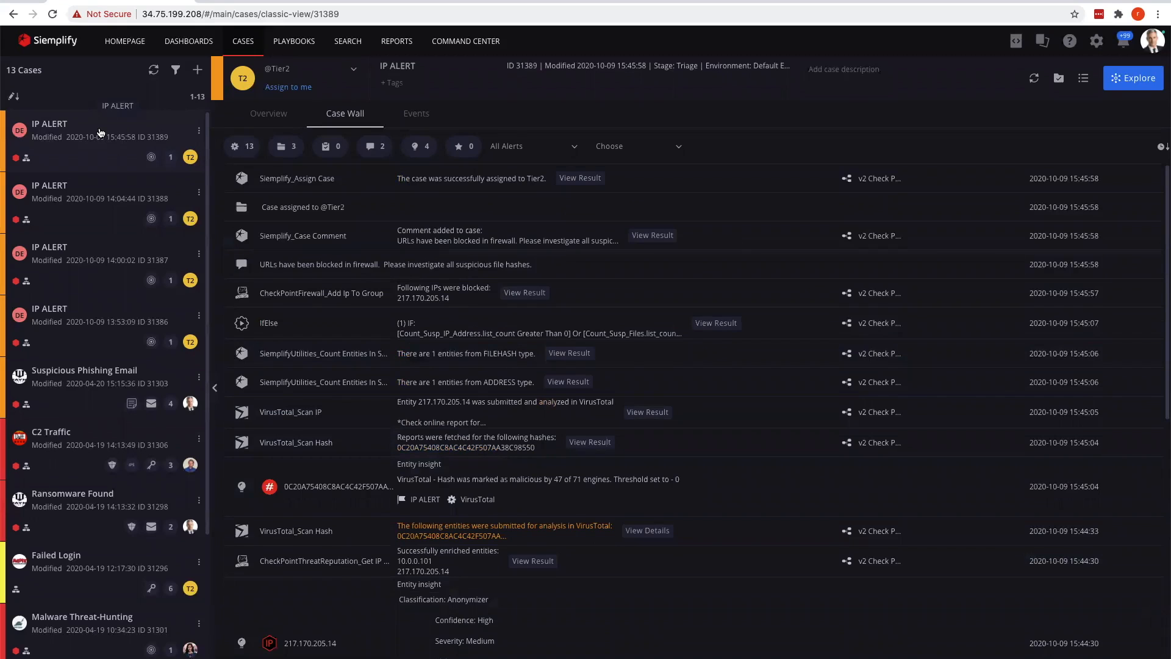
Return to the Overview and select the IP ALERT alert to show its v2 Check Point playbook flow.
{"action": "left_click", "coordinate": [269, 112]}
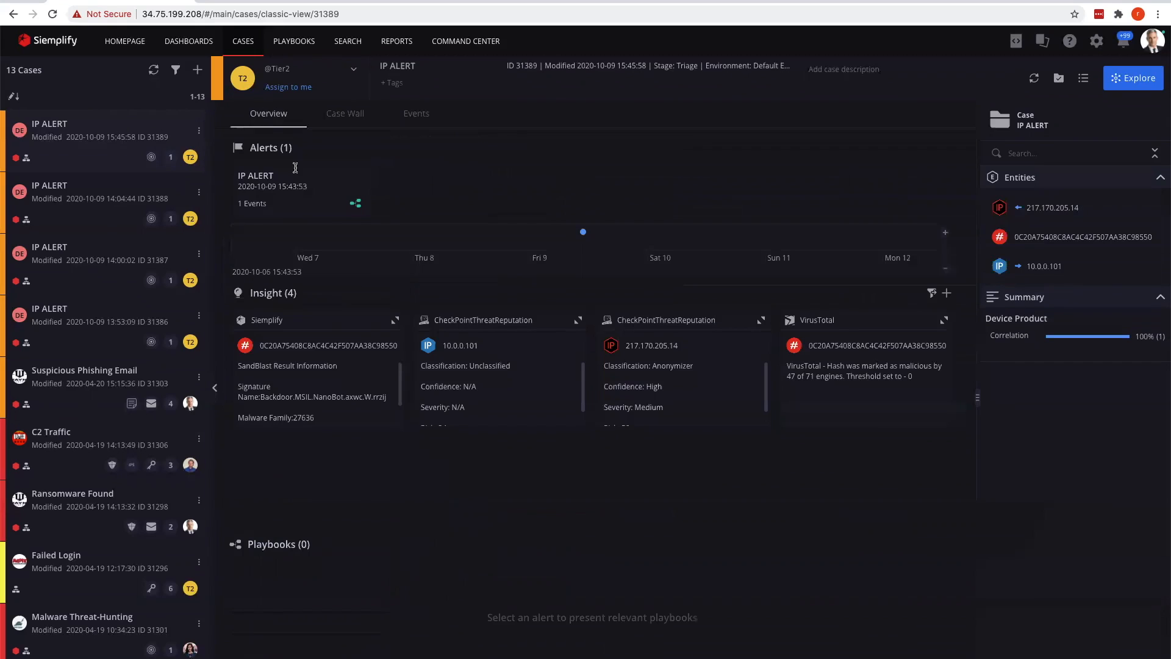
{"action": "mouse_move", "coordinate": [280, 199]}
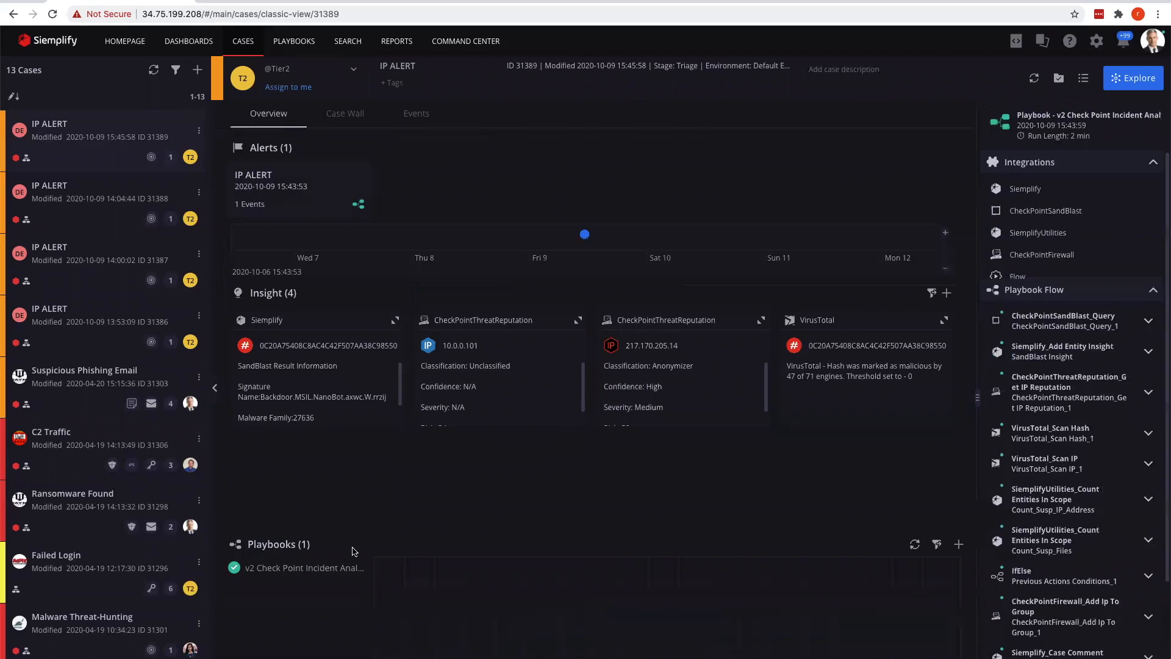
{"action": "left_click", "coordinate": [1160, 161]}
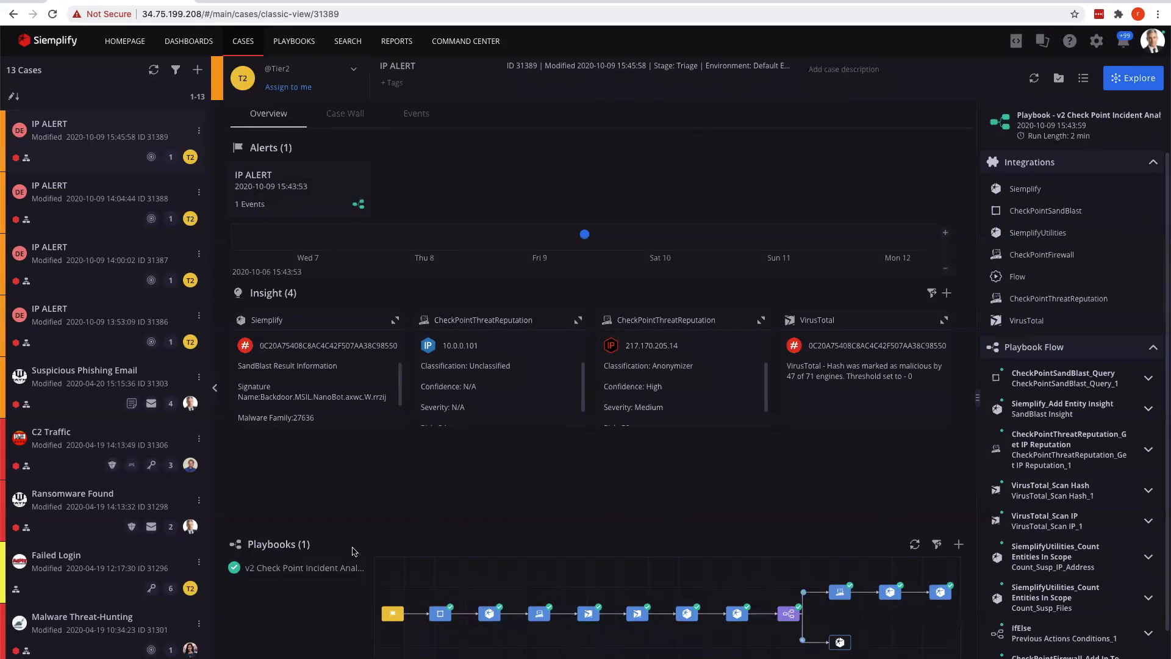
{"action": "mouse_move", "coordinate": [444, 577]}
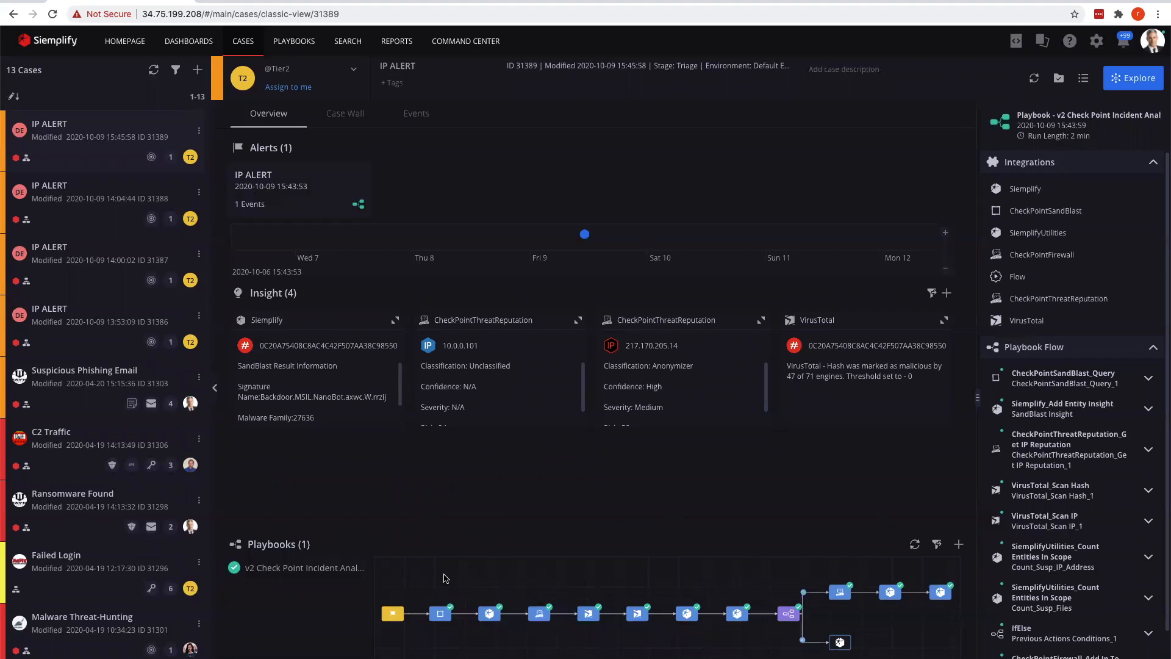
{"action": "mouse_move", "coordinate": [507, 615]}
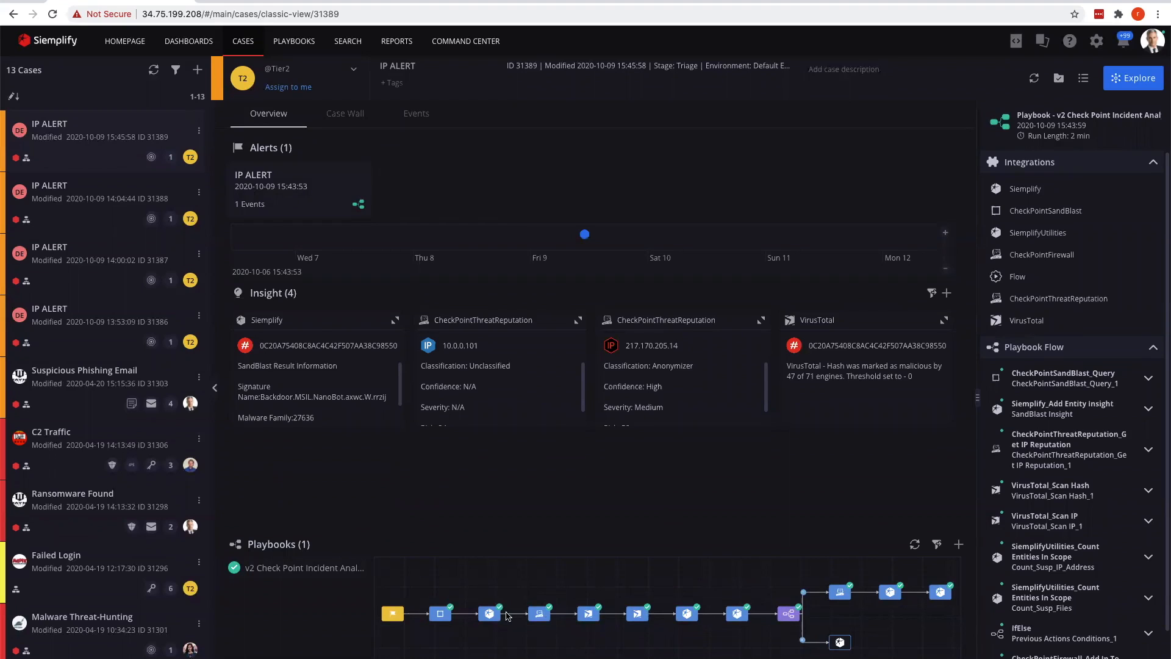
{"action": "mouse_move", "coordinate": [764, 627]}
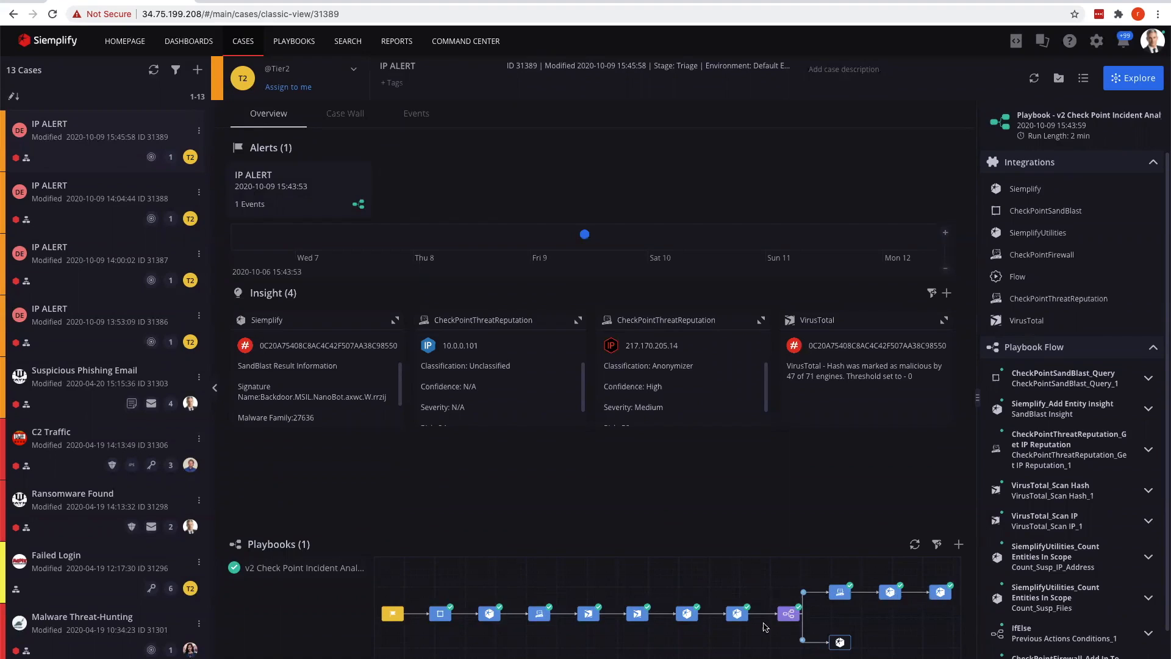
{"action": "mouse_move", "coordinate": [515, 573]}
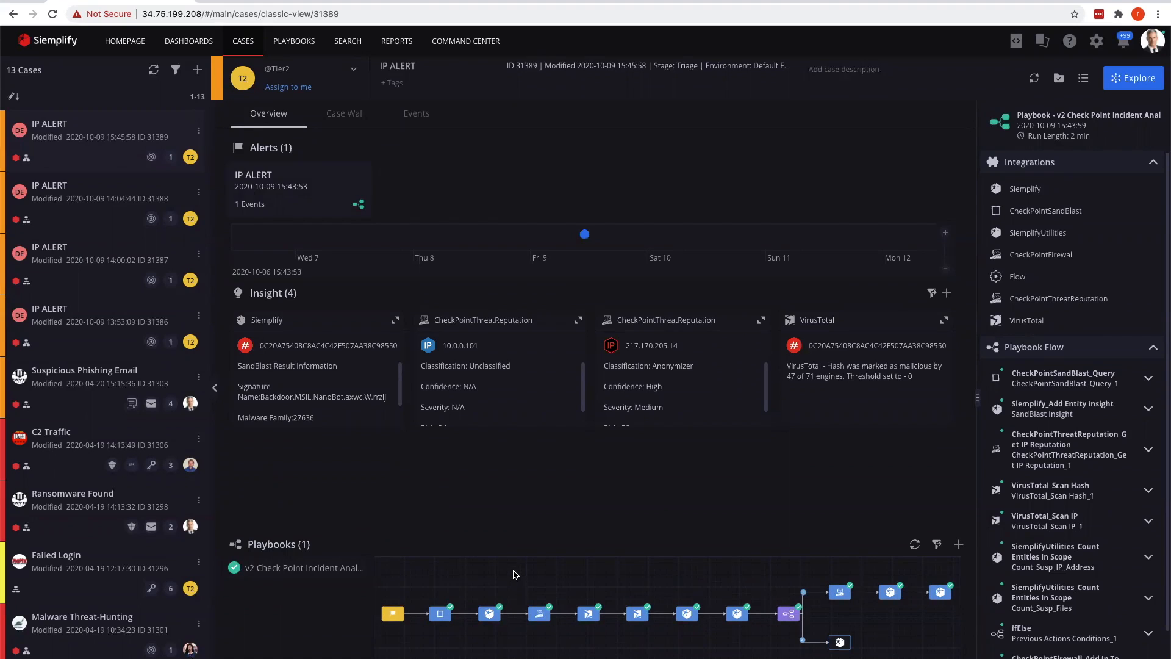
{"action": "mouse_move", "coordinate": [680, 77]}
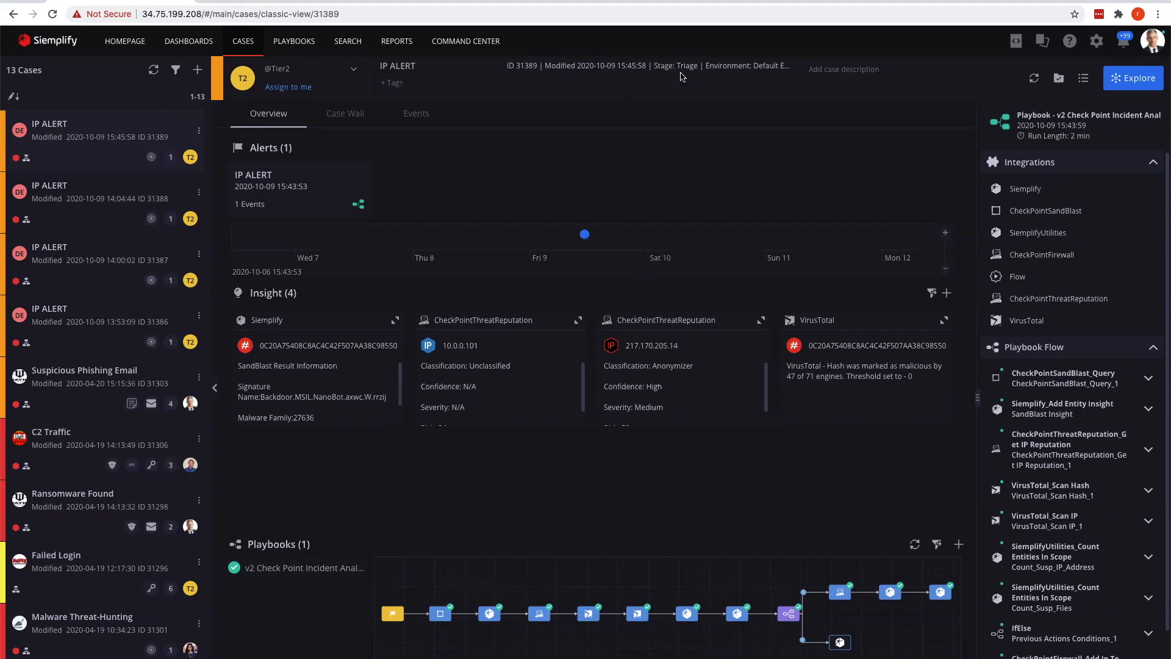